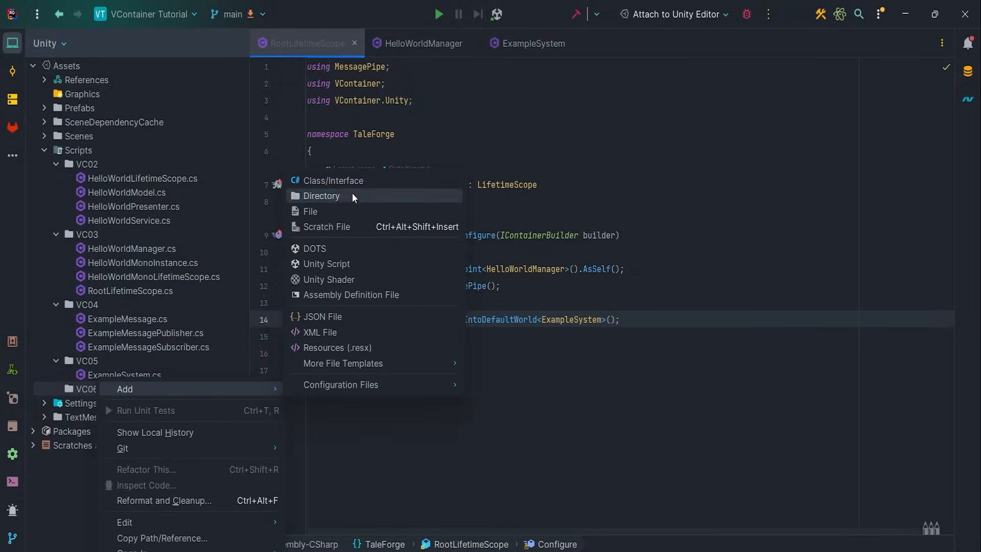
# Add a SceneType enum file and an empty SceneLoader class to the VC06 folder.
pyautogui.click(334, 180)
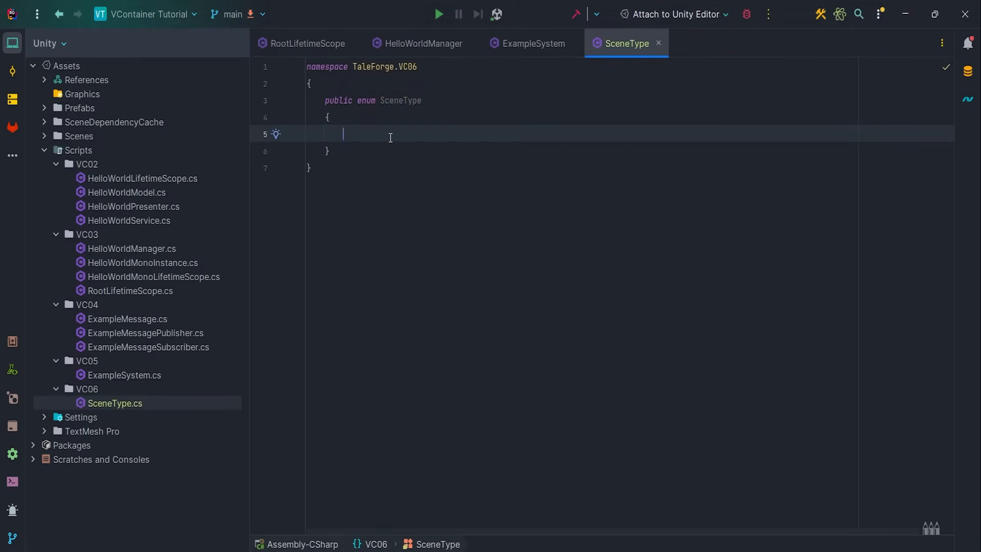
pyautogui.write('None = 0,')
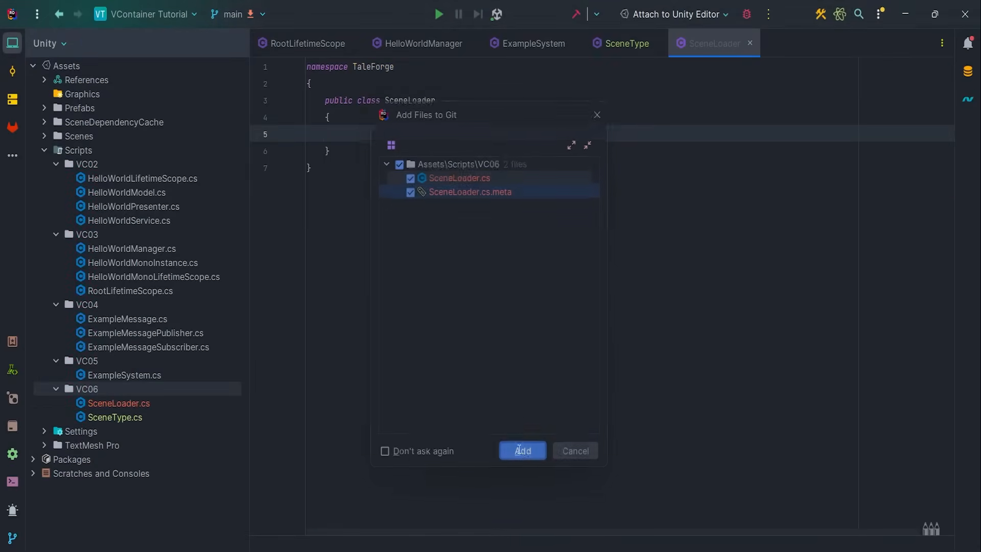
# Add the new files to Git and give SceneLoader serialized SceneType and Button fields.
pyautogui.click(521, 450)
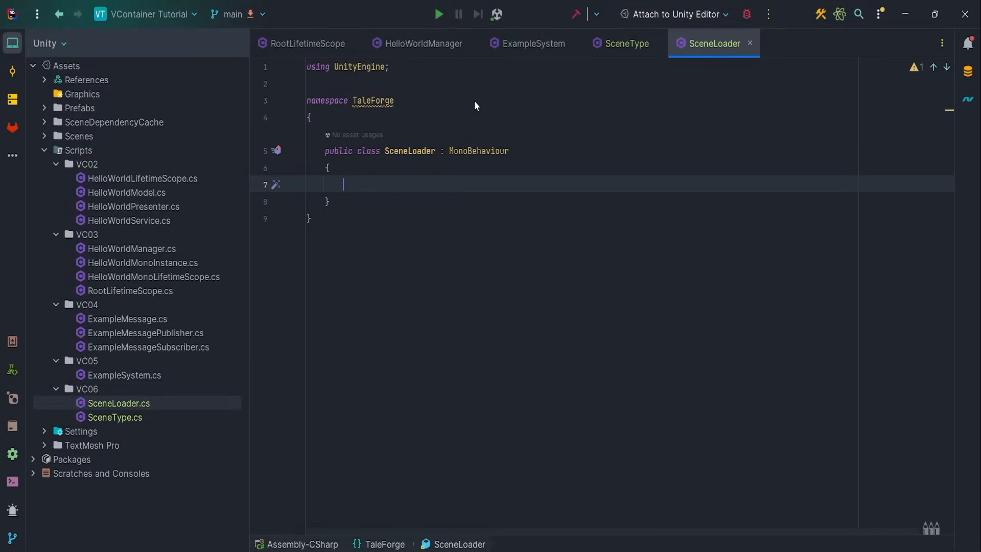
pyautogui.write('[SerializeField] private SceneType _sceneType;')
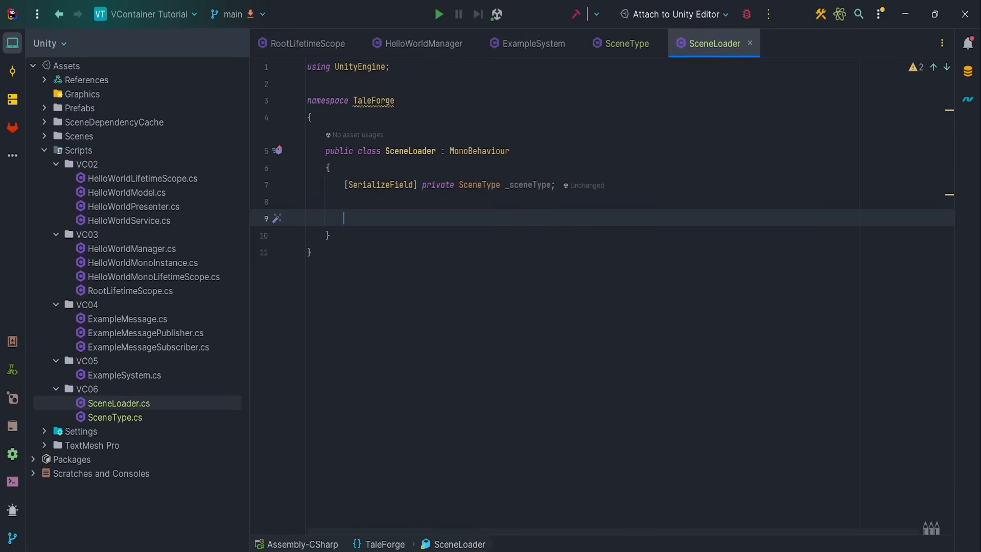
pyautogui.write('private Button')
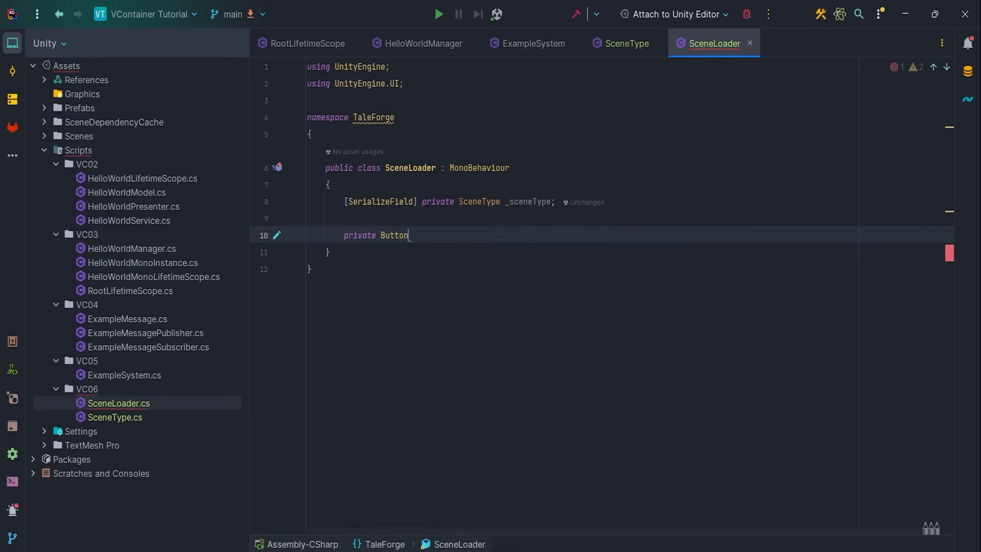
pyautogui.write('_button;')
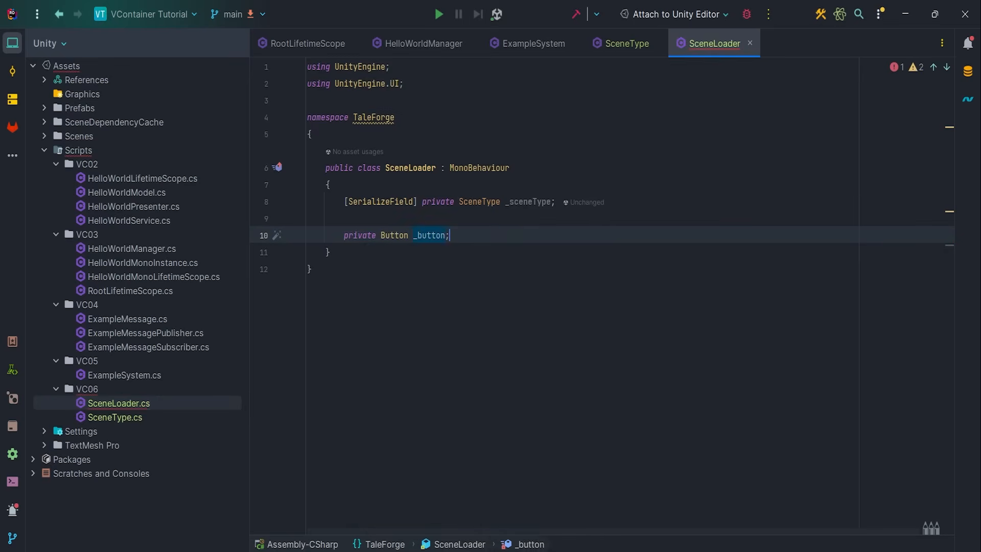
pyautogui.write('private void Awake(')
pyautogui.write('_button = GetComponent(')
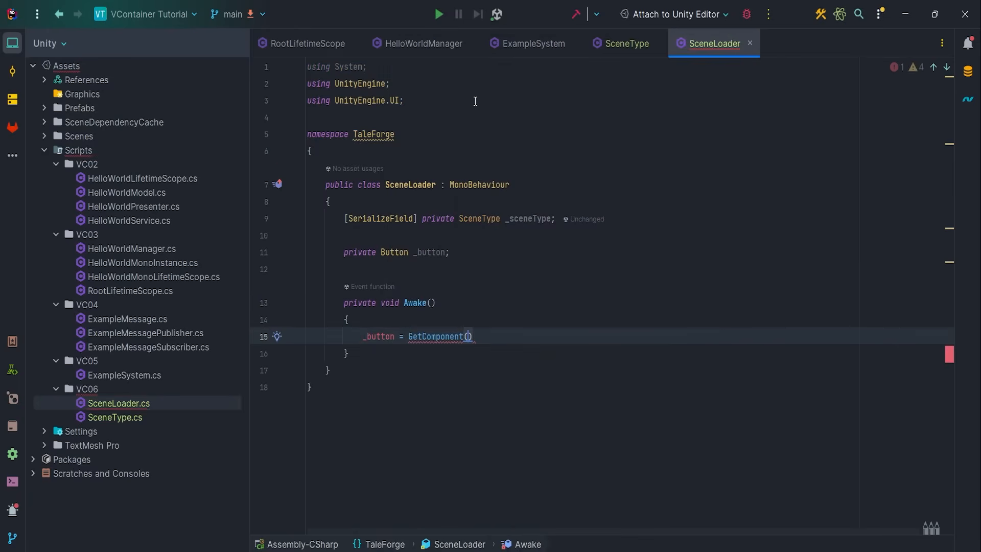
pyautogui.write('<Button>')
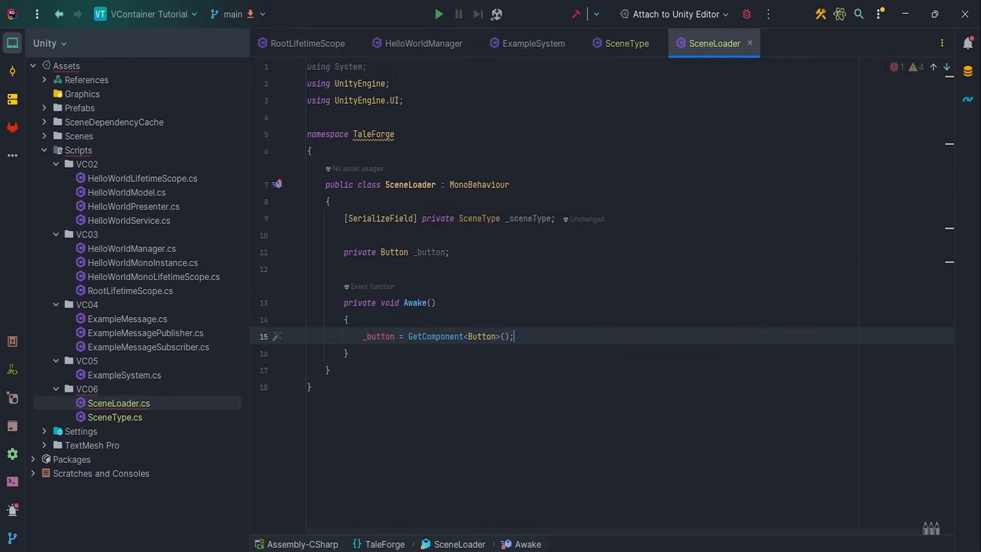
# Register OnButtonClicked on the button's onClick and start writing the handler method.
pyautogui.write('_button.onClick.')
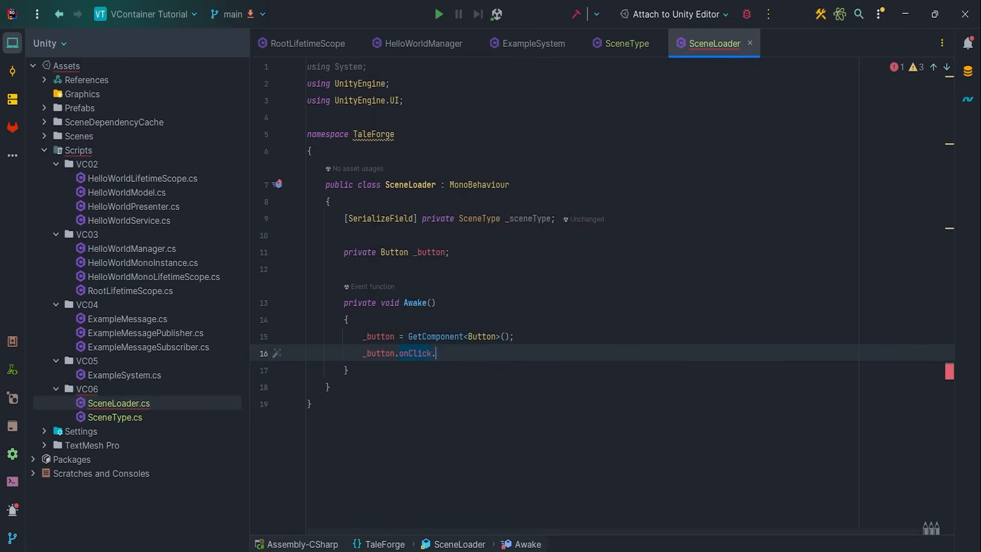
pyautogui.write('AddListener(OnButtonClicked);')
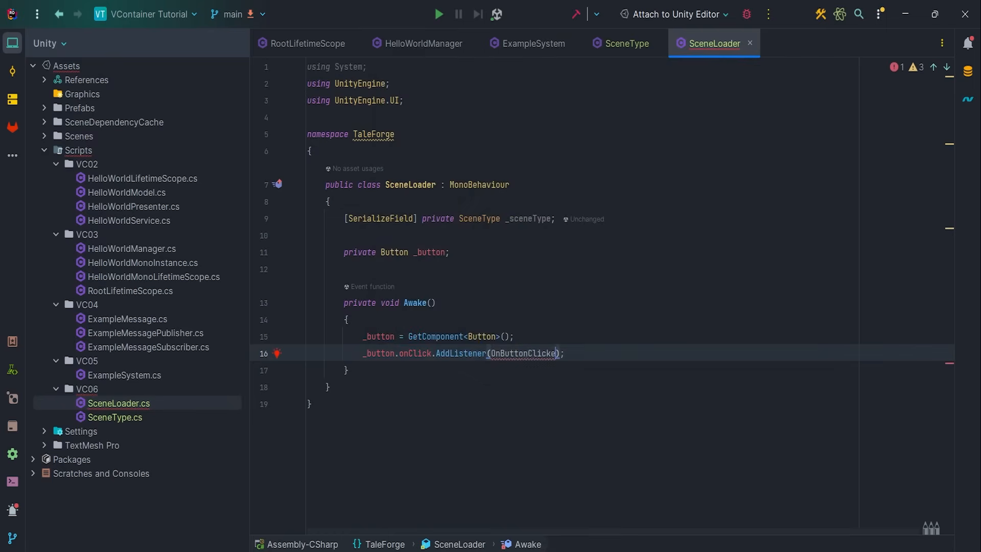
pyautogui.press('enter')
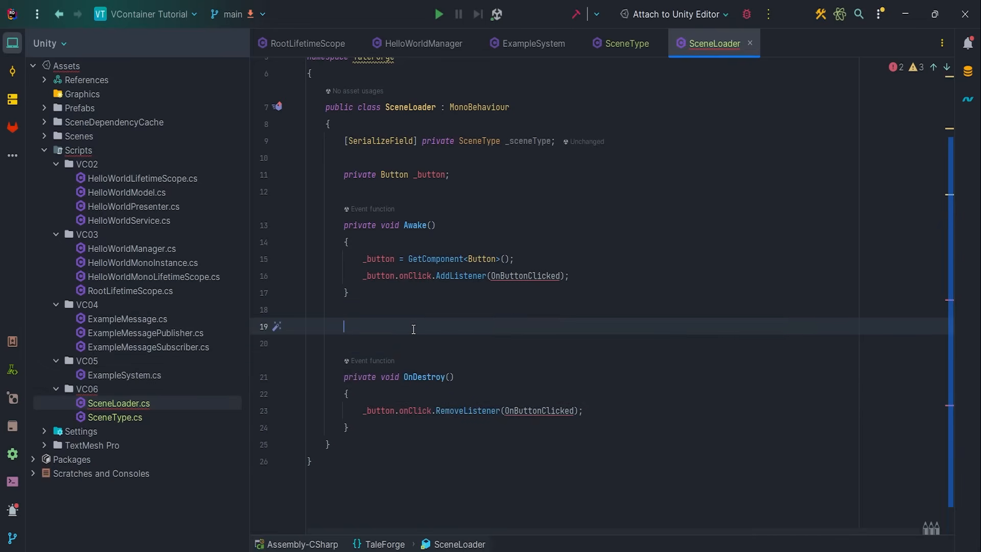
pyautogui.write('private void OnButtonClicked(')
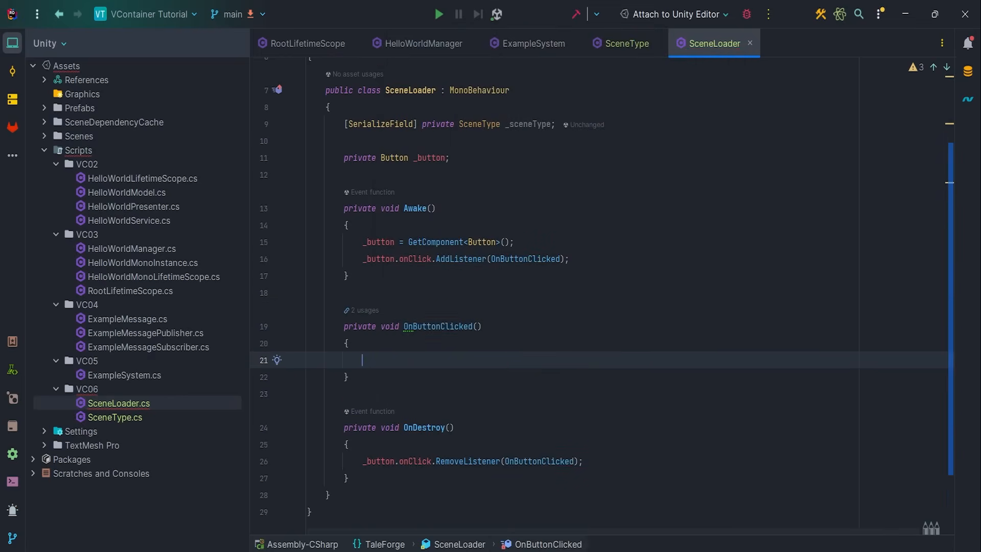
pyautogui.write('SceneManager.')
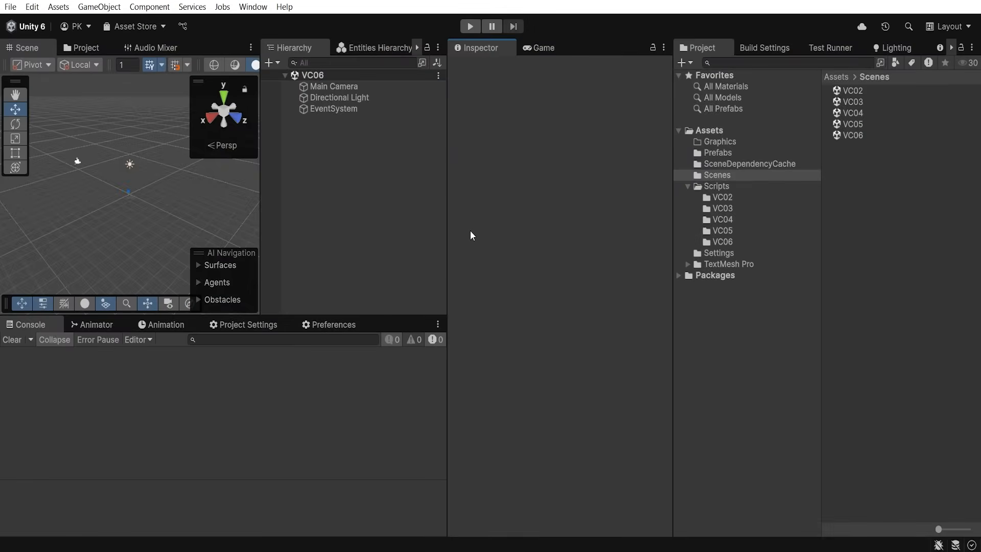
pyautogui.moveTo(807, 117)
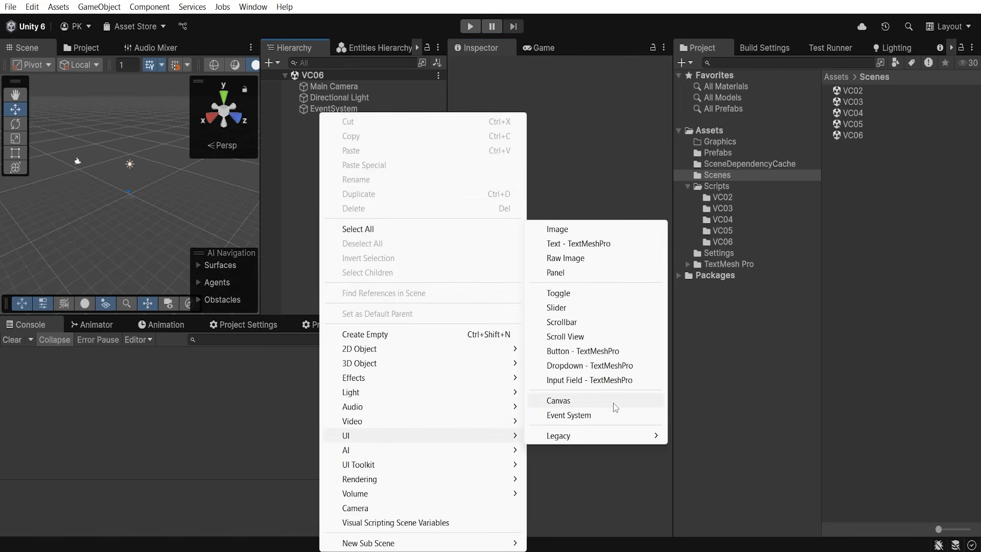
# Create a UI button named SceneLoaderButton in a canvas with Pos X 0.
pyautogui.click(582, 350)
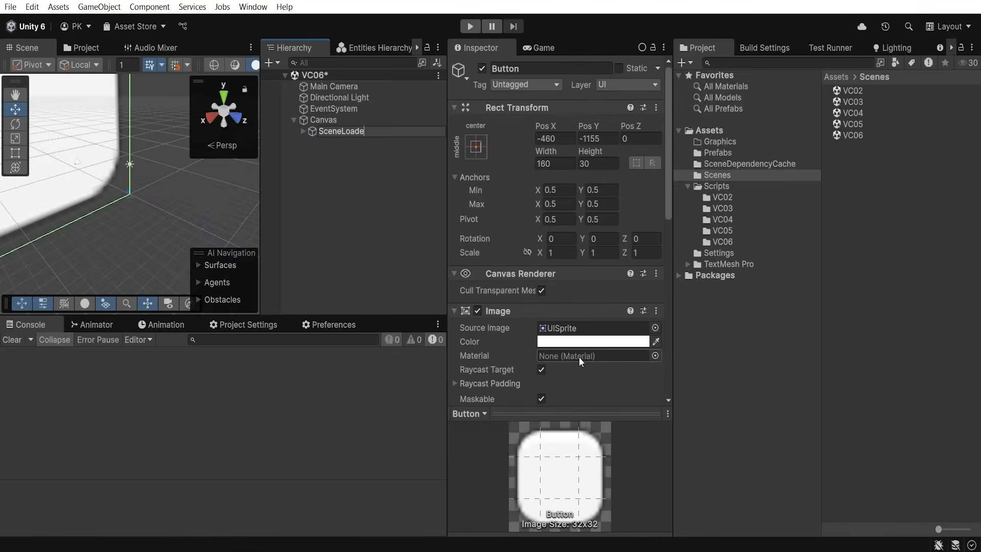
pyautogui.write('SceneLoaderButton')
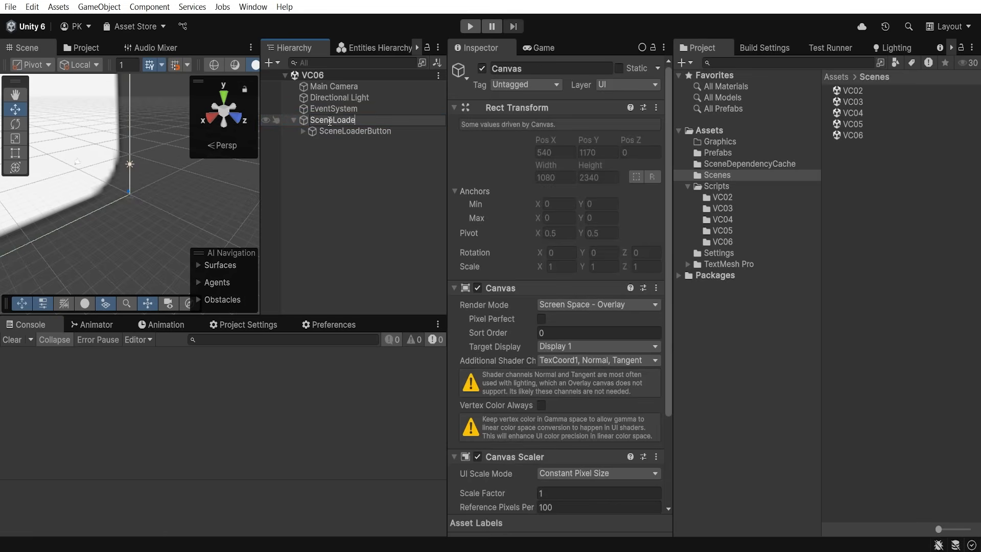
pyautogui.click(355, 130)
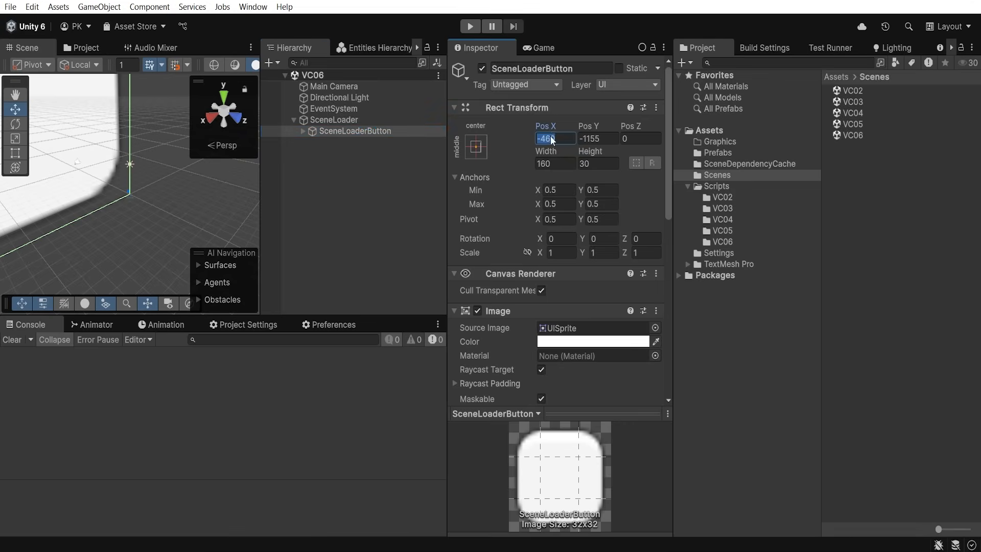
pyautogui.write('0')
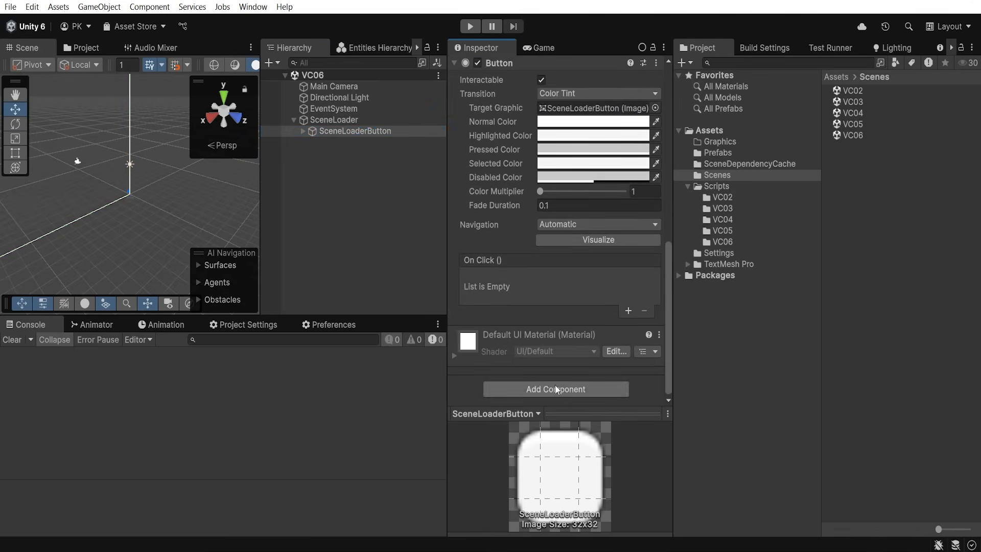
# Attach the SceneLoader script to SceneLoaderButton and set its Scene Type to VC05.
pyautogui.click(555, 388)
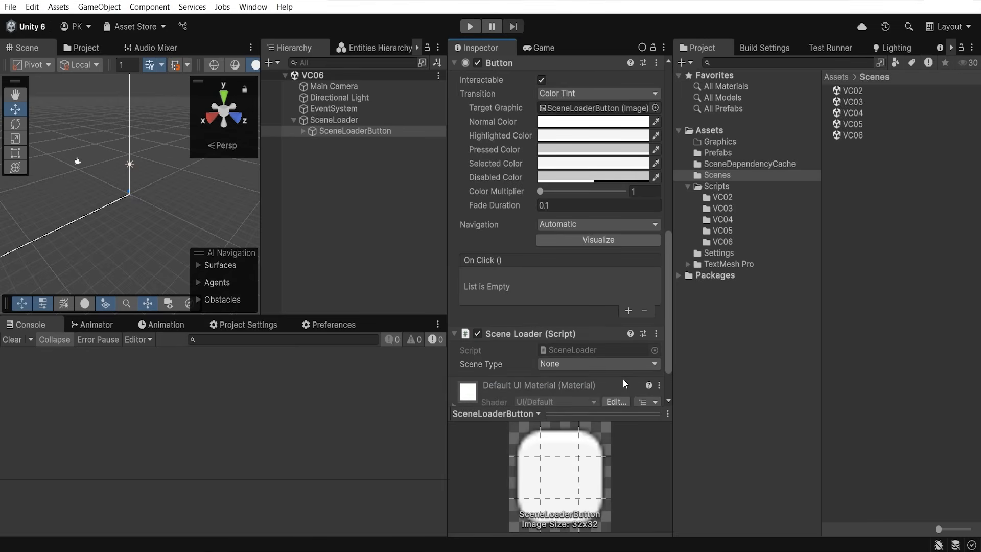
pyautogui.scroll(-3)
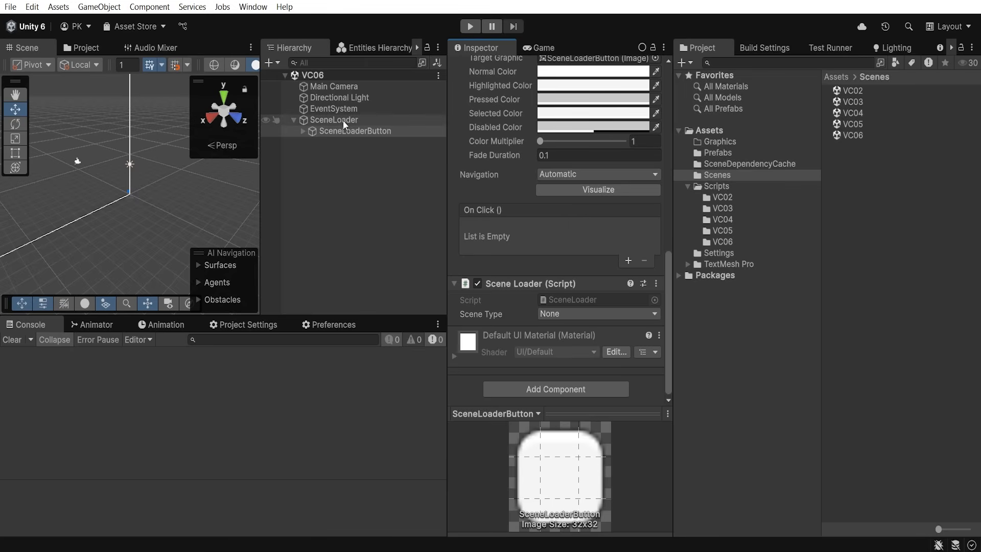
pyautogui.click(717, 153)
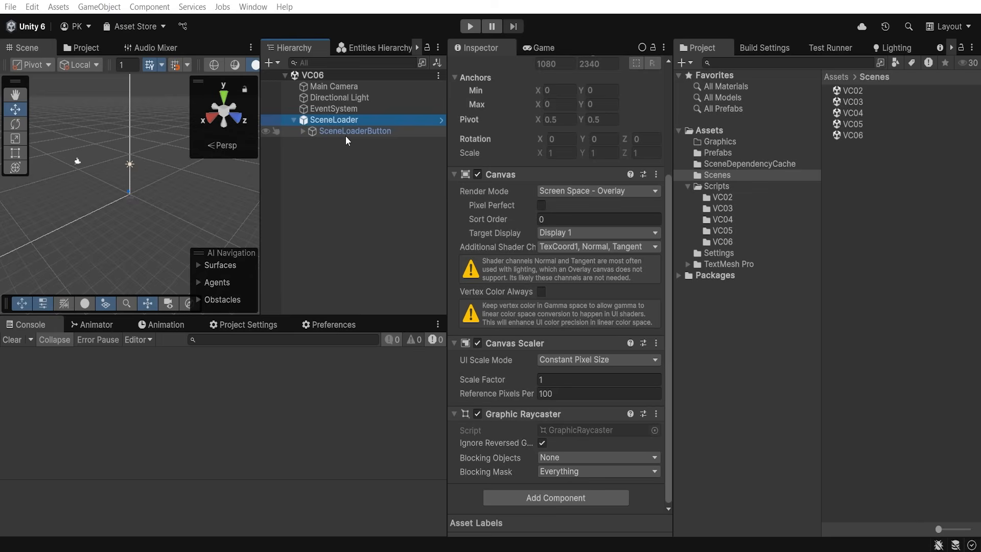
pyautogui.click(354, 131)
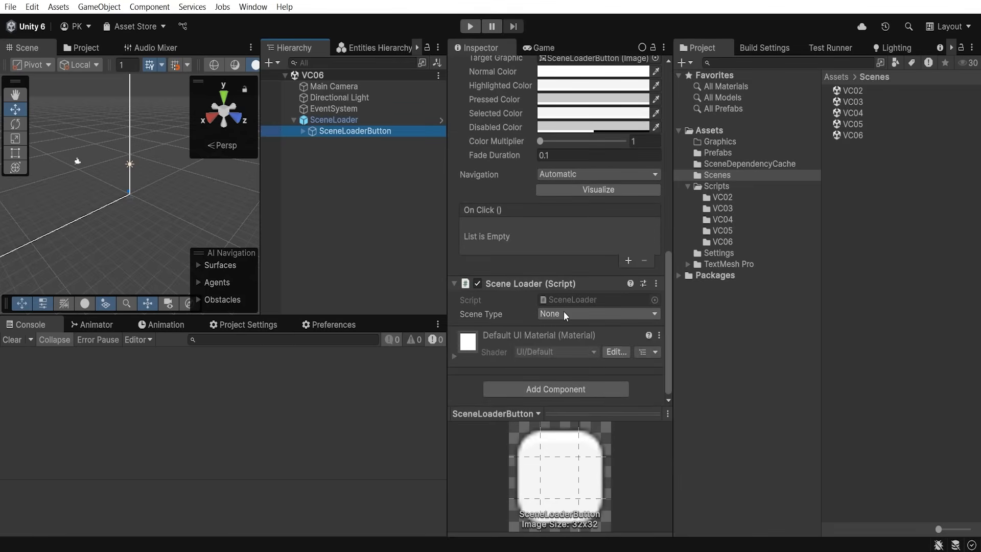
pyautogui.click(596, 313)
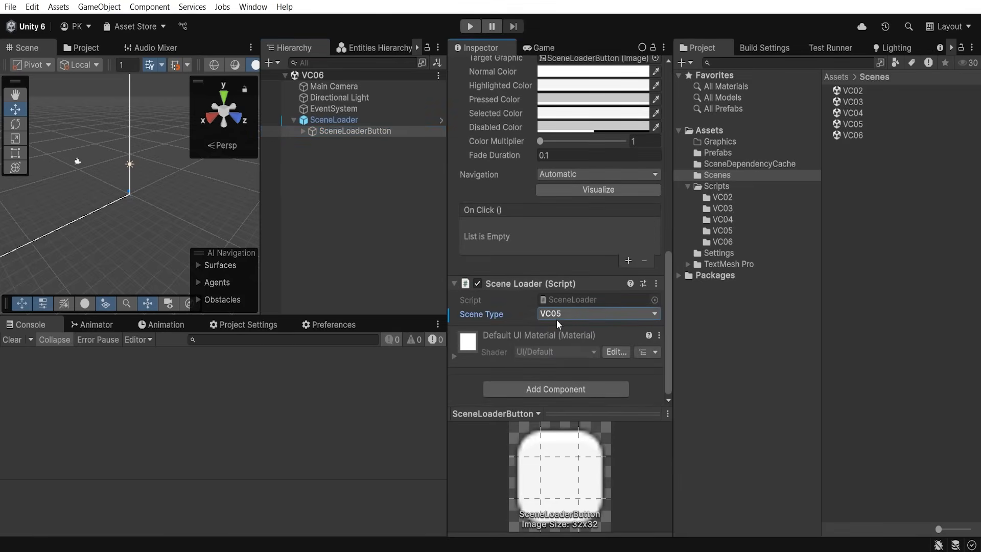
pyautogui.click(850, 123)
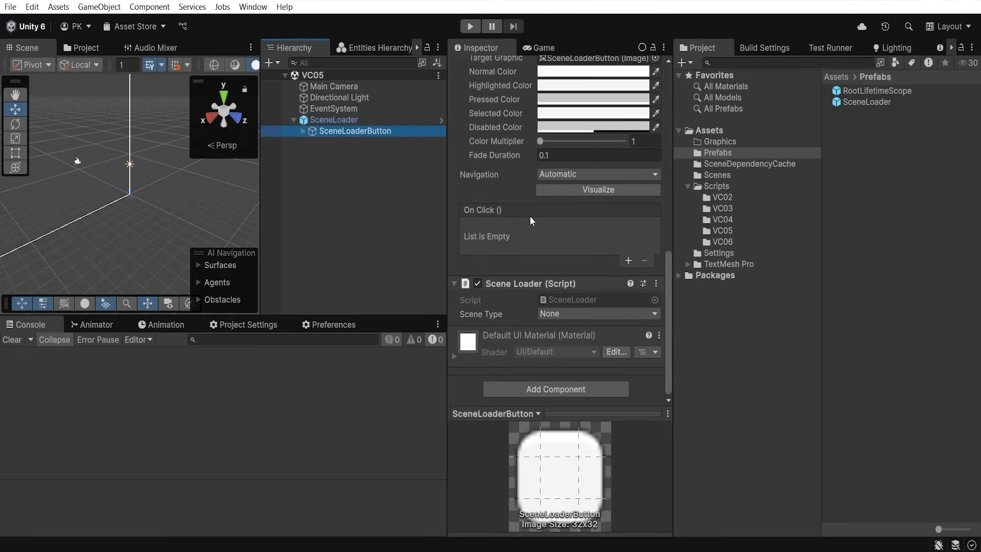
# Set VC05's SceneLoaderButton Scene Type to VC06 and check the Scenes In Build list.
pyautogui.click(597, 313)
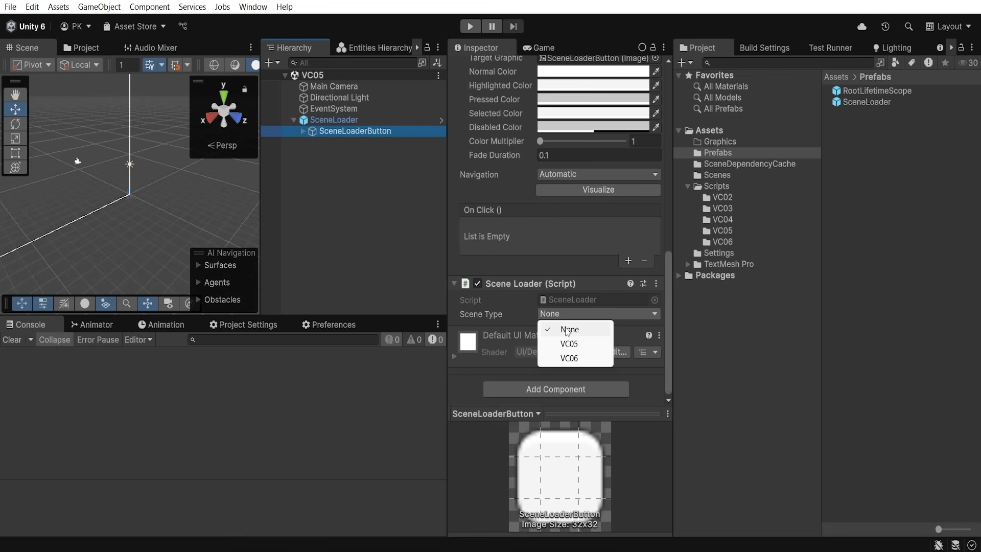
pyautogui.click(568, 358)
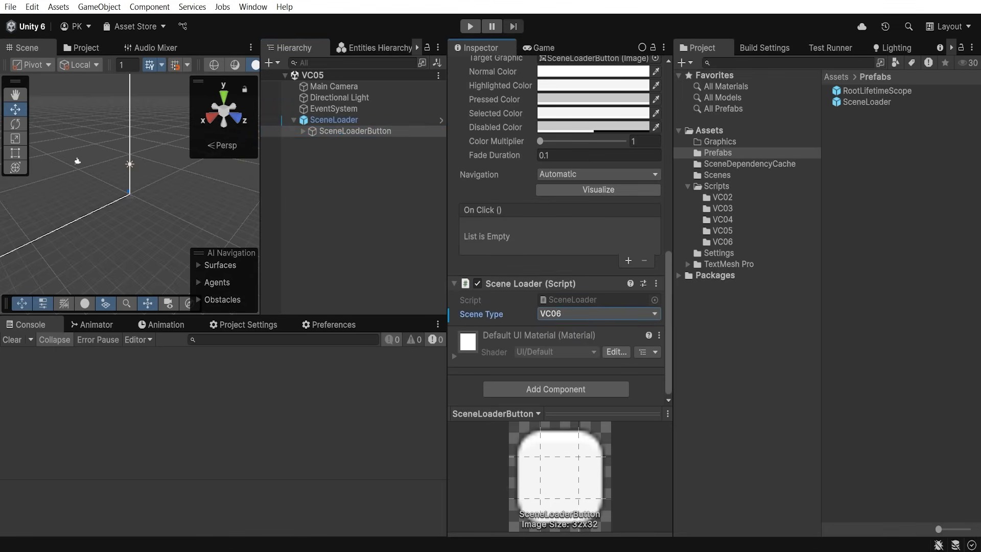
pyautogui.click(764, 48)
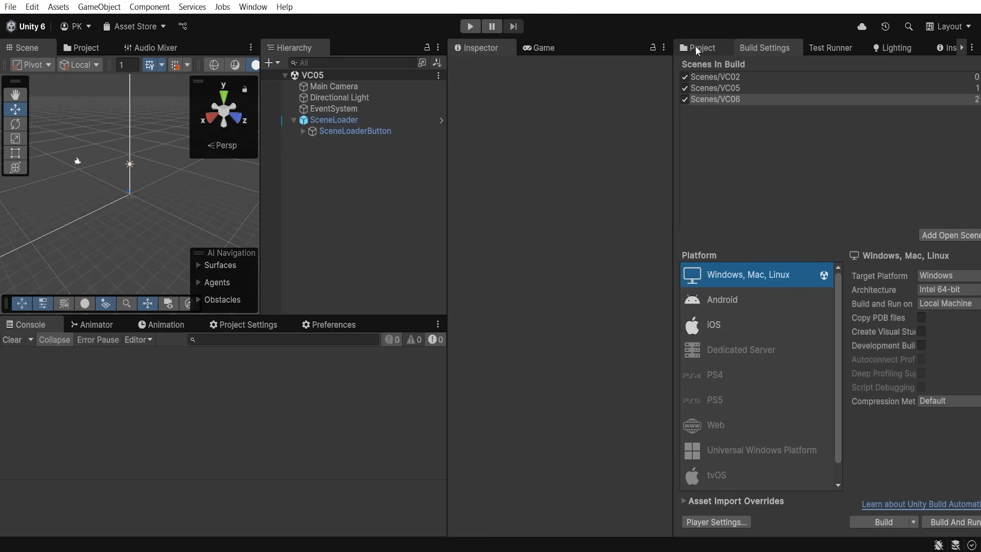
# Show the game view, Entities Hierarchy and Assets/Scenes folder, then enter Play mode.
pyautogui.click(542, 48)
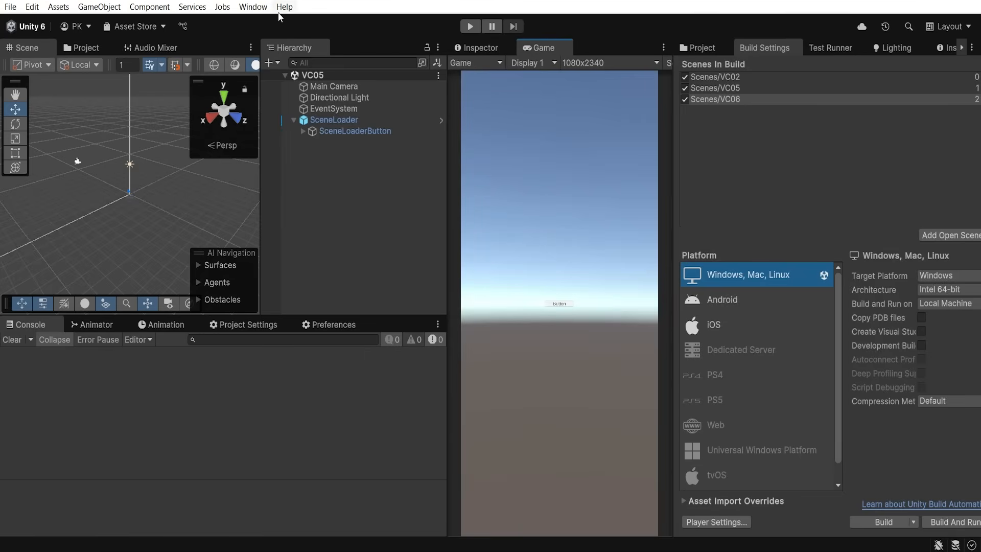
pyautogui.click(253, 7)
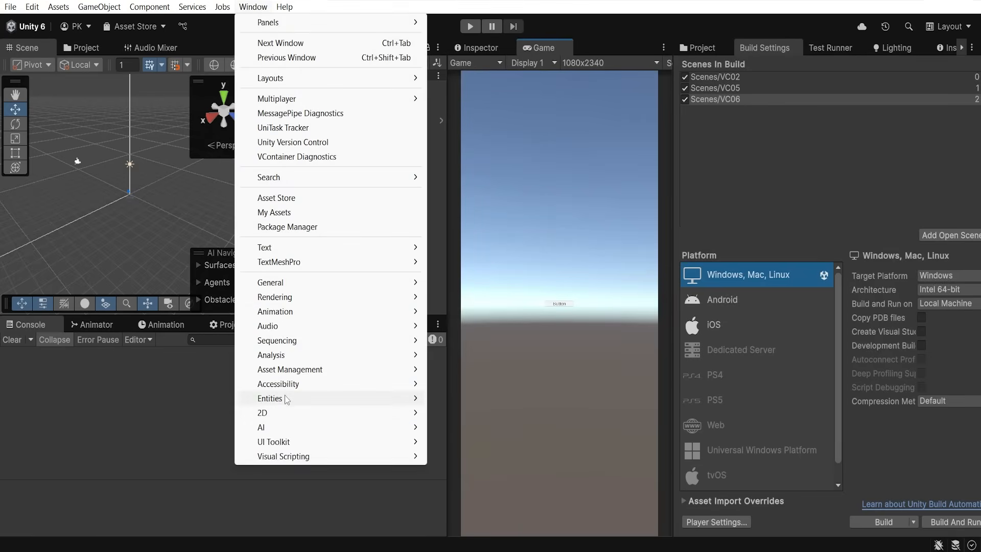
pyautogui.click(284, 398)
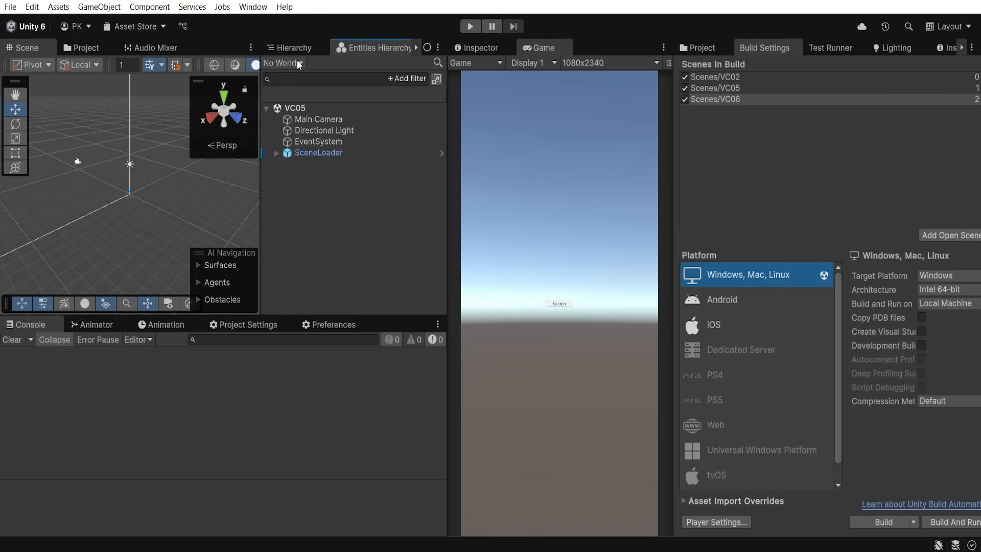
pyautogui.click(702, 47)
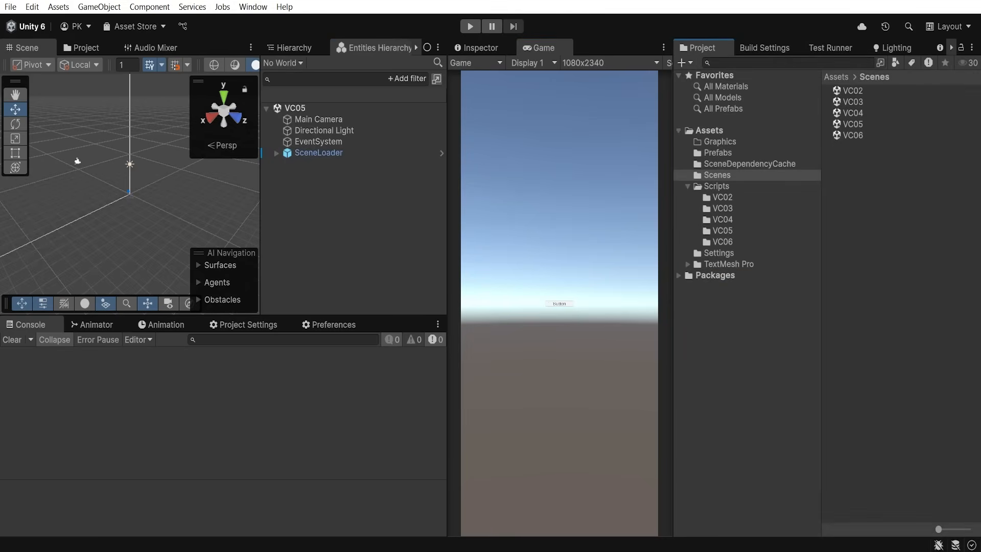
pyautogui.click(469, 26)
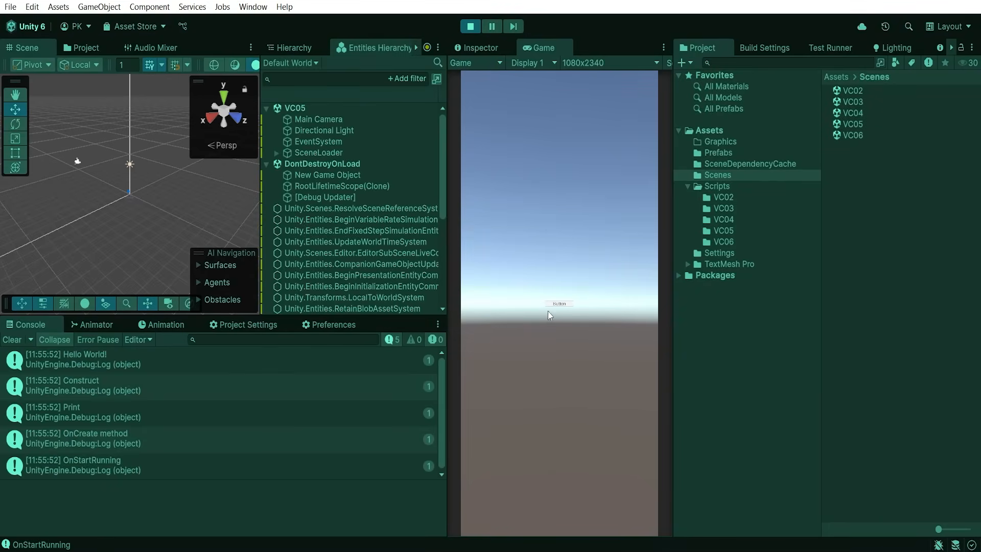
# Clear the Console and locate TaleForge.ExampleSystem in the Default World entity hierarchy.
pyautogui.click(11, 339)
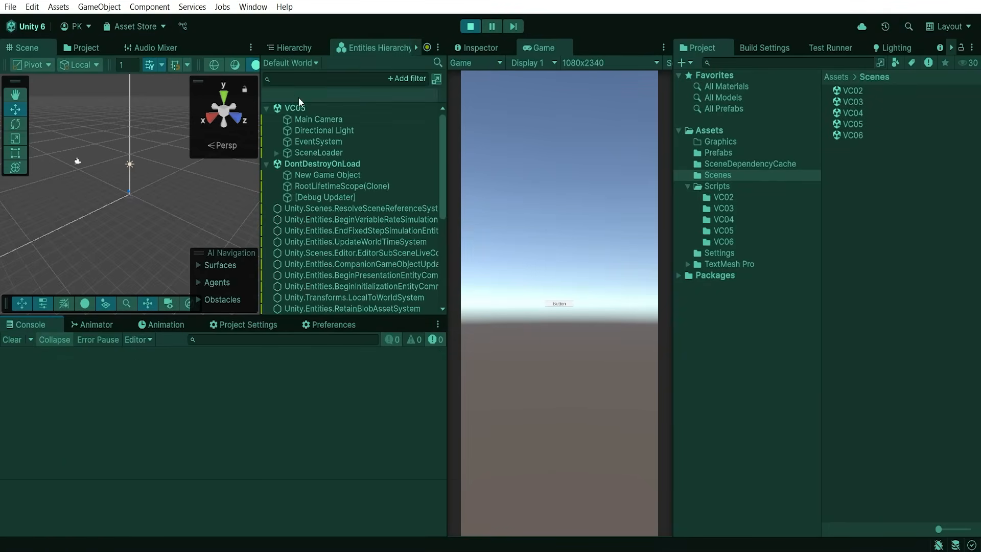
pyautogui.click(290, 62)
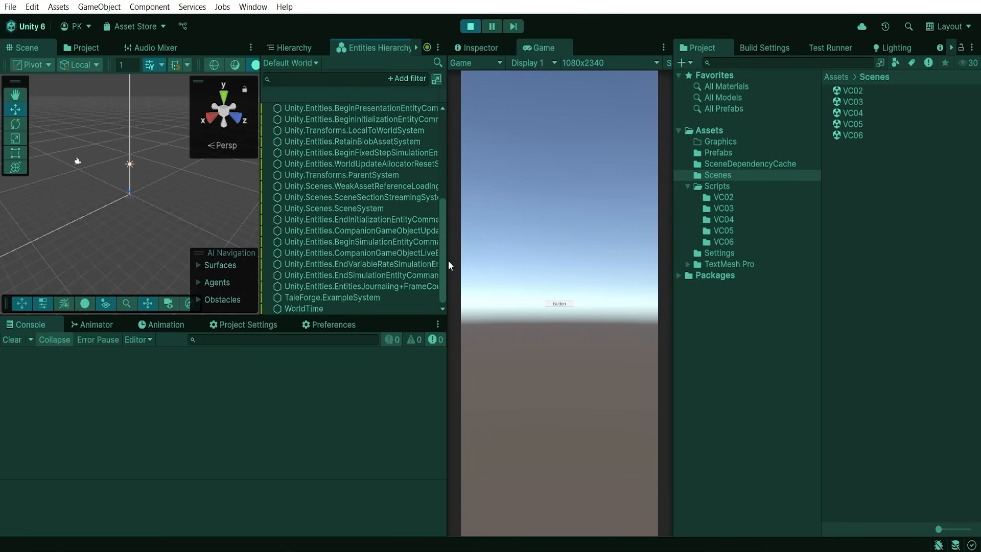
pyautogui.click(332, 297)
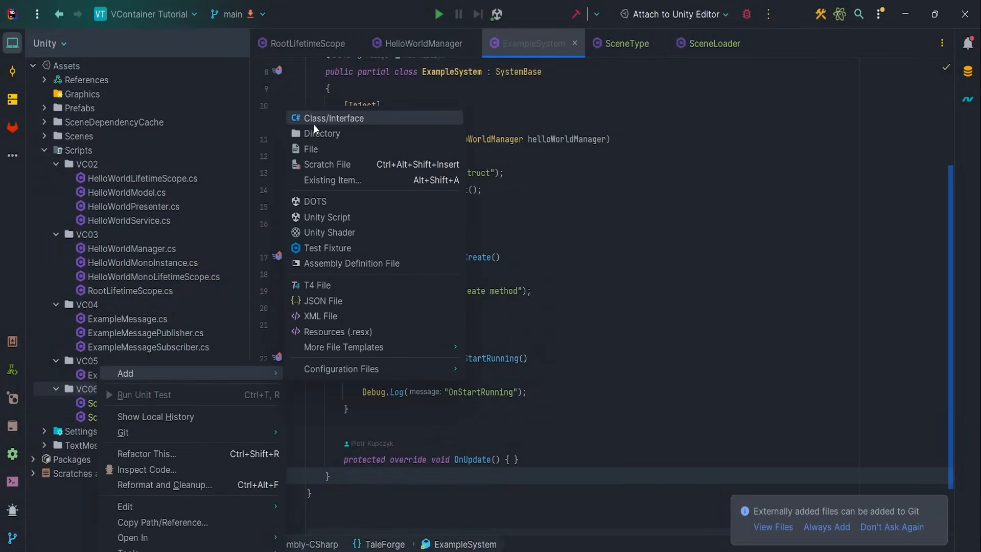
# Create the ExampleComponentData struct with an EntitySceneReference SceneReference field in VC06.
pyautogui.click(332, 118)
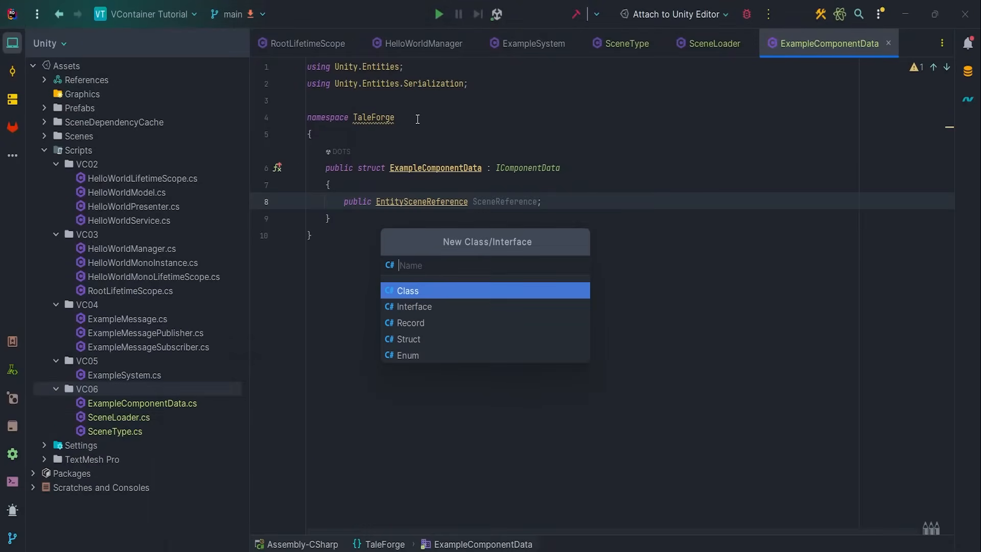
pyautogui.press('Escape')
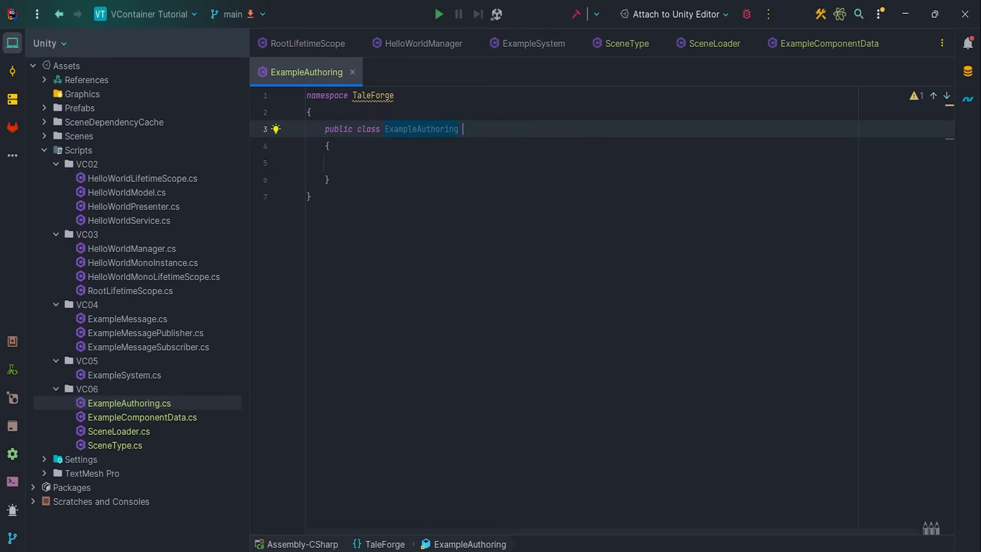
# Make ExampleAuthoring a MonoBehaviour with an ExampleBaker and generate its Bake method.
pyautogui.write(': MonoBehaviour')
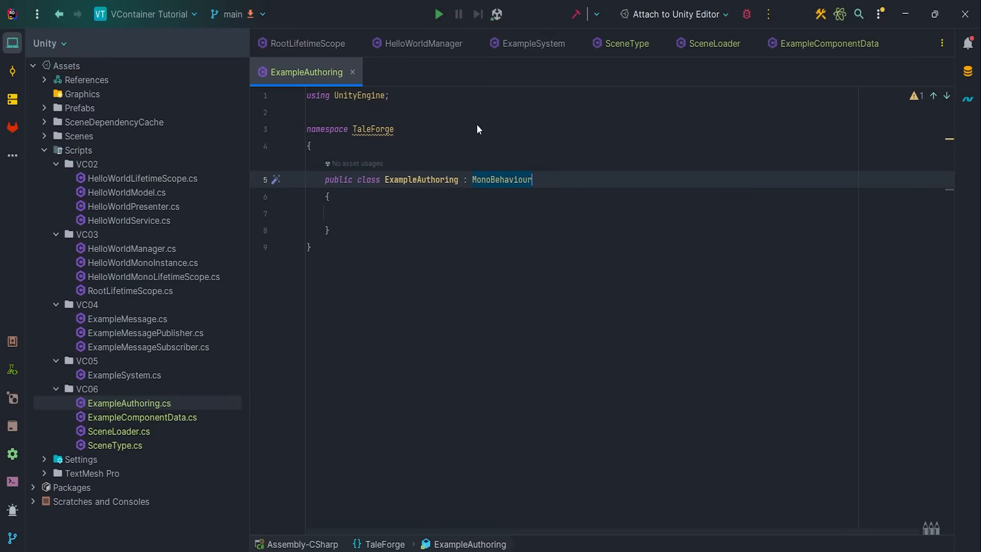
pyautogui.write('public c')
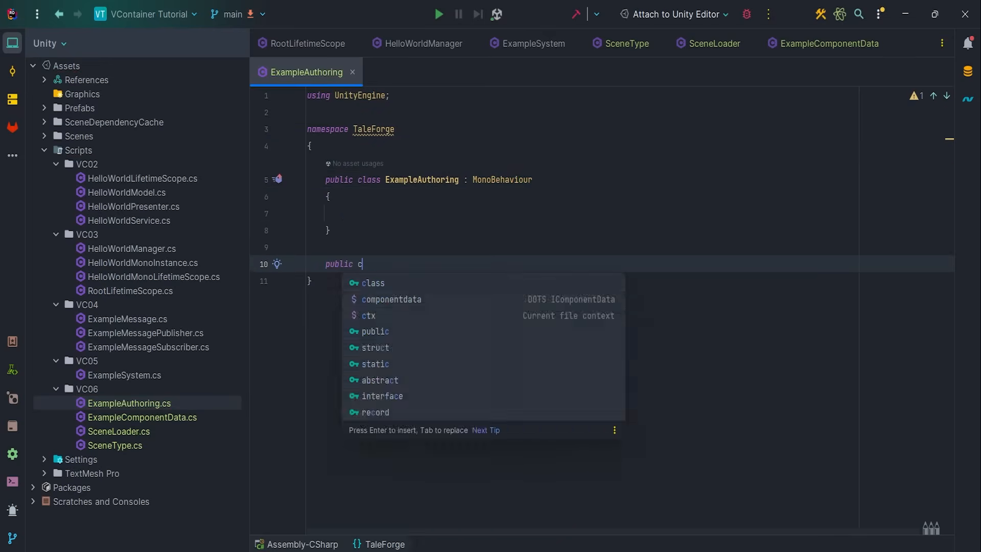
pyautogui.write('class ExampleBaker : Baker<ExampleAuthoring>')
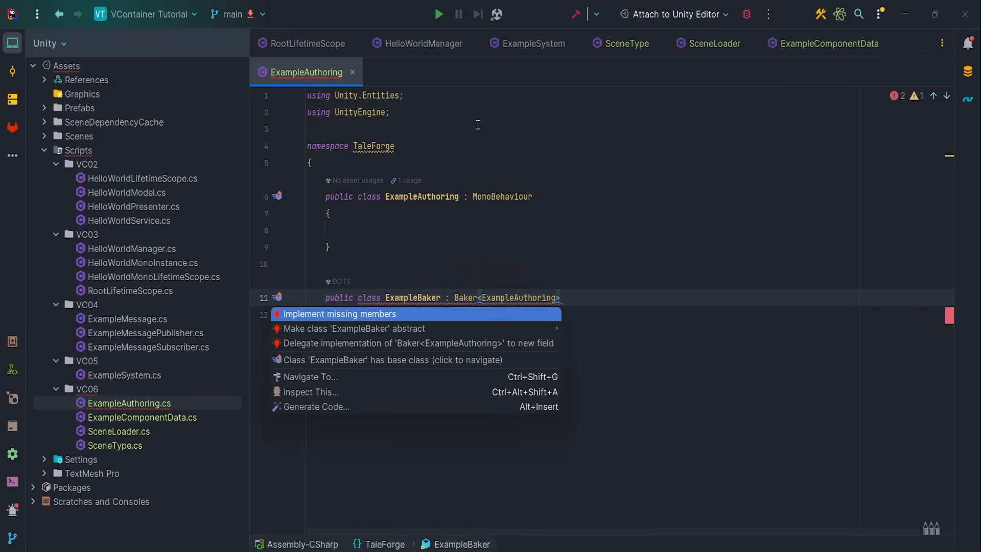
pyautogui.click(339, 313)
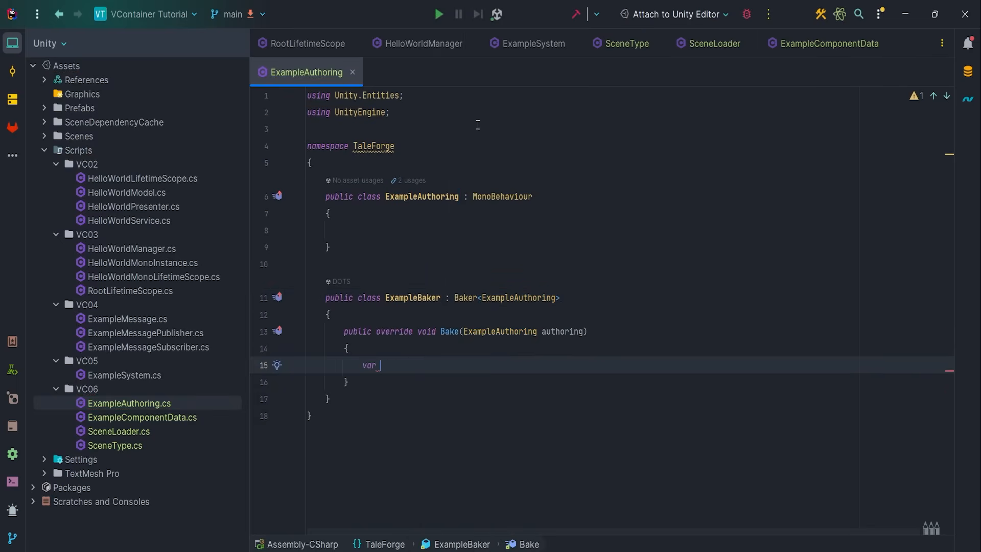
# Write Bake to get a renderable entity and add ExampleComponentData to it.
pyautogui.write('entity = GetEntity')
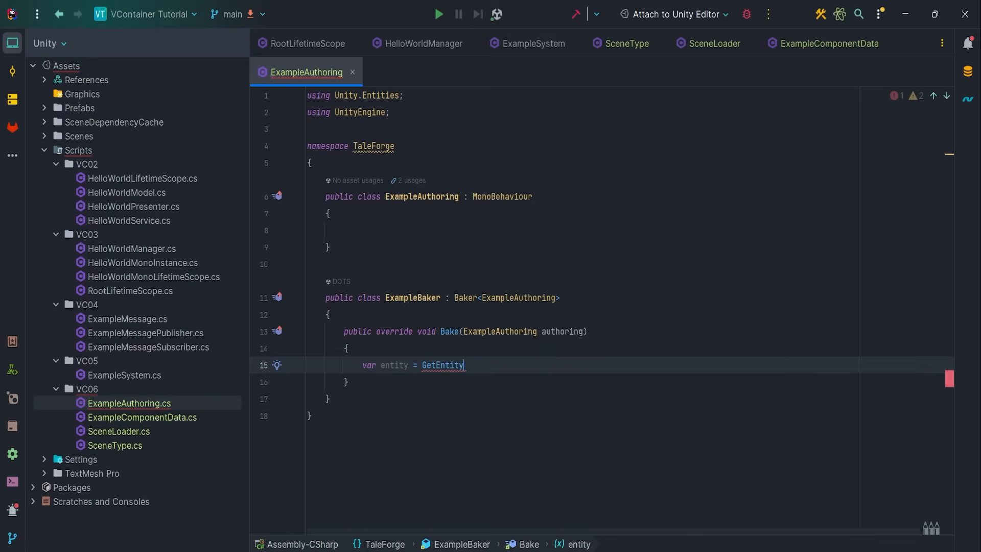
pyautogui.write('(TransformUsageFlags.Renderable)')
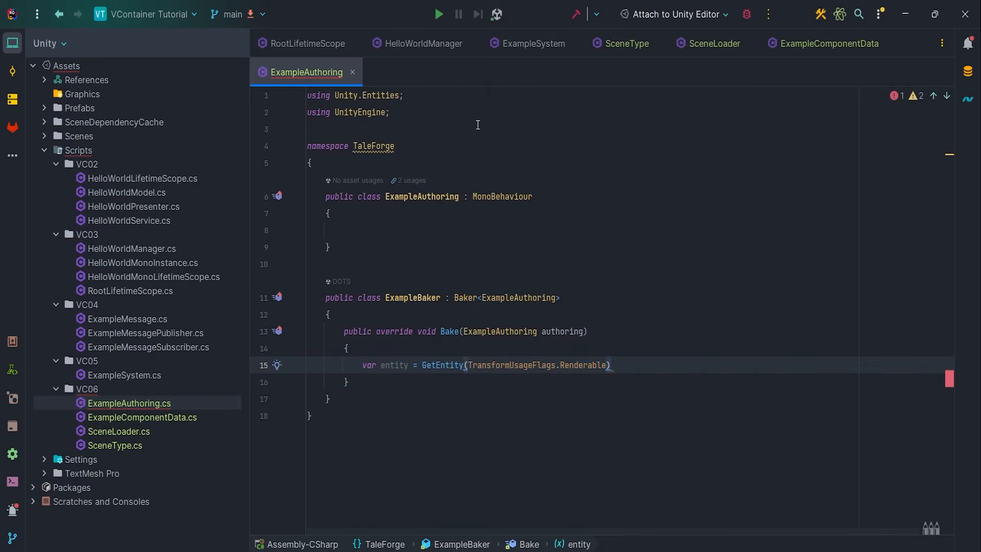
pyautogui.write('AddComponent(e);')
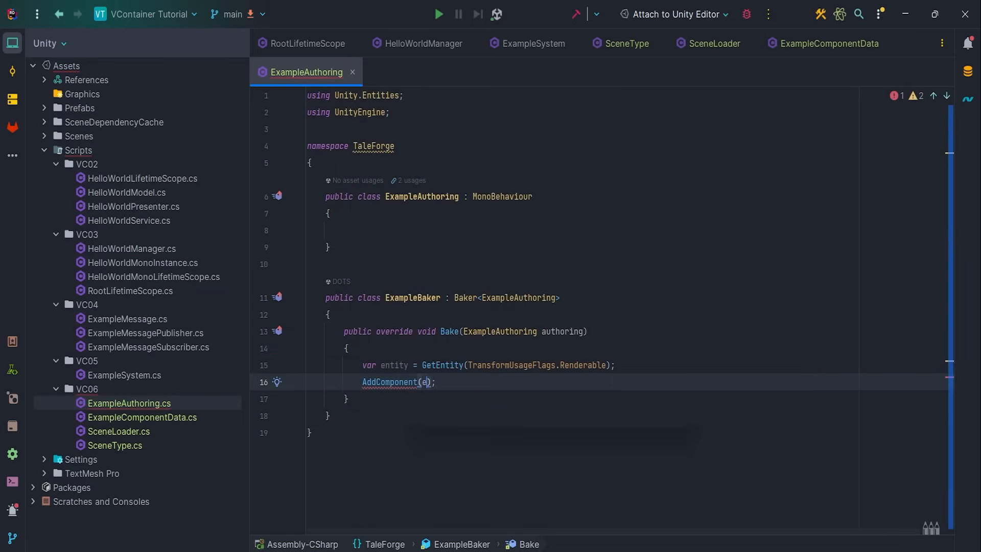
pyautogui.write('entity, new ExampleComponentData()')
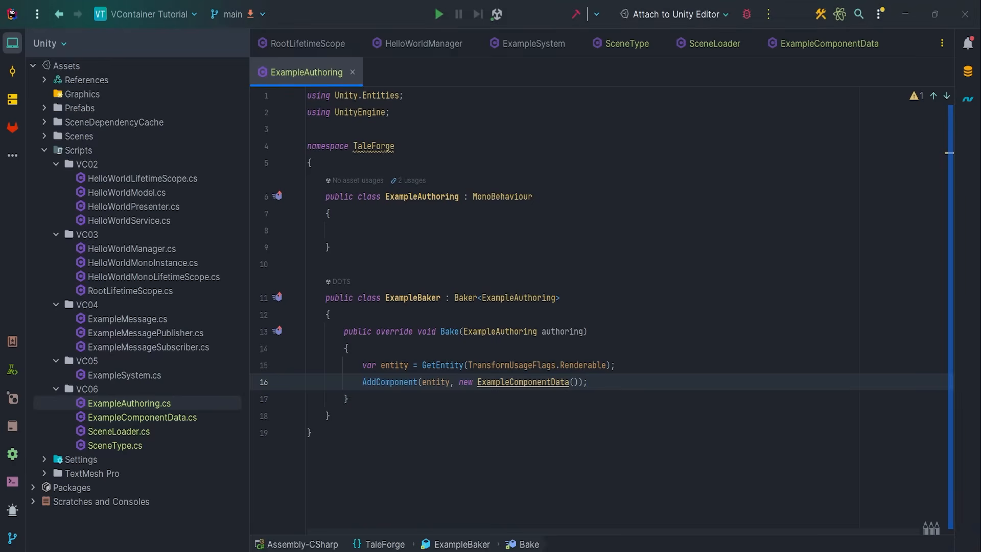
pyautogui.click(587, 381)
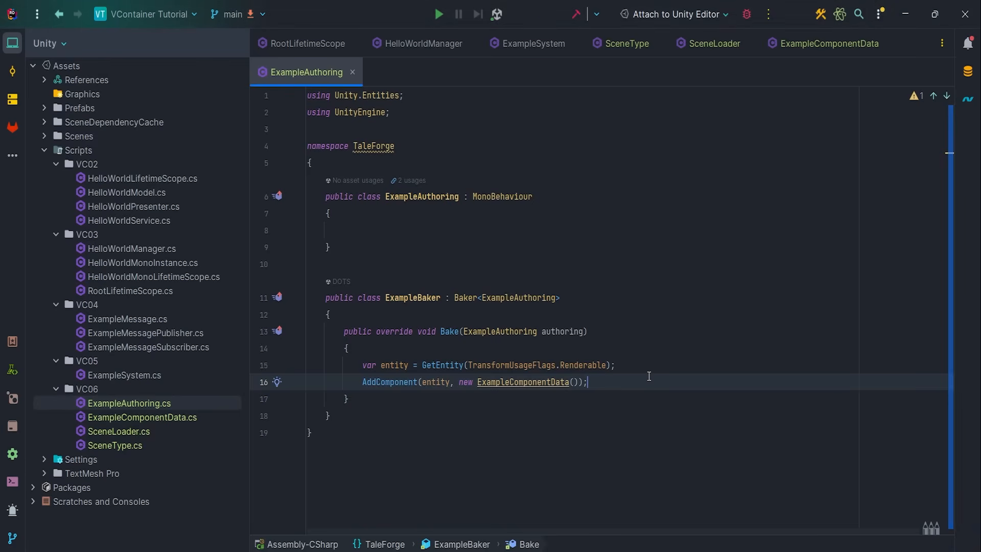
pyautogui.click(531, 43)
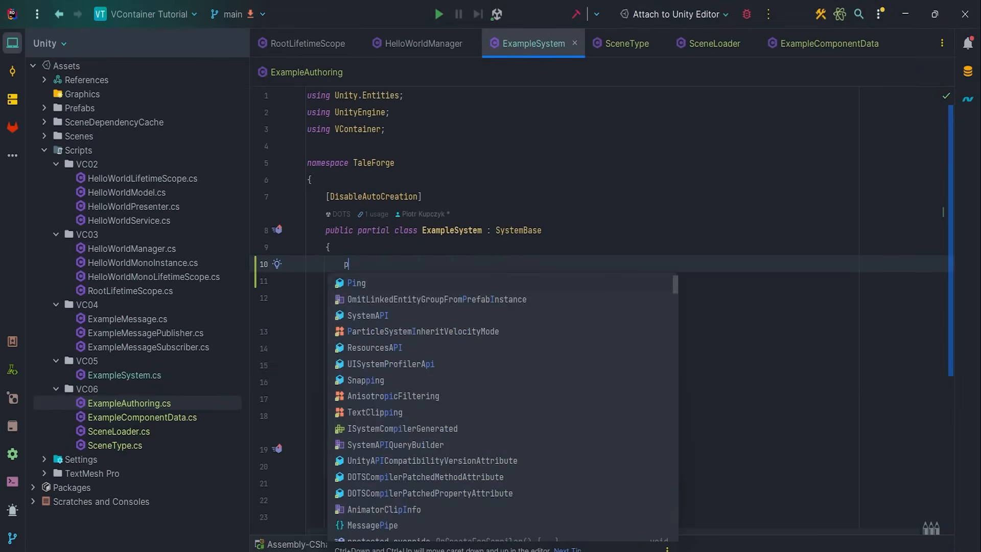
# Build an _exampleEntityQuery for ExampleComponentData in OnCreate and log CalculateEntityCount in OnUpdate.
pyautogui.write('rivate EntityQuery _e')
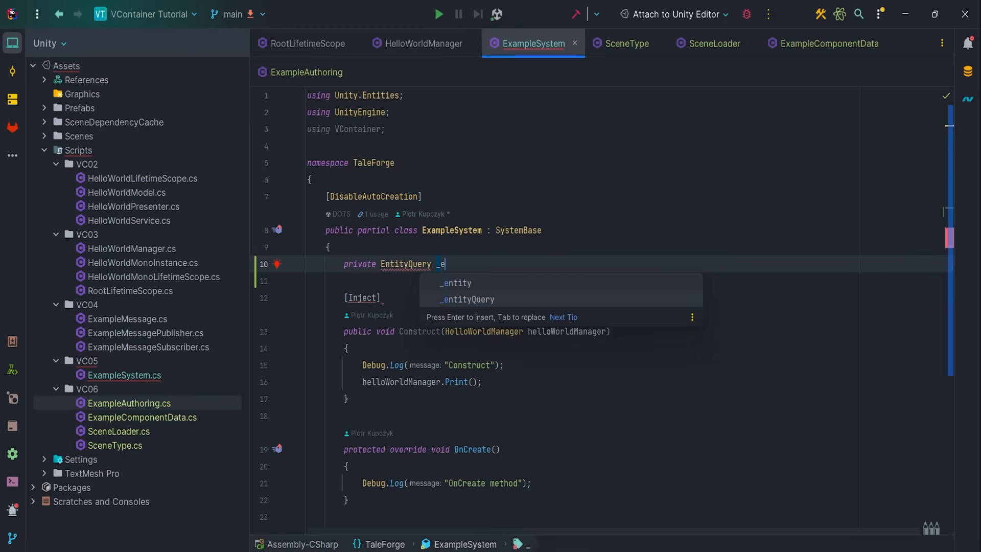
pyautogui.write('xampleEntityQuery;')
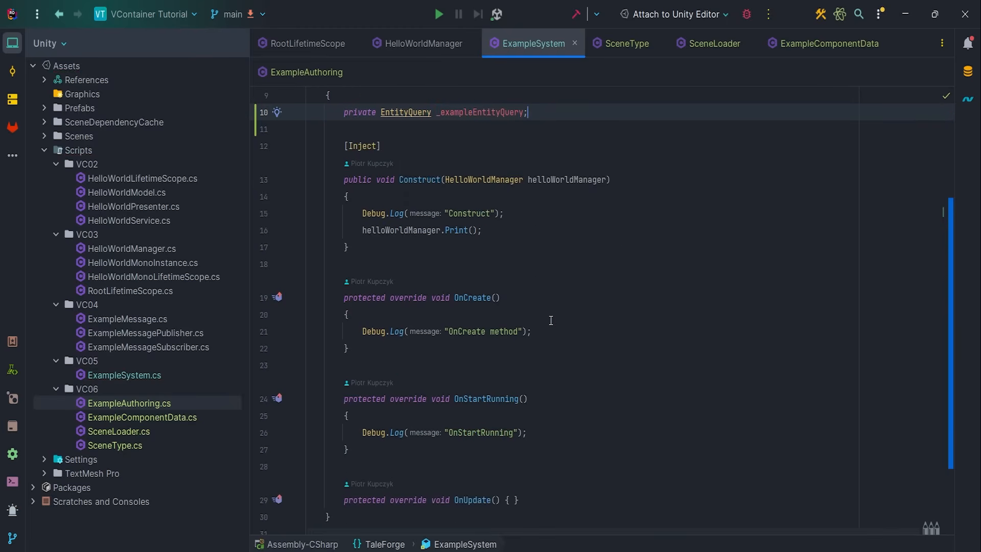
pyautogui.write('_exampleEntityQuery =')
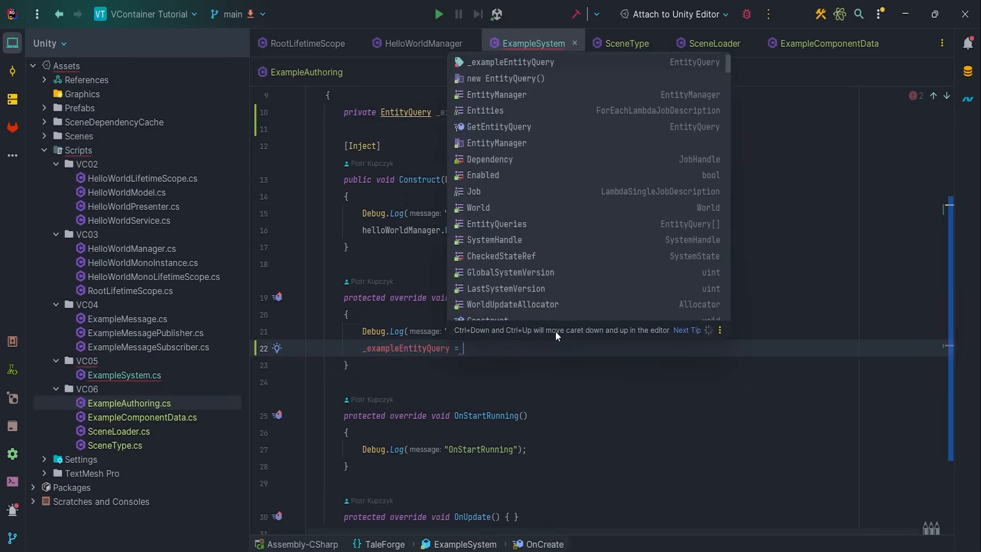
pyautogui.write('SystemAPI.QueryBuilder(')
pyautogui.write('Debug.Log($"");')
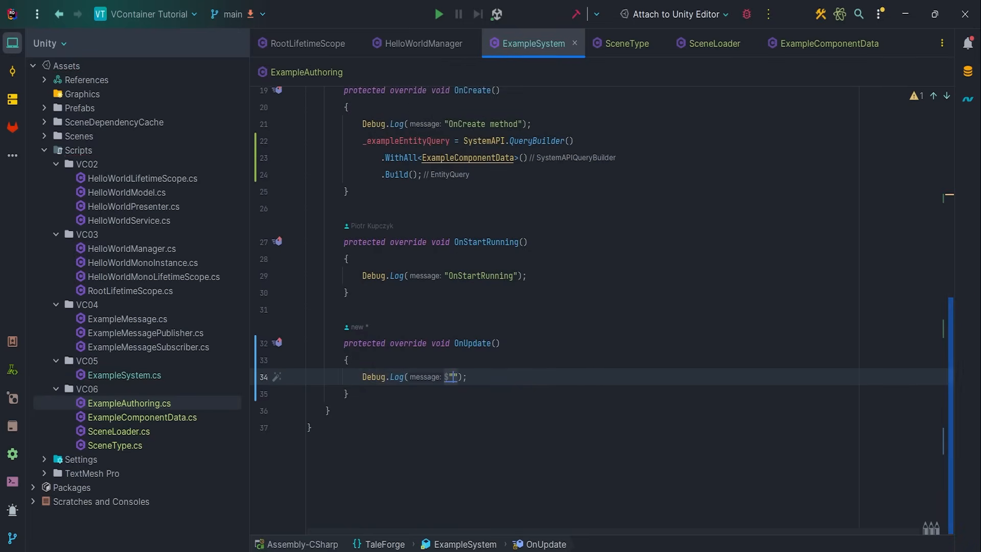
pyautogui.write('Count: {_')
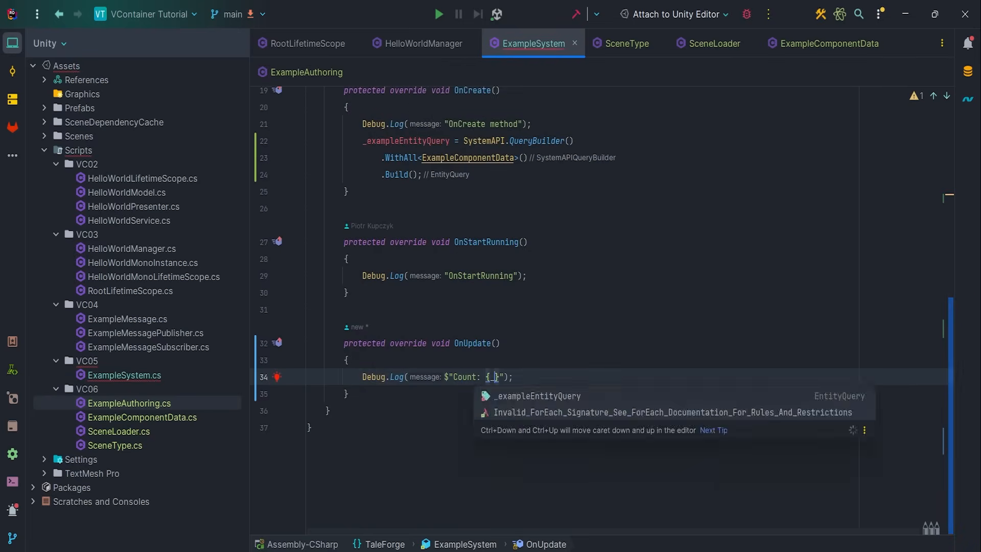
pyautogui.write('_exampleEntityQuery.Ca')
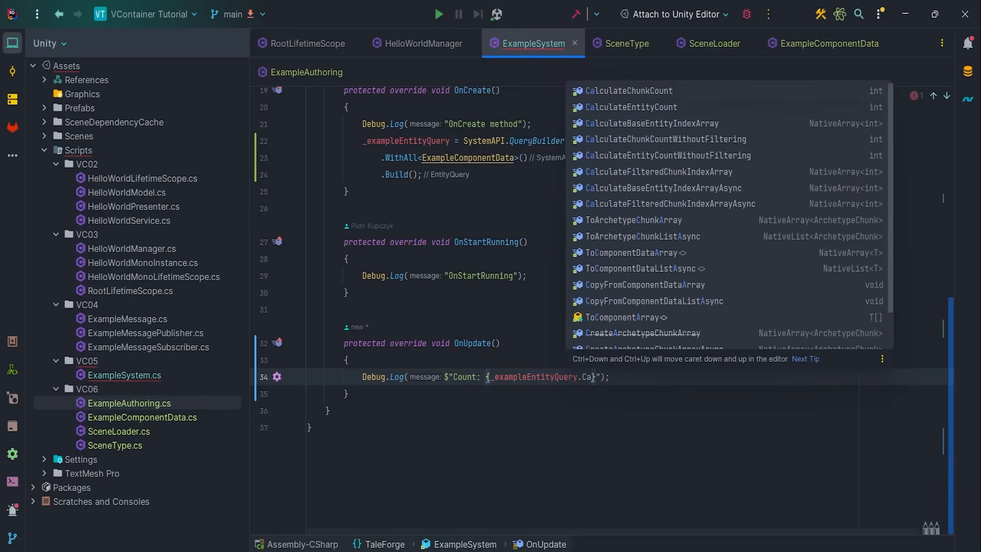
pyautogui.click(631, 107)
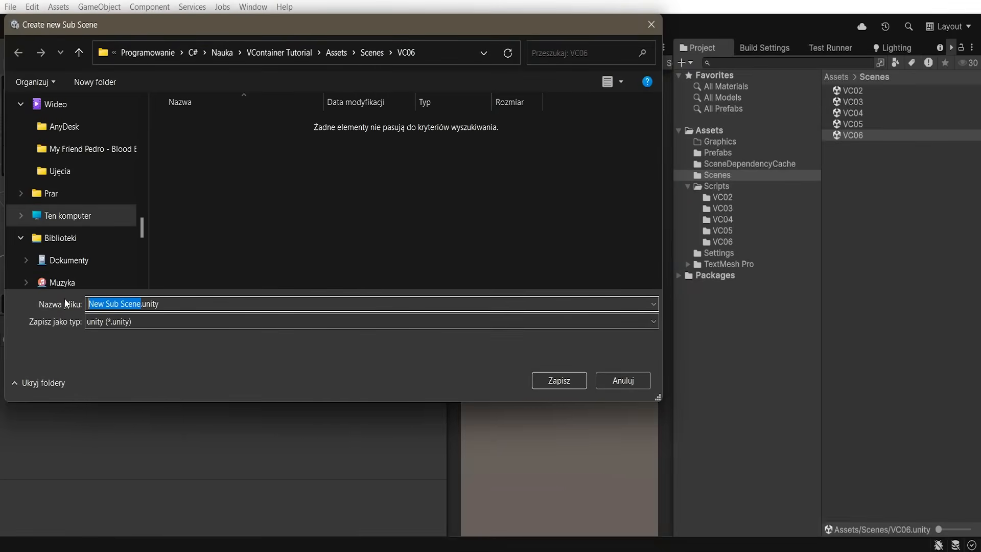
# Add a Game subscene holding an Example object with Example Authoring attached.
pyautogui.write('Game')
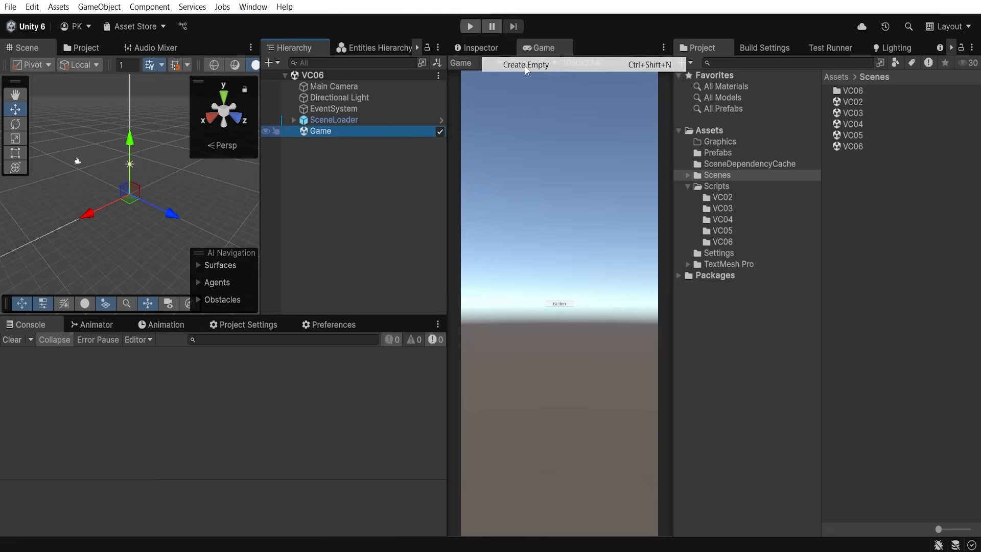
pyautogui.click(526, 64)
pyautogui.write('Examp')
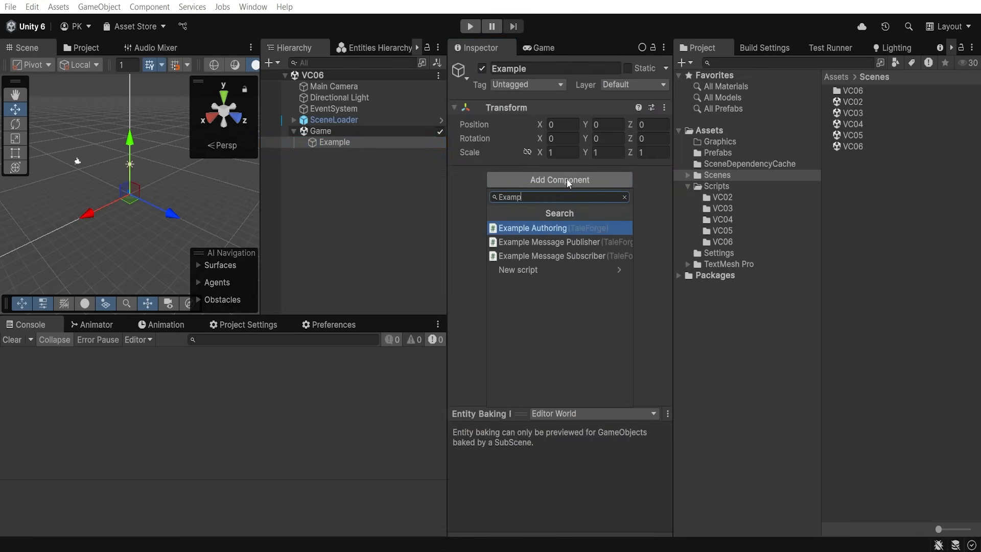
pyautogui.click(532, 228)
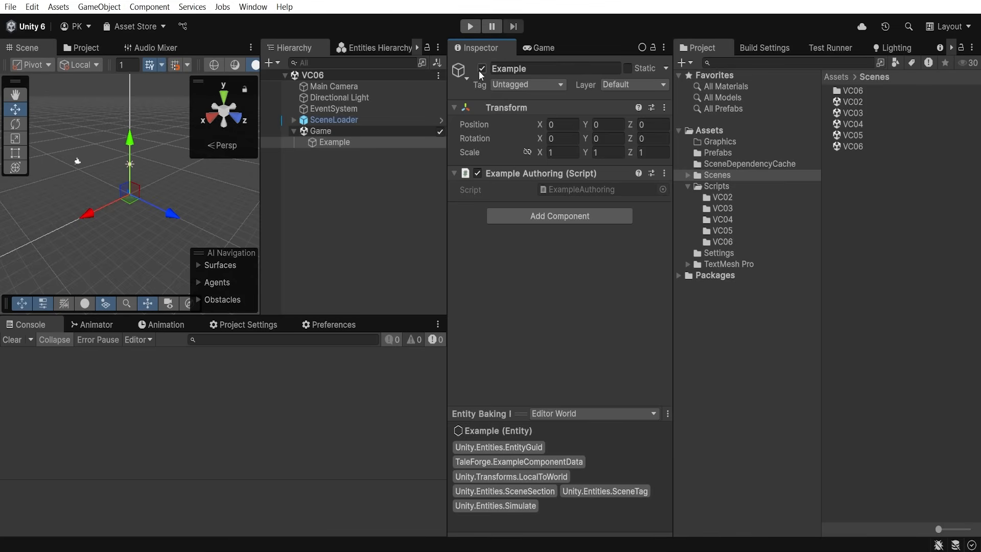
pyautogui.click(850, 135)
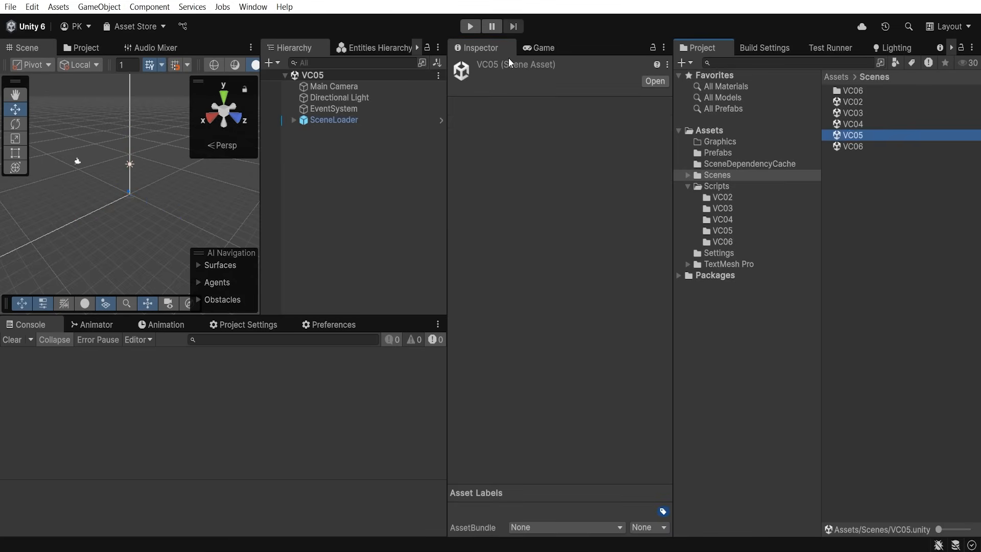
# Run play mode and confirm the Console logs Count: 0, then Count: 1 after VC06 loads.
pyautogui.click(469, 26)
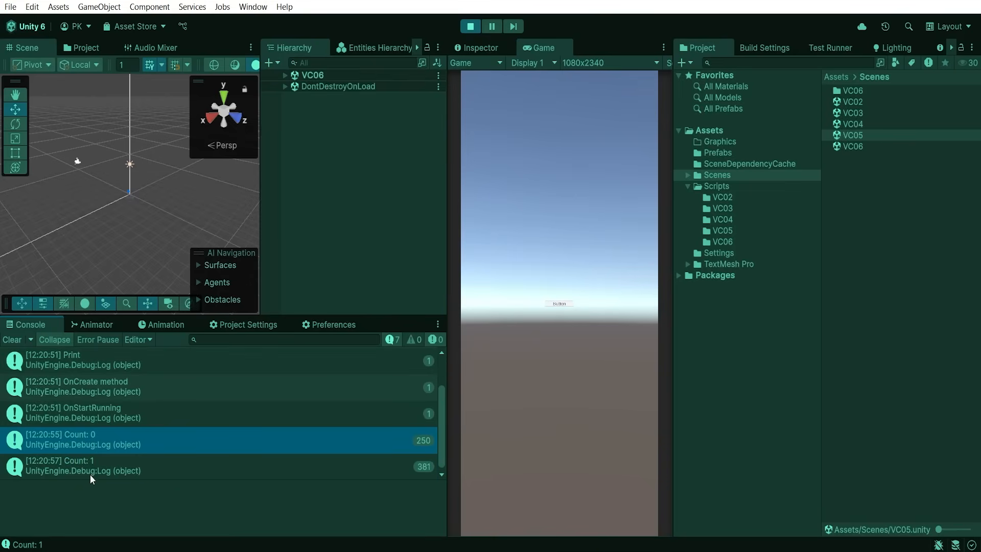
pyautogui.click(81, 465)
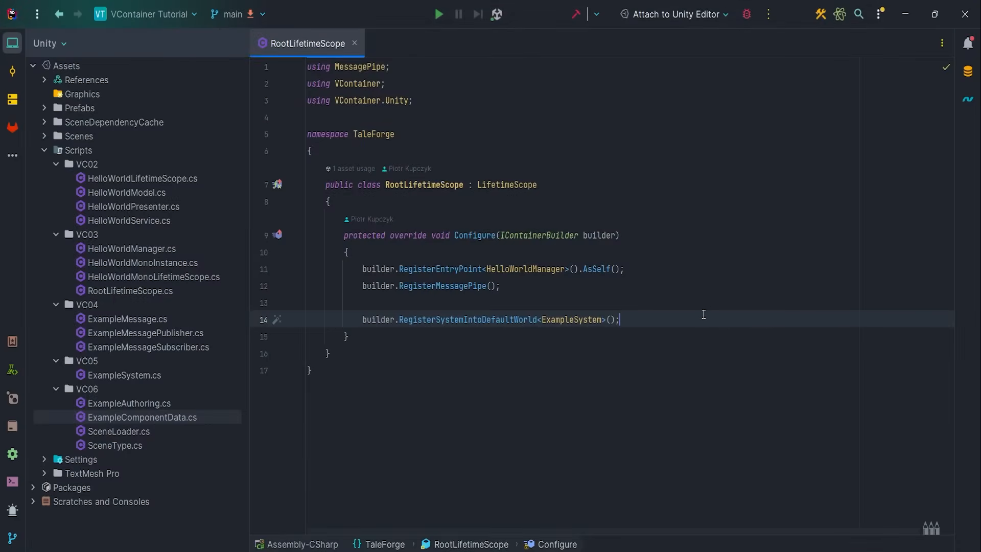
pyautogui.moveTo(686, 320)
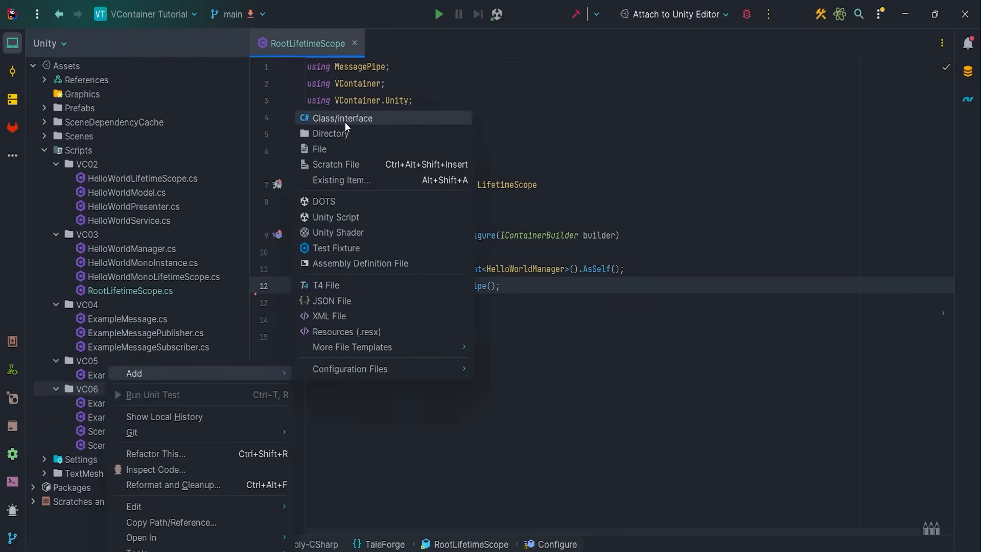
# Create the GameLifetimeScope class in VC06, add it to version control, and override Configure.
pyautogui.click(342, 118)
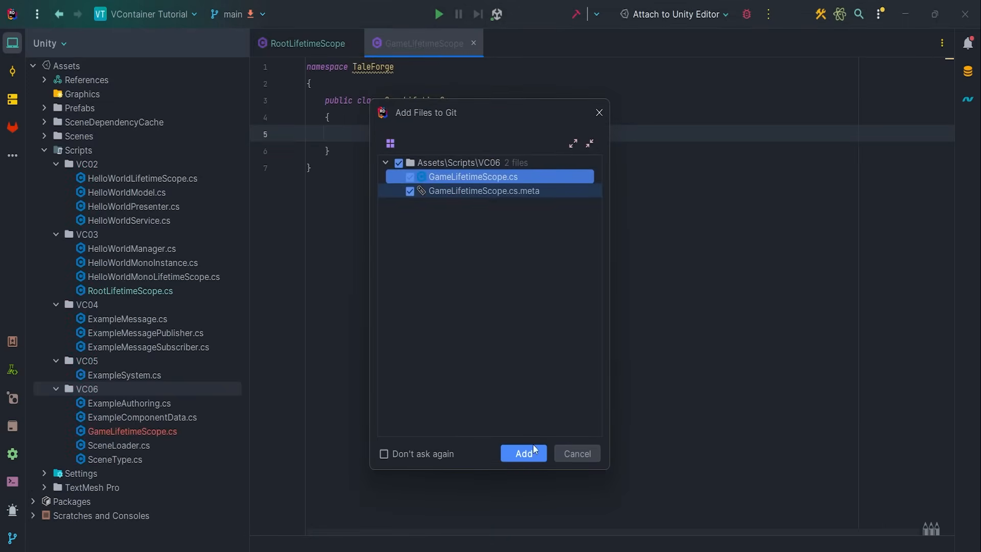
pyautogui.click(523, 453)
pyautogui.write('overrd')
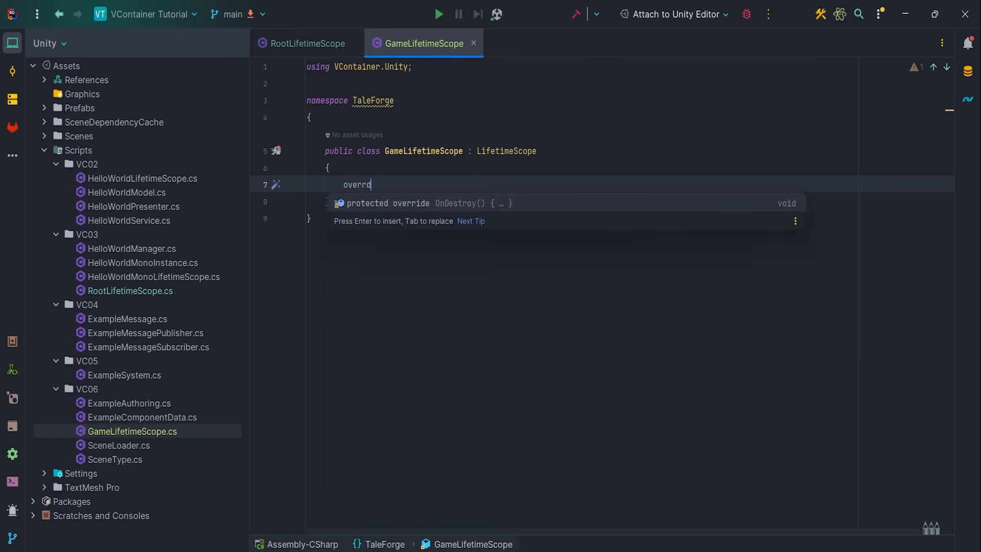
pyautogui.press('Enter')
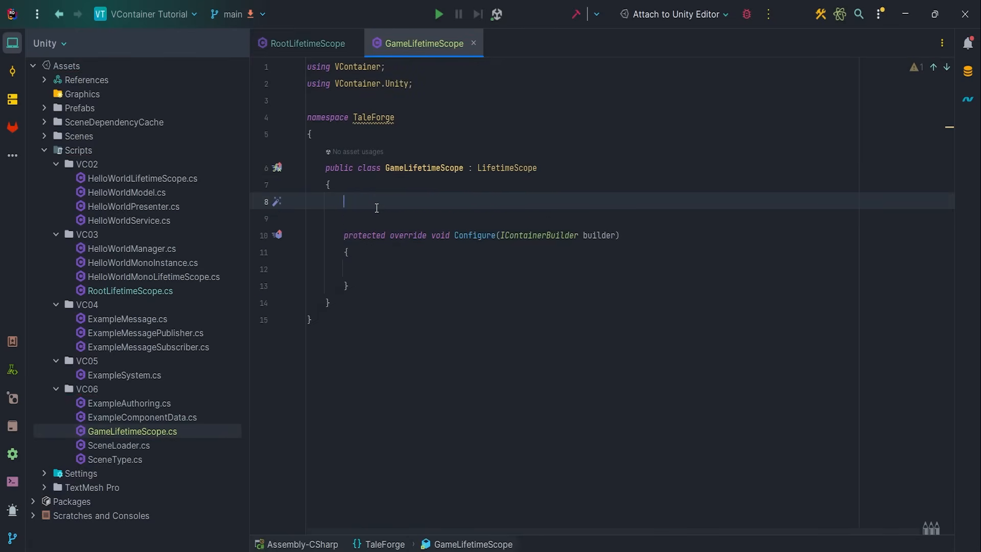
# Add a GameWorldName constant and register a new scoped world with that name.
pyautogui.write('private const St')
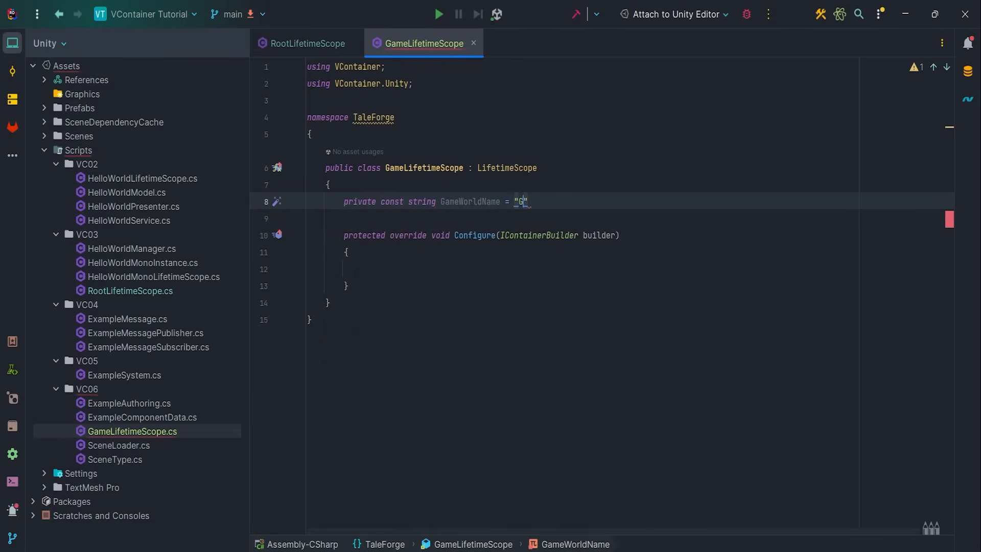
pyautogui.write('ameWorld')
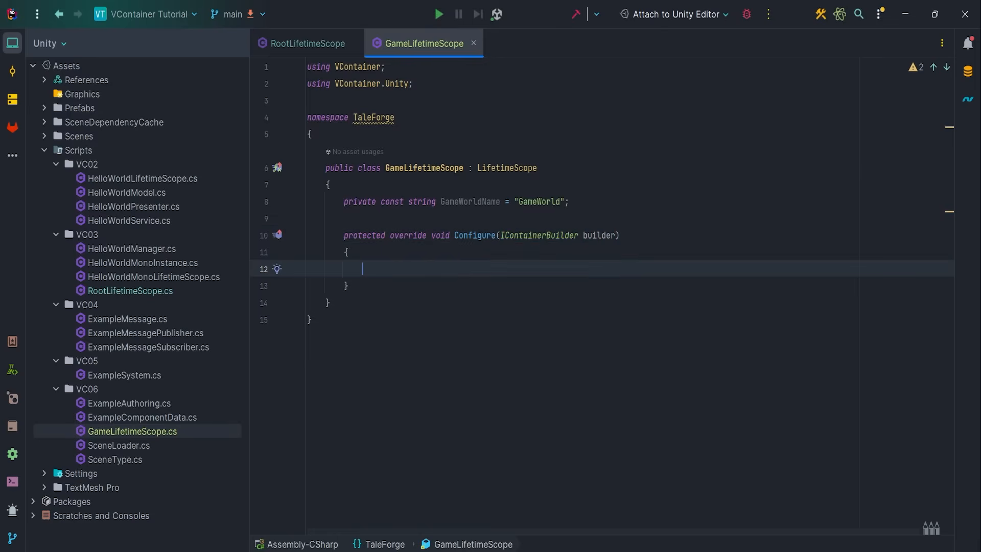
pyautogui.write('builder.R')
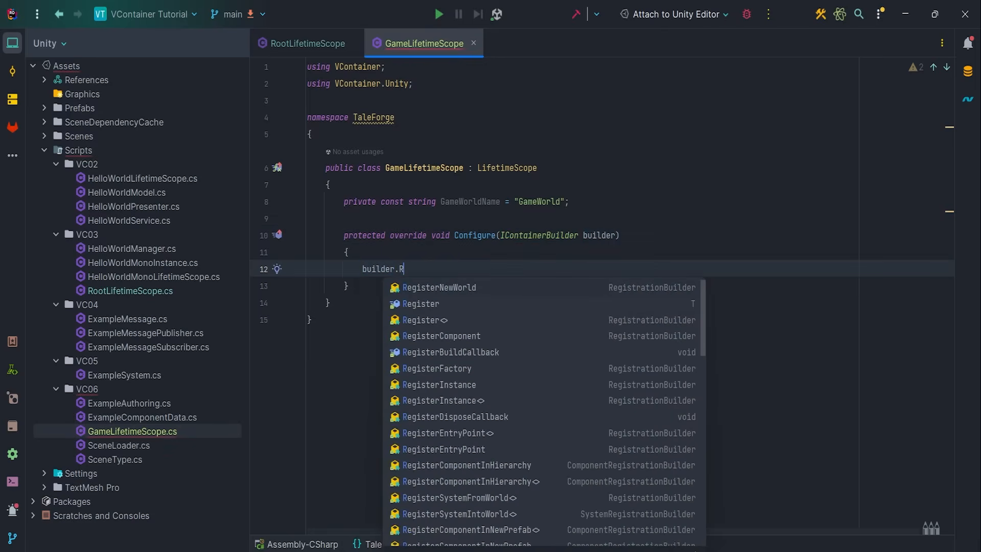
pyautogui.click(440, 287)
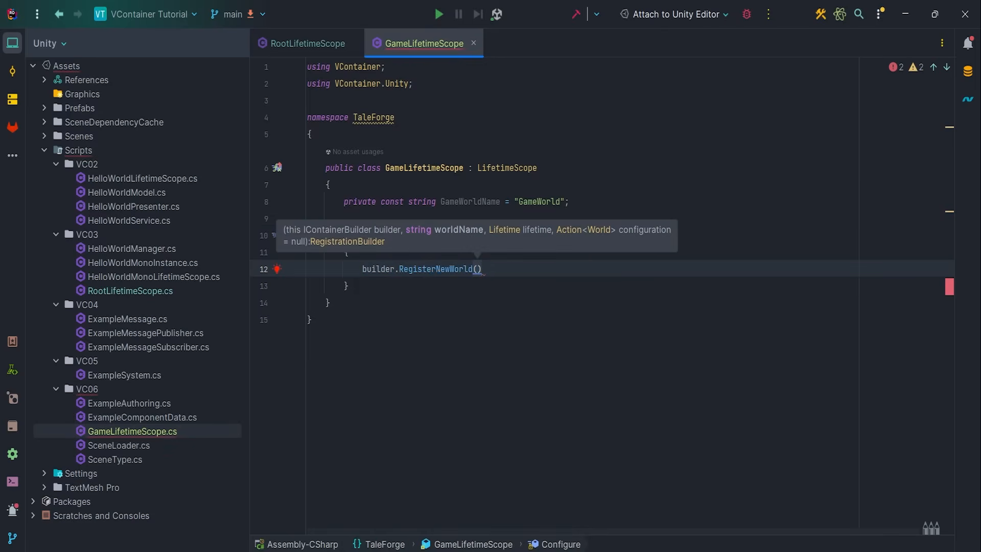
pyautogui.write('GameWorldName, Lifetime.Scoped')
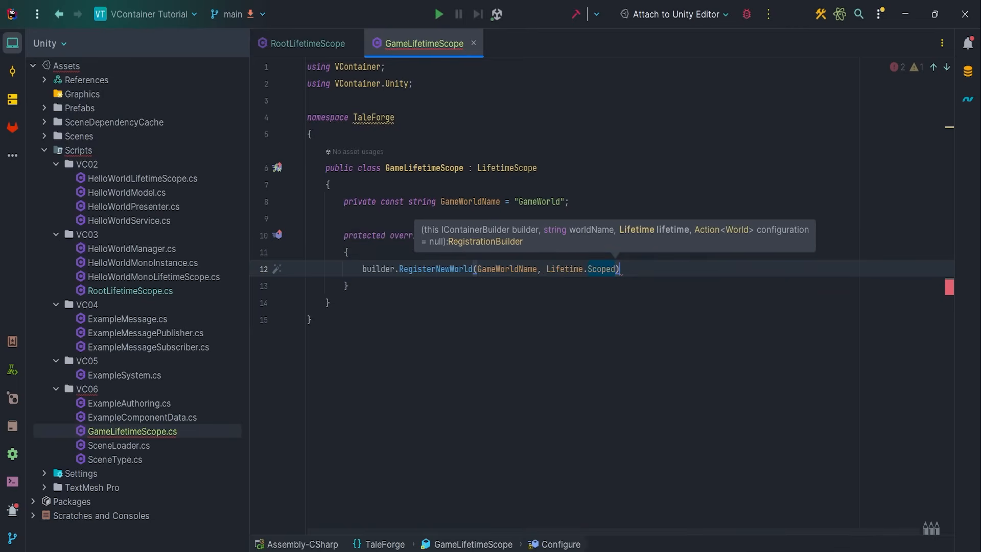
pyautogui.write(';')
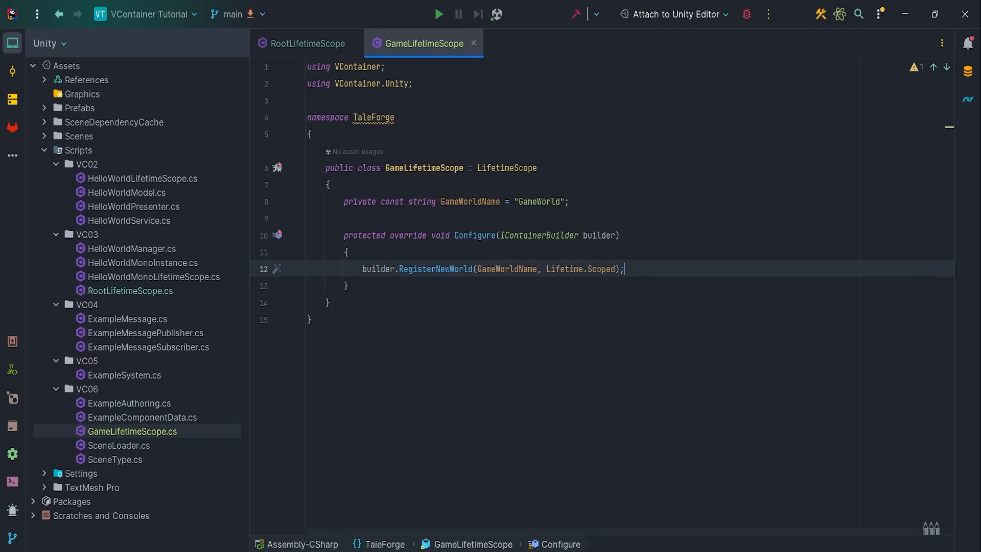
pyautogui.moveTo(674, 268)
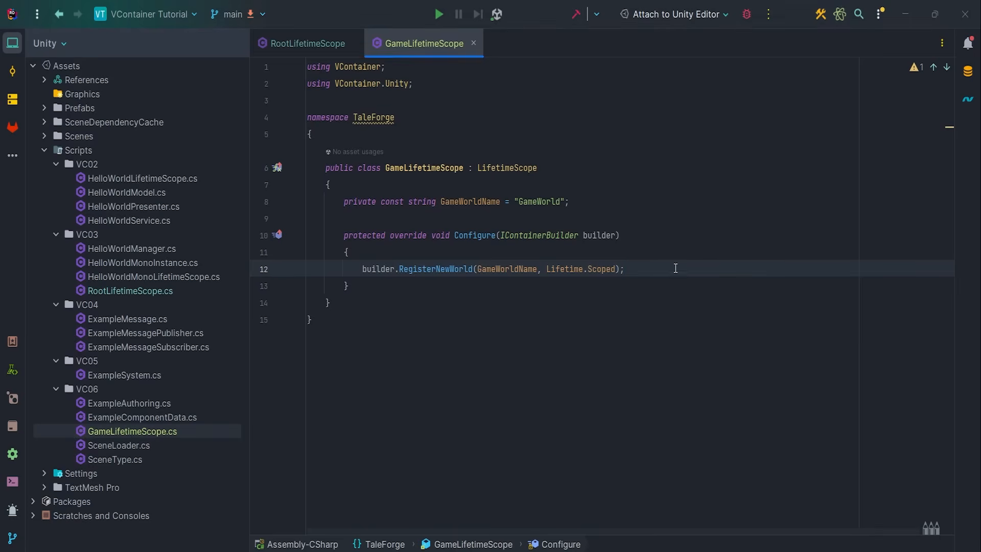
pyautogui.write('builder.Re')
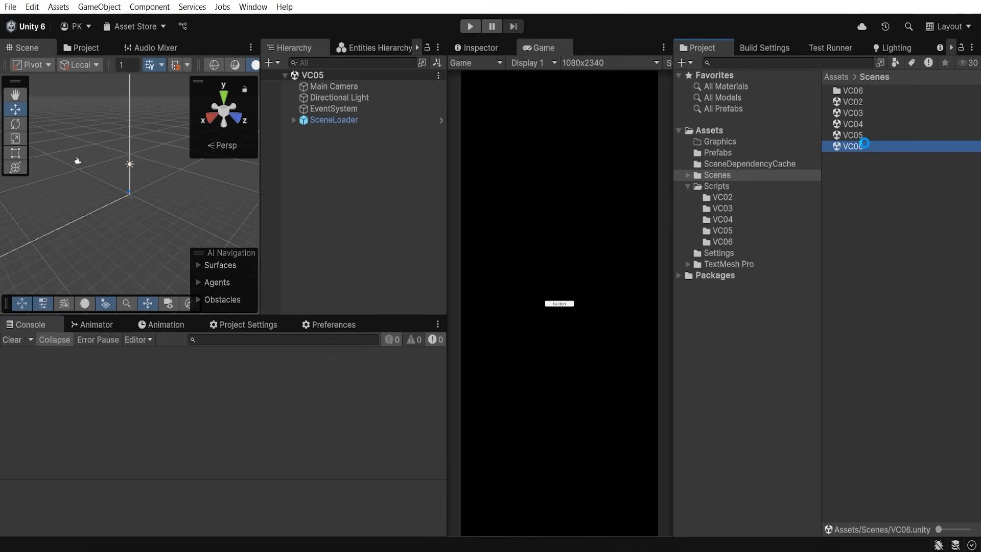
# Add an empty GameLifetimeScope object with the GameLifetimeScope script to VC06, then reopen VC05.
pyautogui.doubleClick(850, 146)
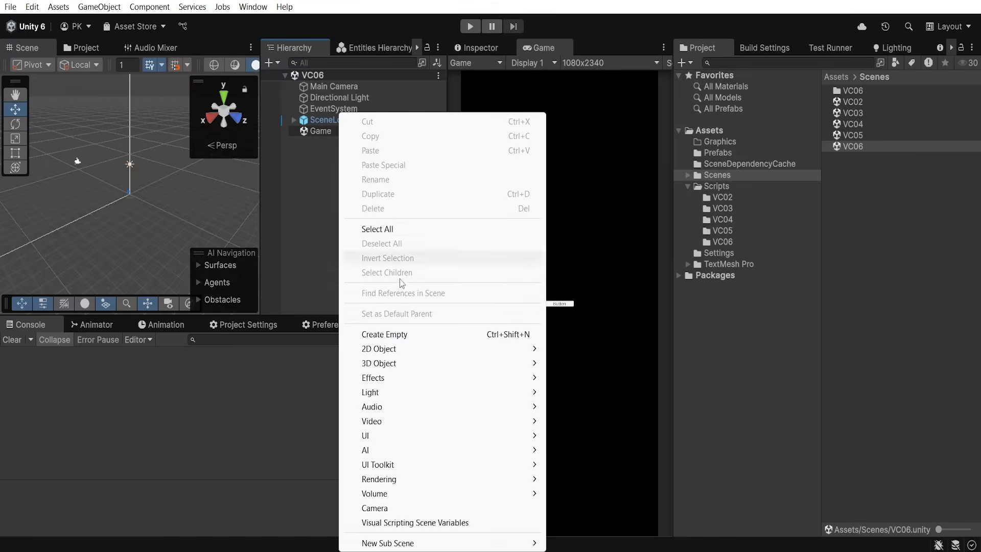
pyautogui.click(384, 334)
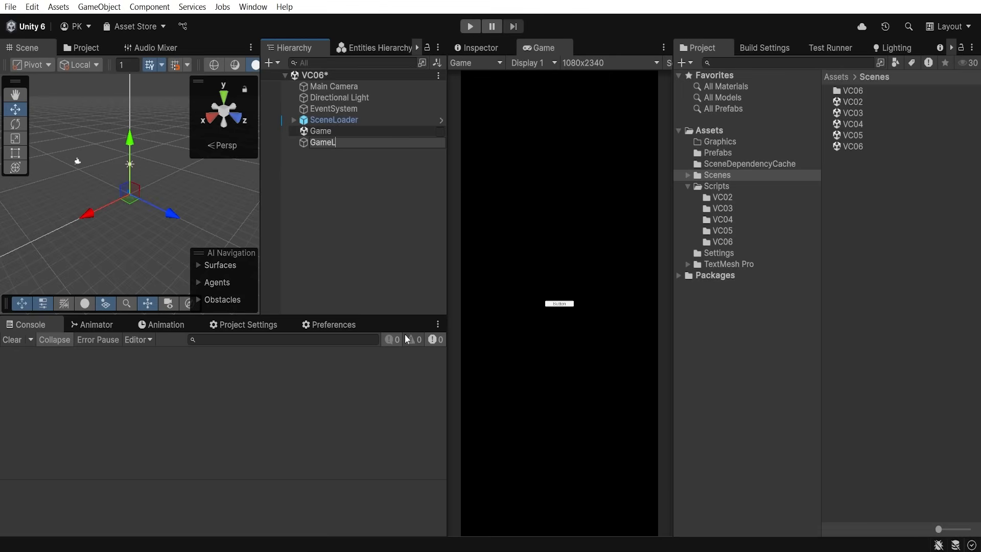
pyautogui.write('ifetimeScoo')
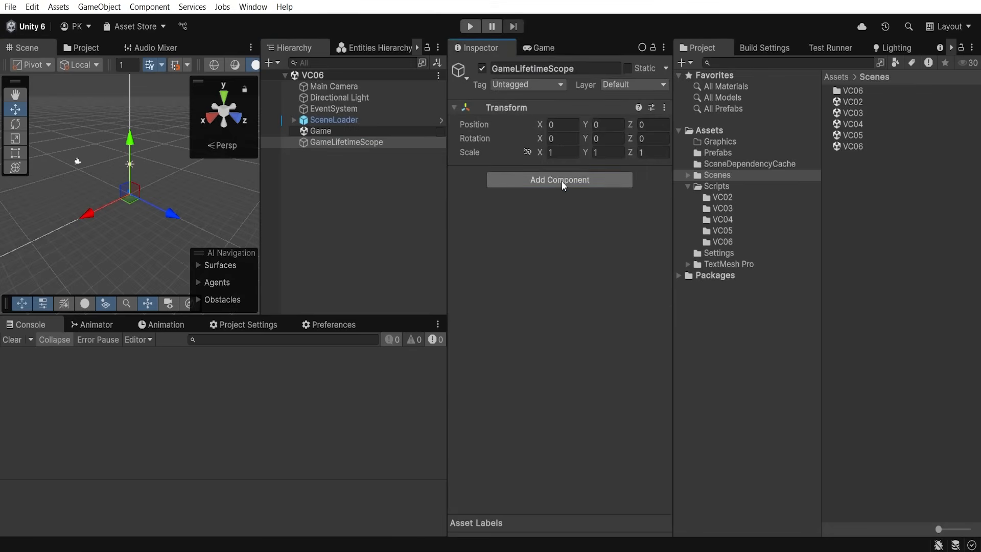
pyautogui.click(558, 179)
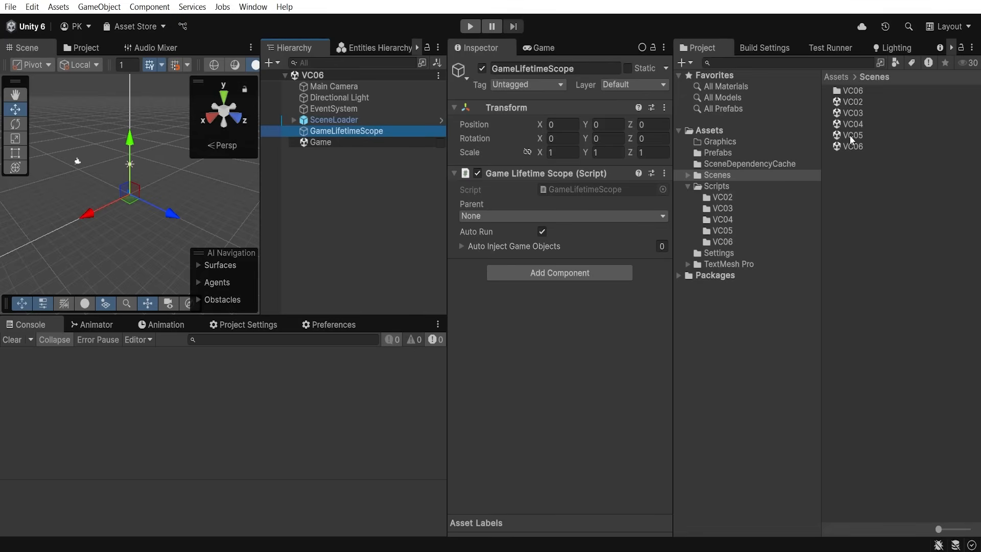
pyautogui.click(469, 26)
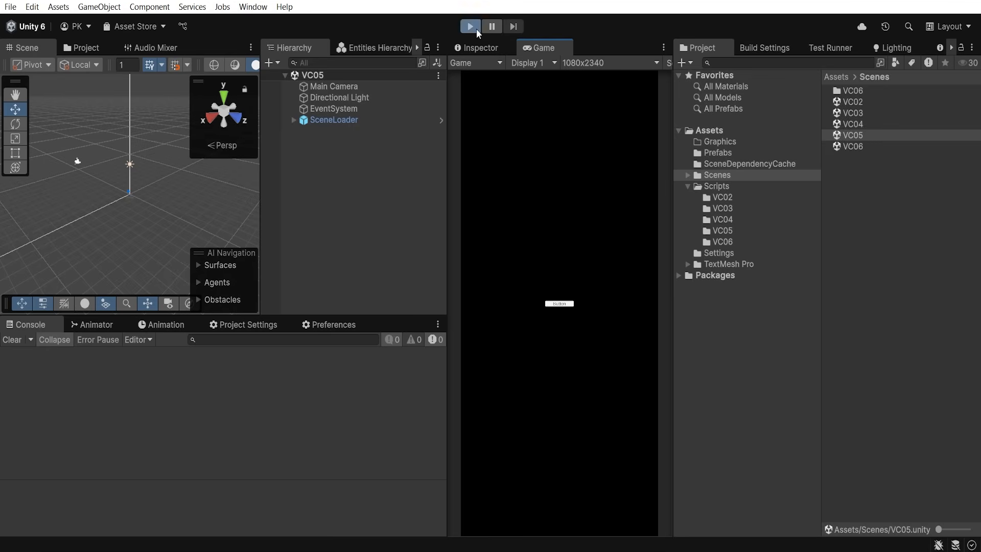
# Enter play mode and select GameWorld in the Entities Hierarchy world dropdown.
pyautogui.click(469, 26)
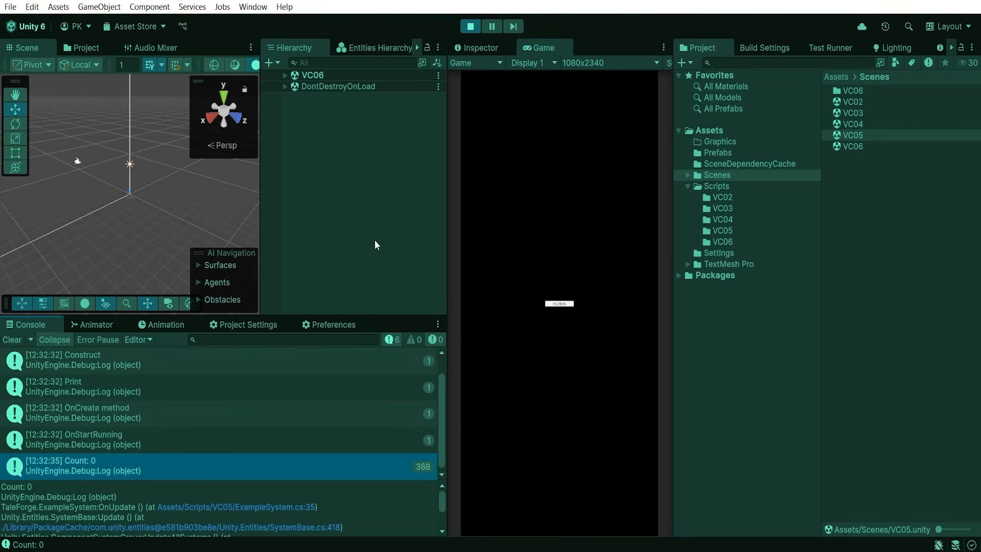
pyautogui.click(375, 47)
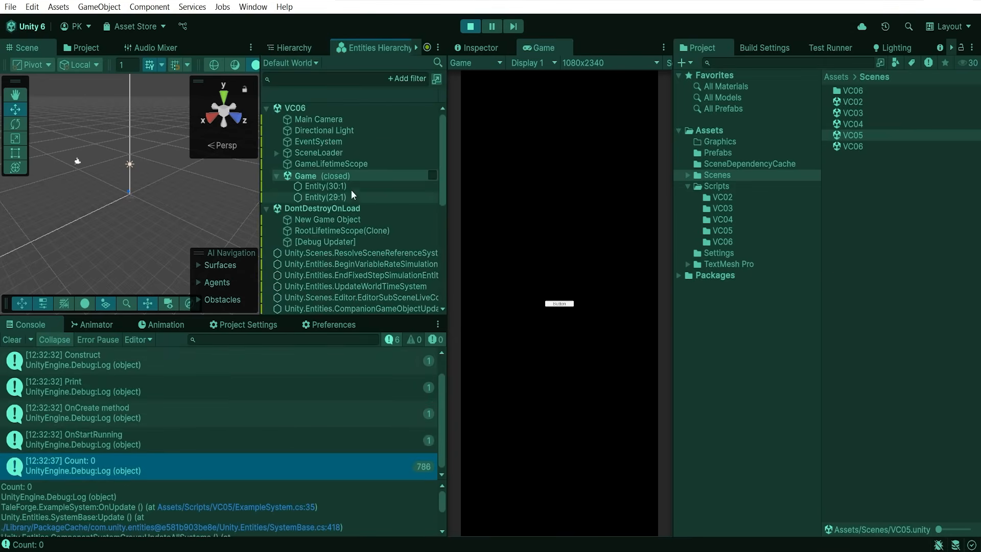
pyautogui.click(290, 62)
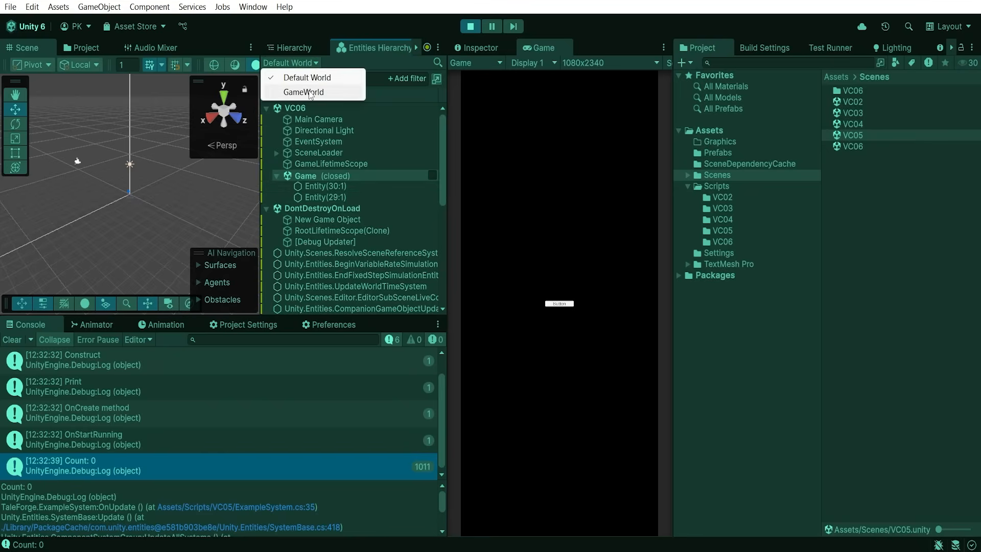
pyautogui.click(303, 92)
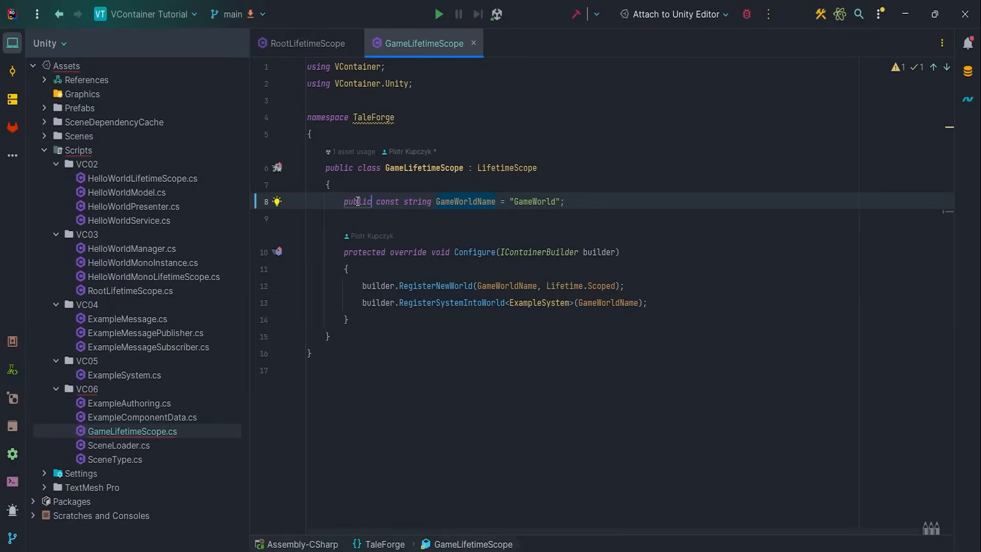
# Extend the world registration to gather the world's system type indices via GetAllSystemTypeIndices.
pyautogui.click(650, 303)
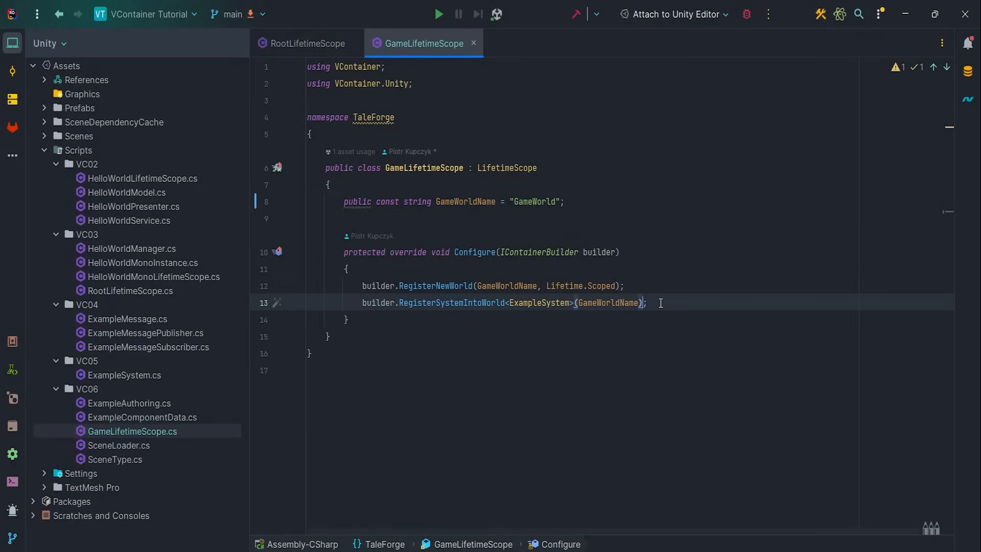
pyautogui.write(', Configuration')
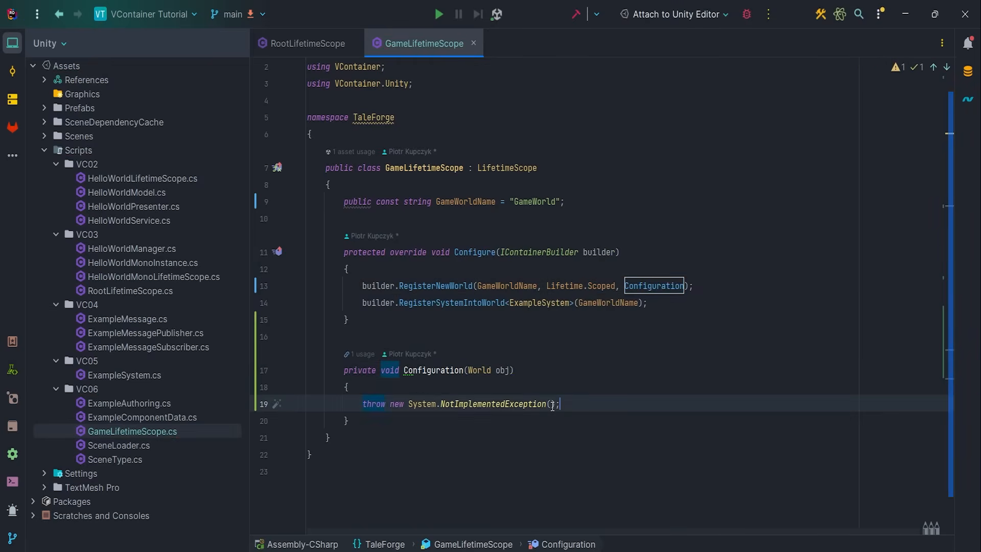
pyautogui.write('world')
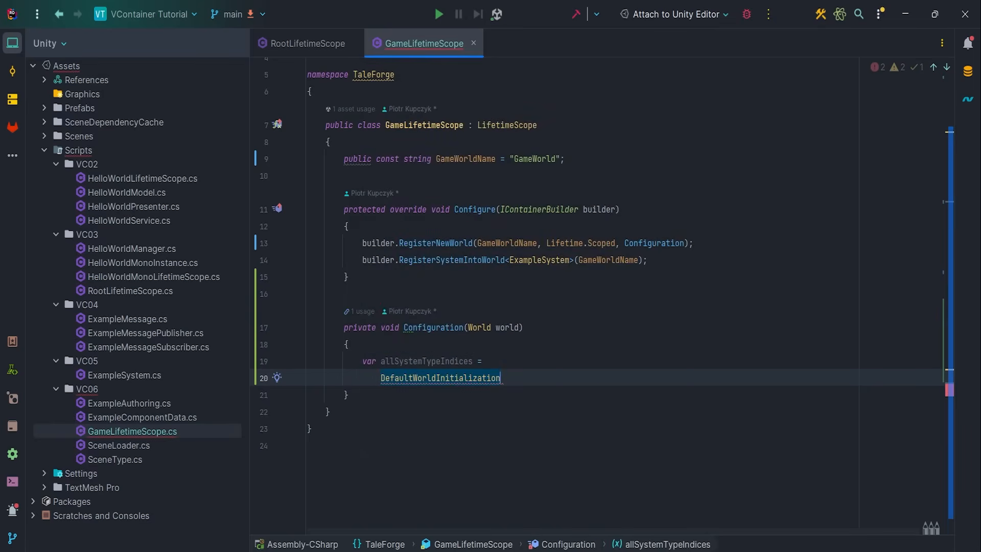
pyautogui.write('.GetAllSystemTypeIndices()')
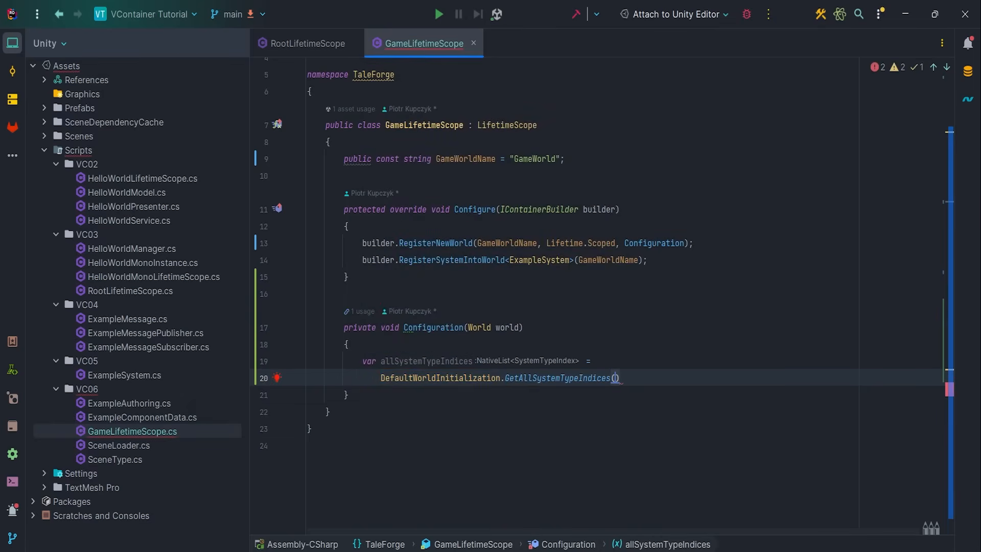
pyautogui.write('Default')
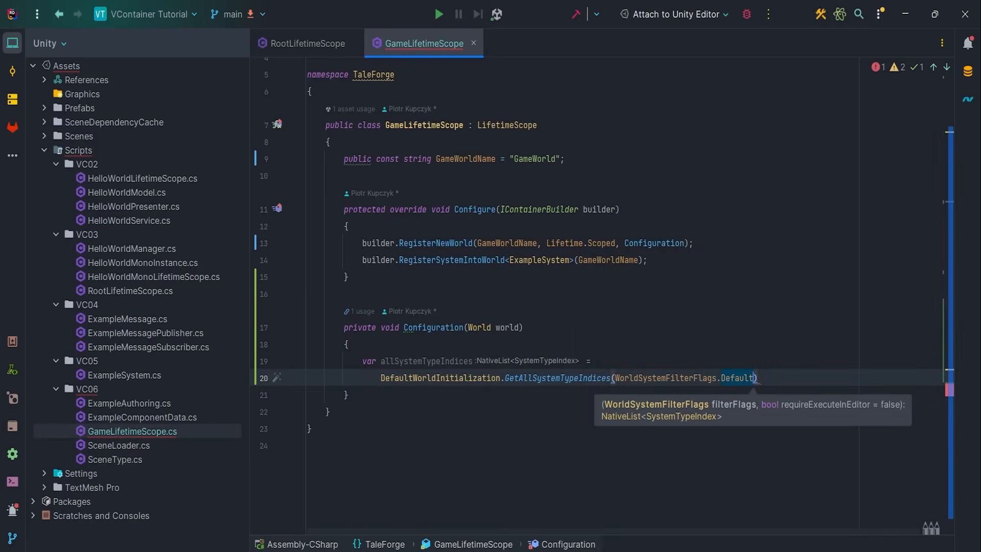
pyautogui.write(', true')
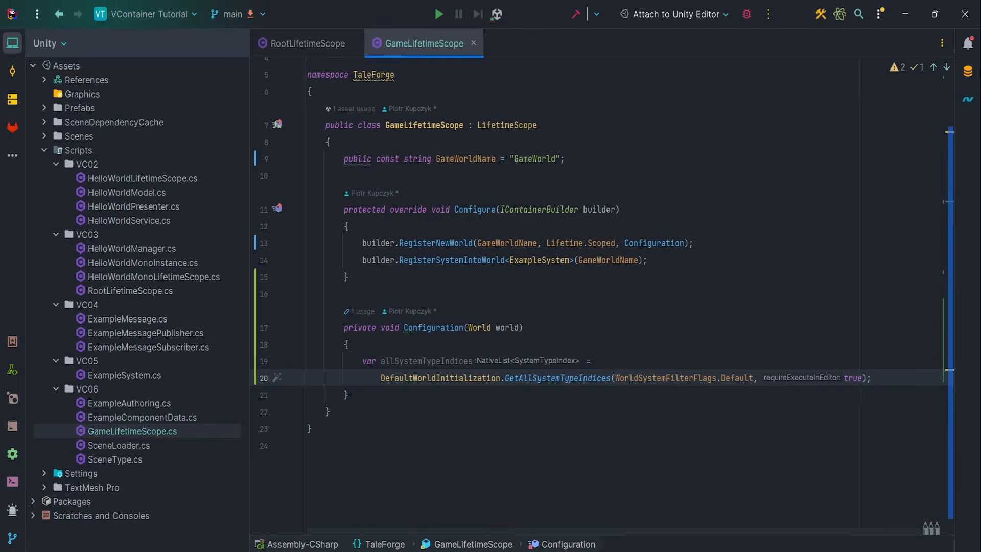
# Call AddSystemsToRootLevelSystemGroups and AppendWorldToCurrentPlayerLoop on the world.
pyautogui.click(869, 377)
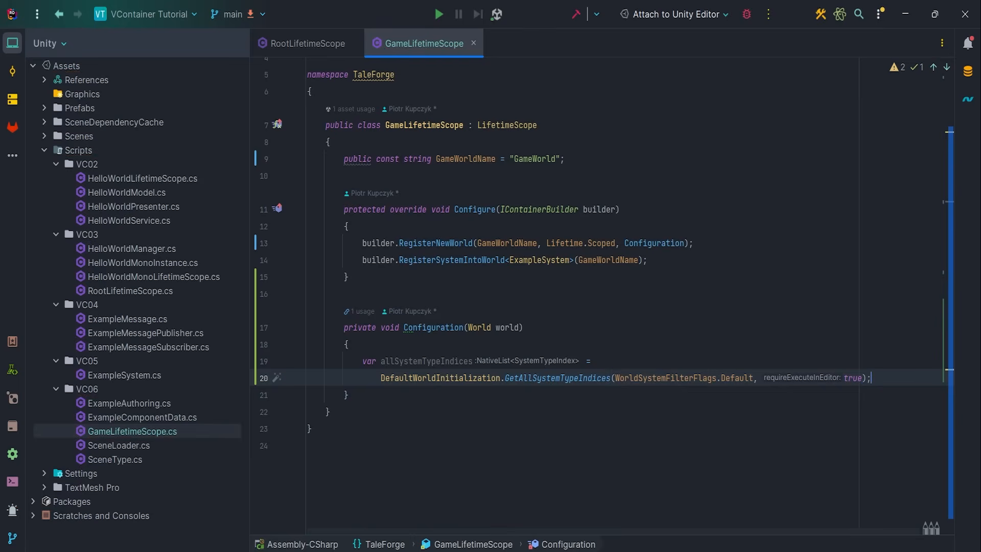
pyautogui.moveTo(555, 377)
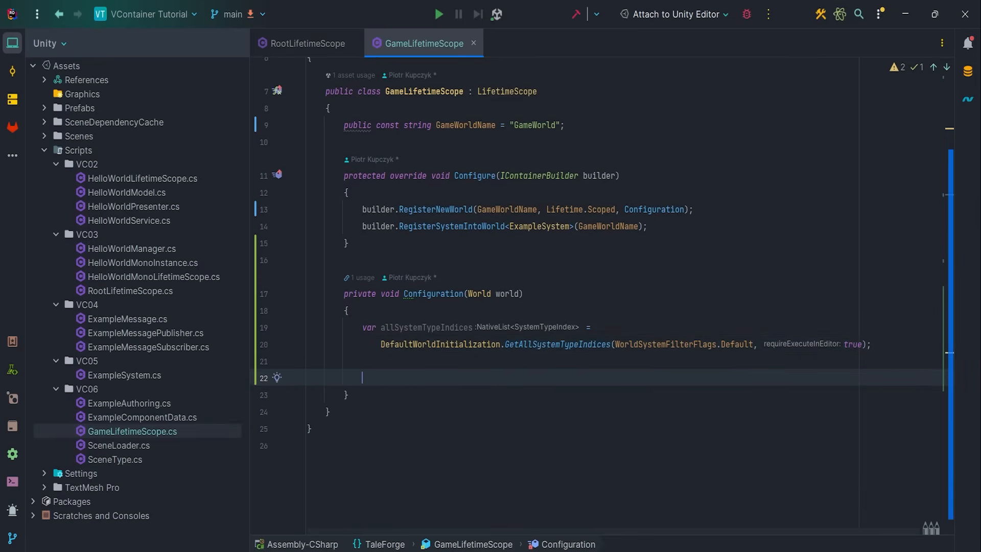
pyautogui.write('DefaultWorldInitialization.AddSystemsToRootLevelSystemGroups();')
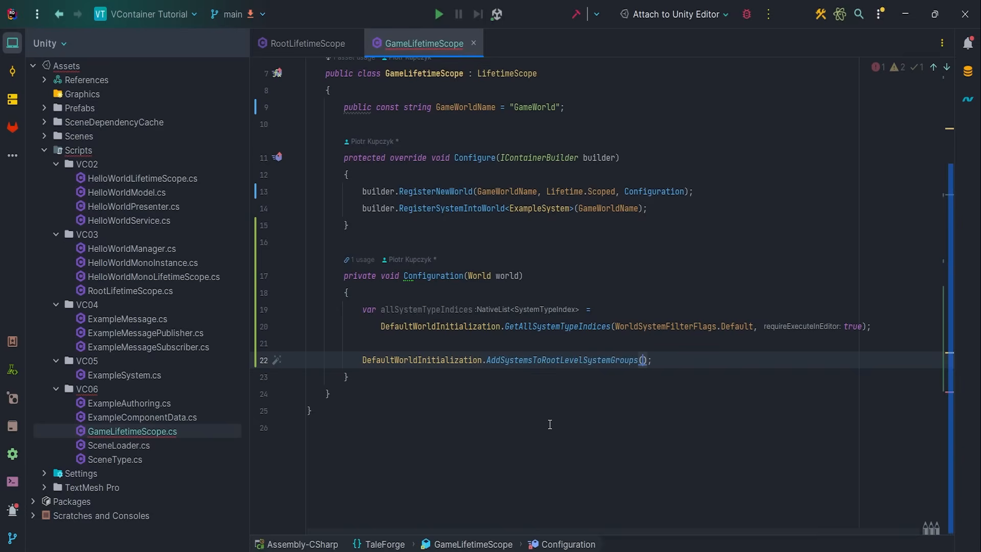
pyautogui.write('world, allSystemTypeIndices')
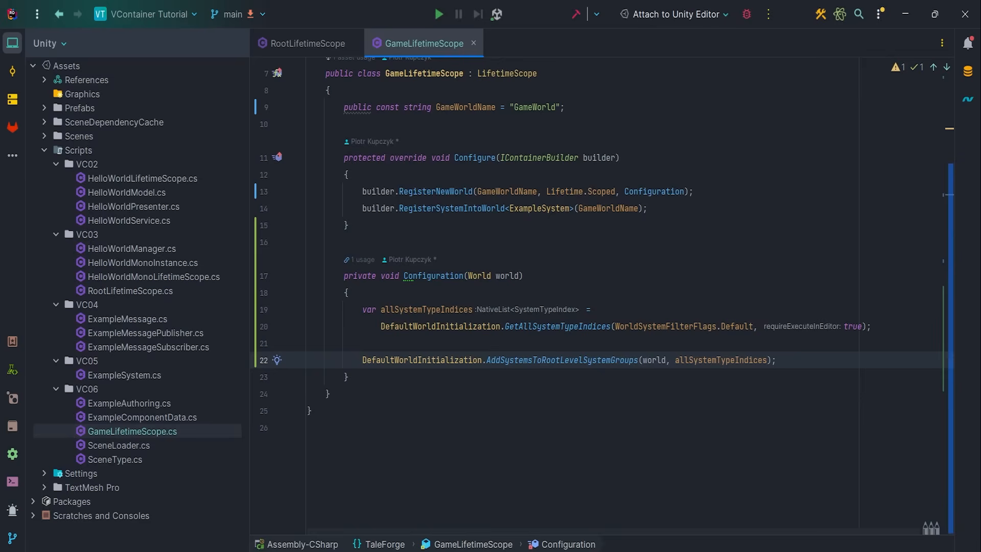
pyautogui.write('Sc')
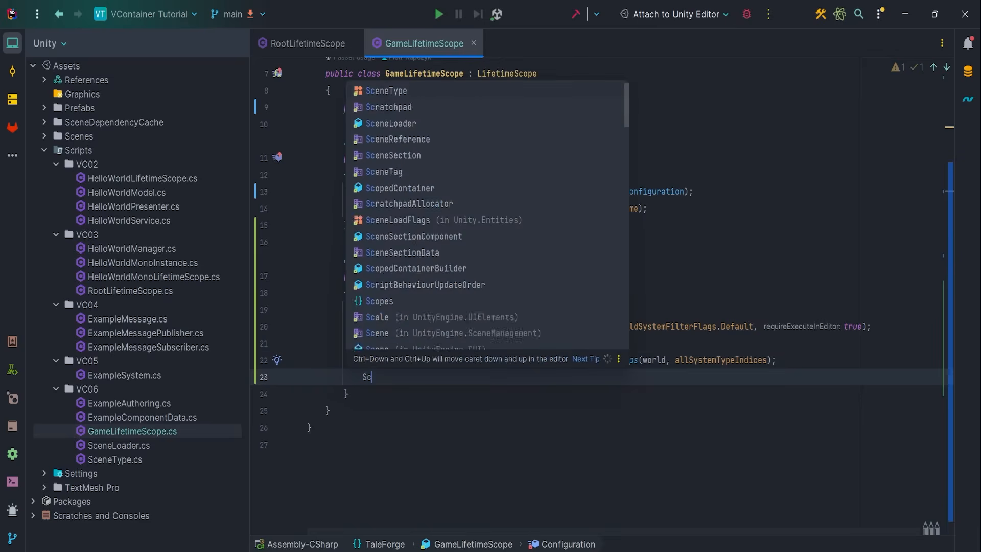
pyautogui.write('ScriptBehaviourUpdateOrder')
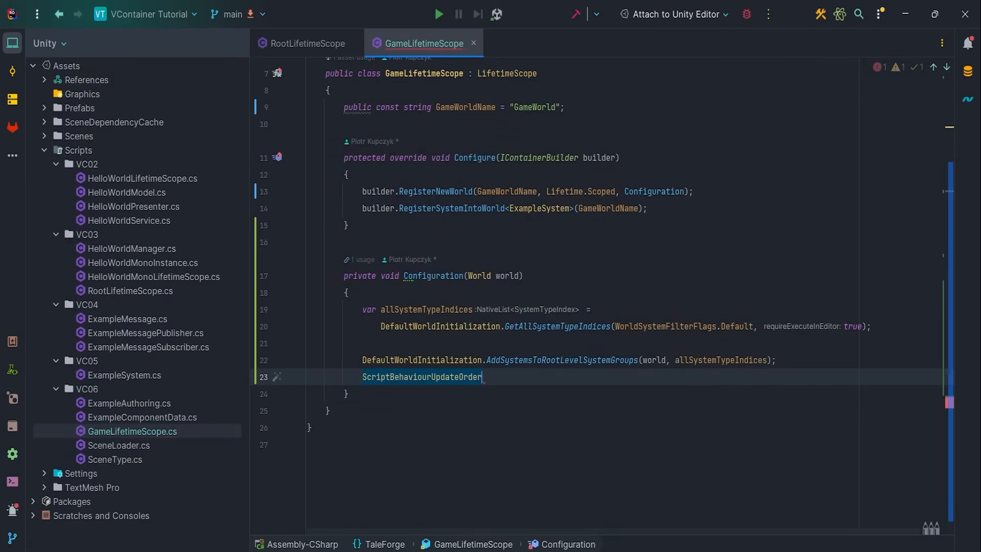
pyautogui.write('.AppendWorldToCurrentPlayerLoop(world);')
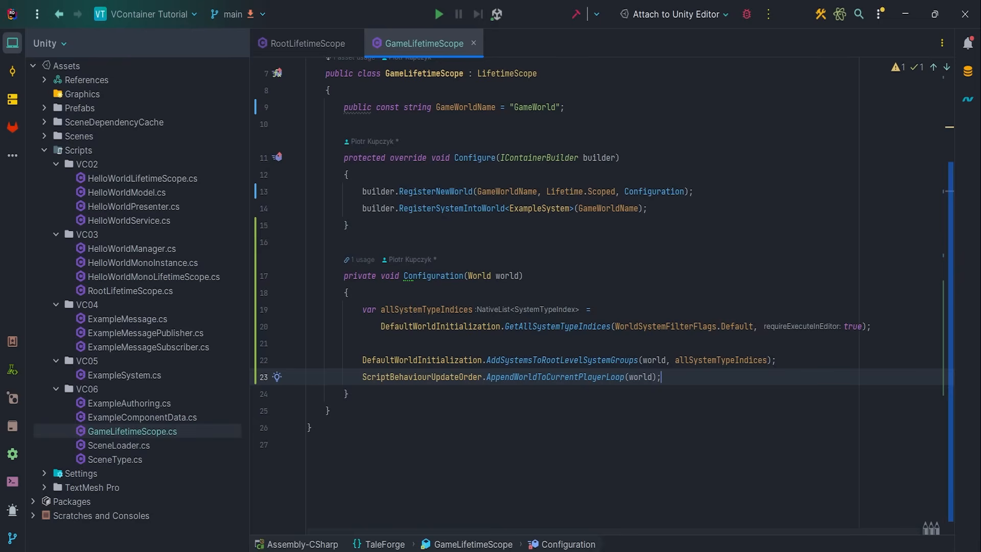
pyautogui.rightClick(132, 431)
pyautogui.write('S')
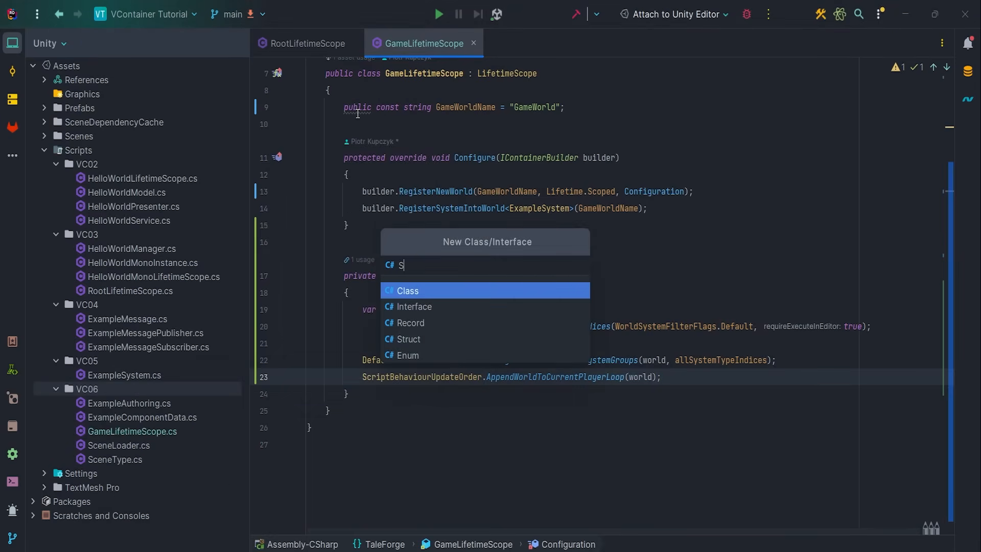
# Write SceneLoaderComponentData with a public EntitySceneReference SceneReference field.
pyautogui.write('ceneLoaderComponent')
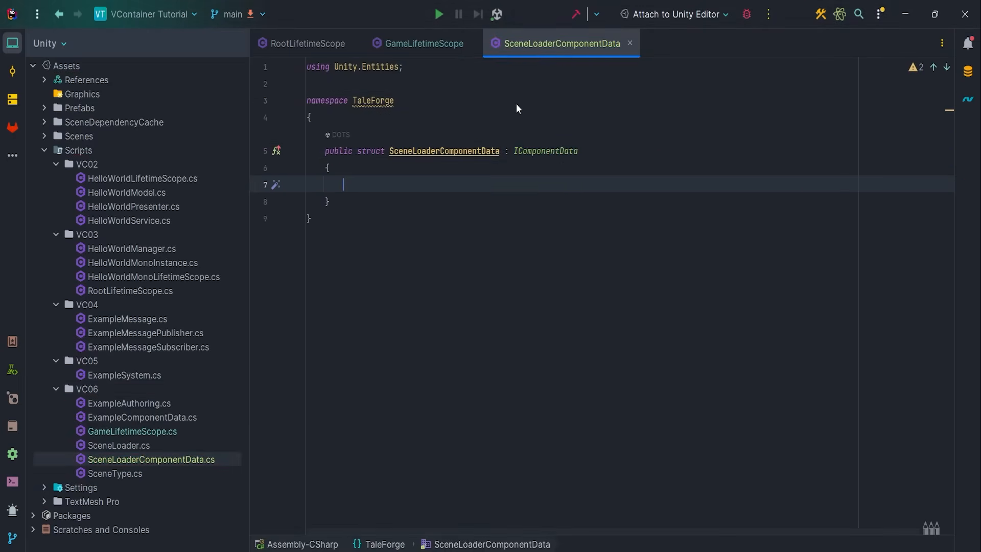
pyautogui.write('public EntitySceneReference SceneReference;')
pyautogui.write('SceneLoaderAu')
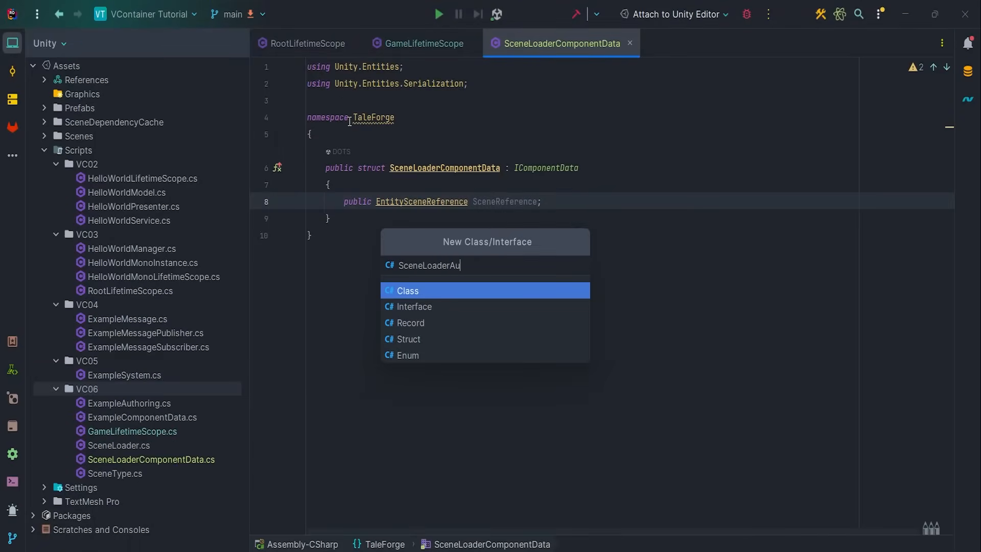
# Create SceneLoaderAuthoring in Git, wrapped in #if UNITY_EDITOR, with a serialized SceneAsset property.
pyautogui.click(407, 290)
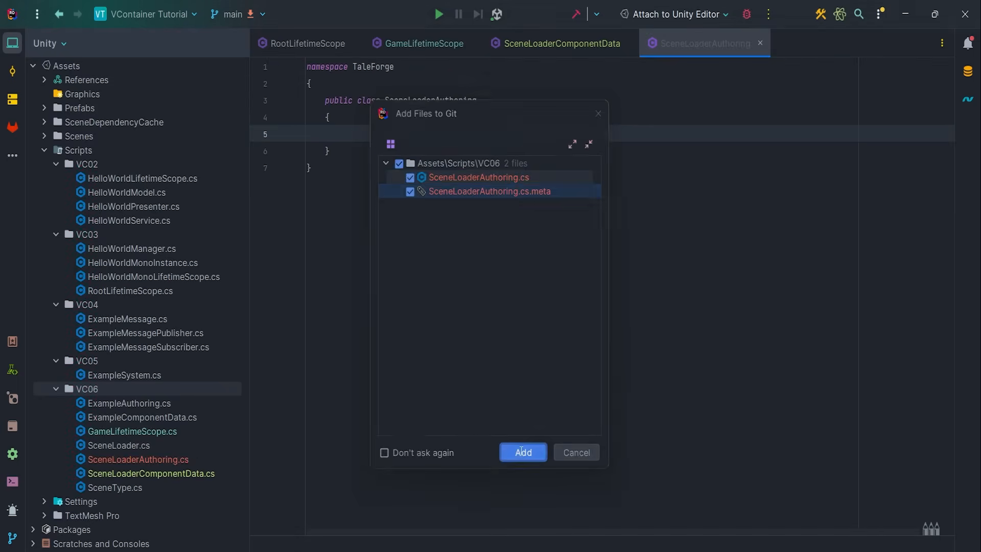
pyautogui.click(522, 451)
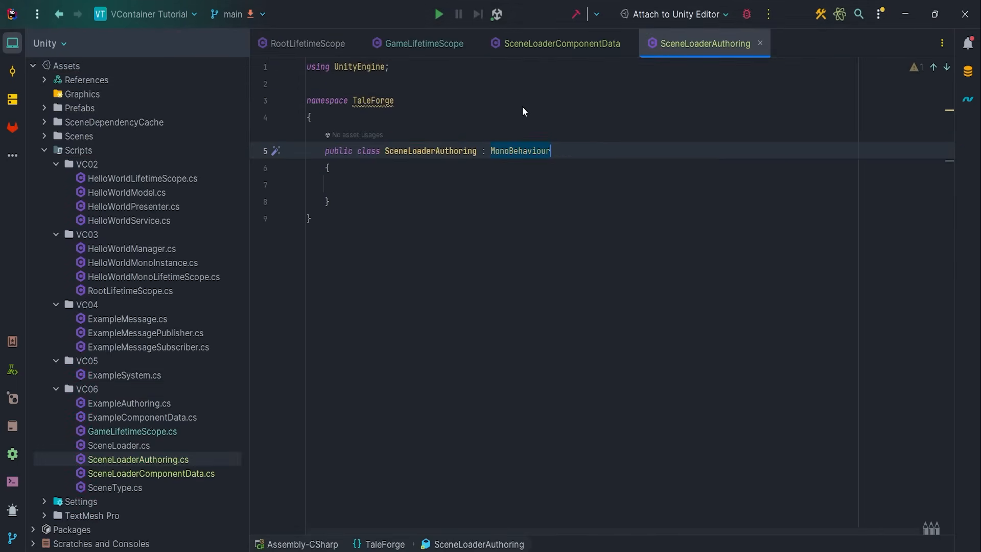
pyautogui.write('#if UNITY_EDITOR')
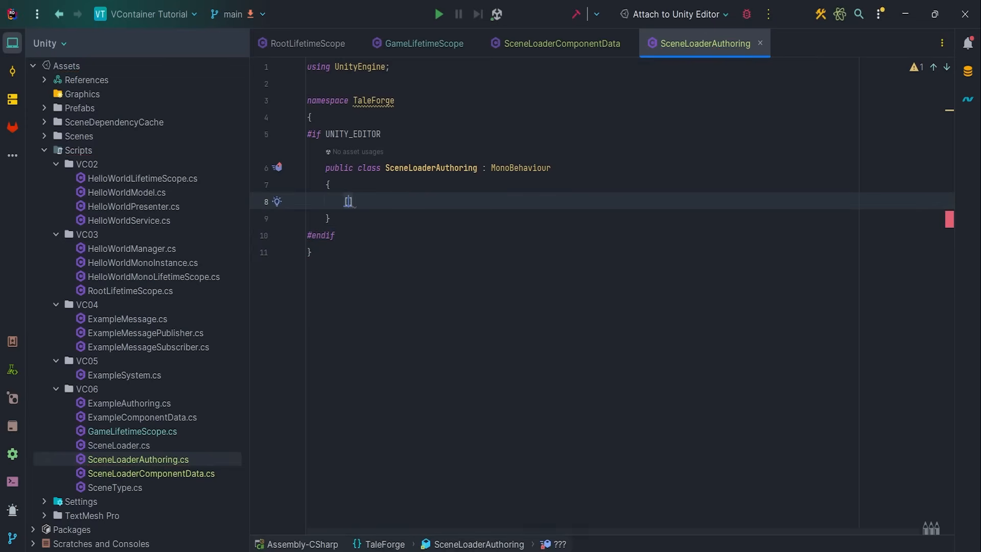
pyautogui.write('[SerializeField] private SceneAsset _sceneAsset;')
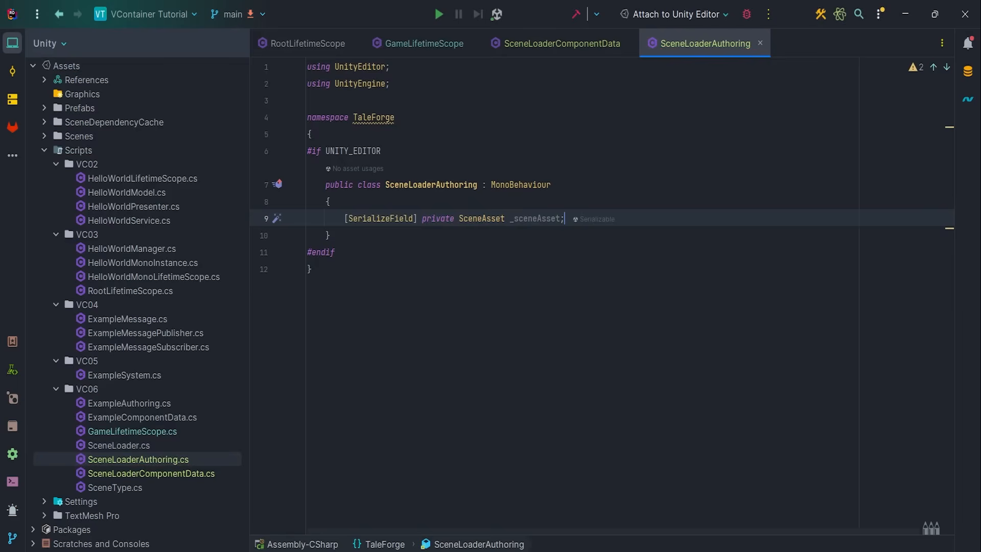
pyautogui.write('public SceneAsset SceneAsset => _sceneAsset;')
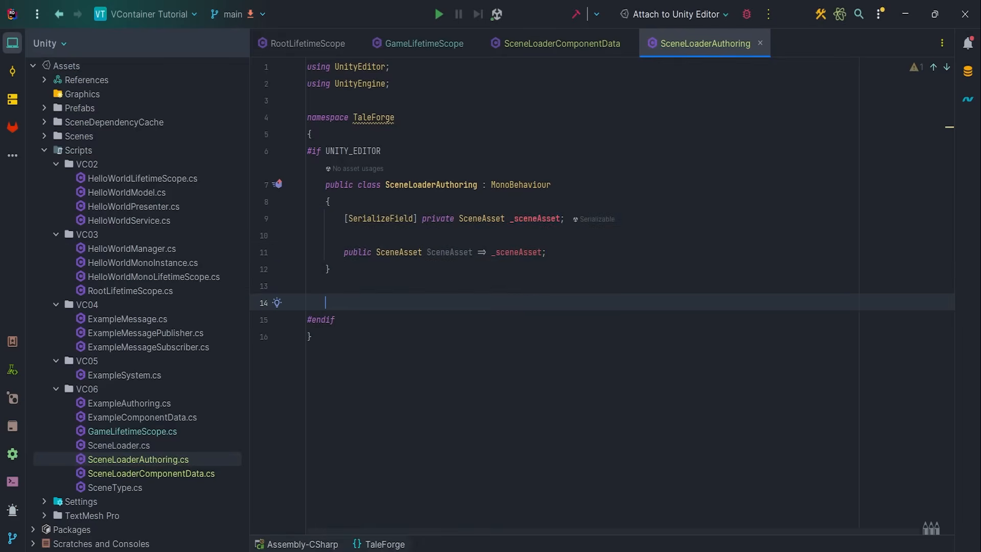
# Add SceneLoaderBaker whose Bake adds SceneLoaderComponentData referencing the SceneAsset.
pyautogui.write('public class SceneLoader')
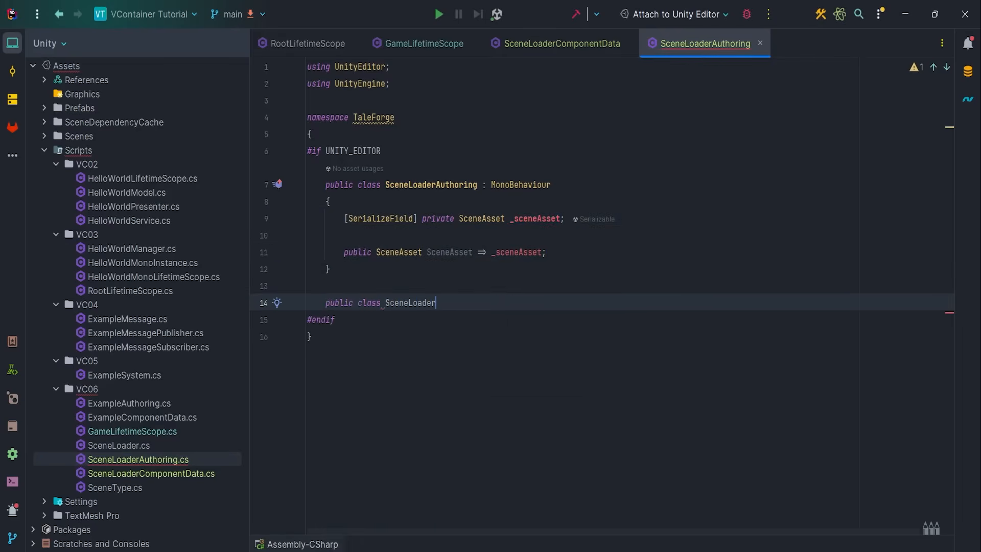
pyautogui.write('Baker : Baker<SceneLoaderAuthoring>')
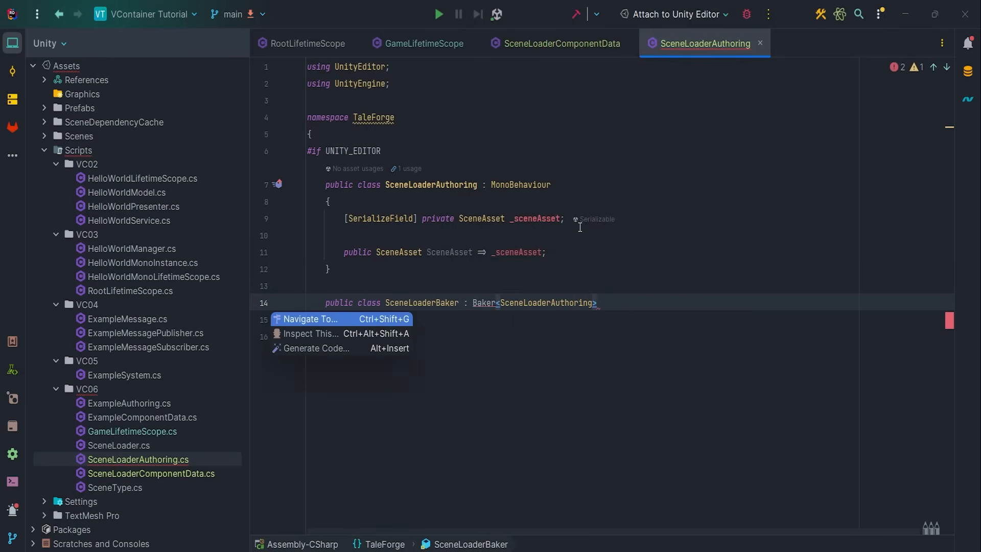
pyautogui.click(314, 347)
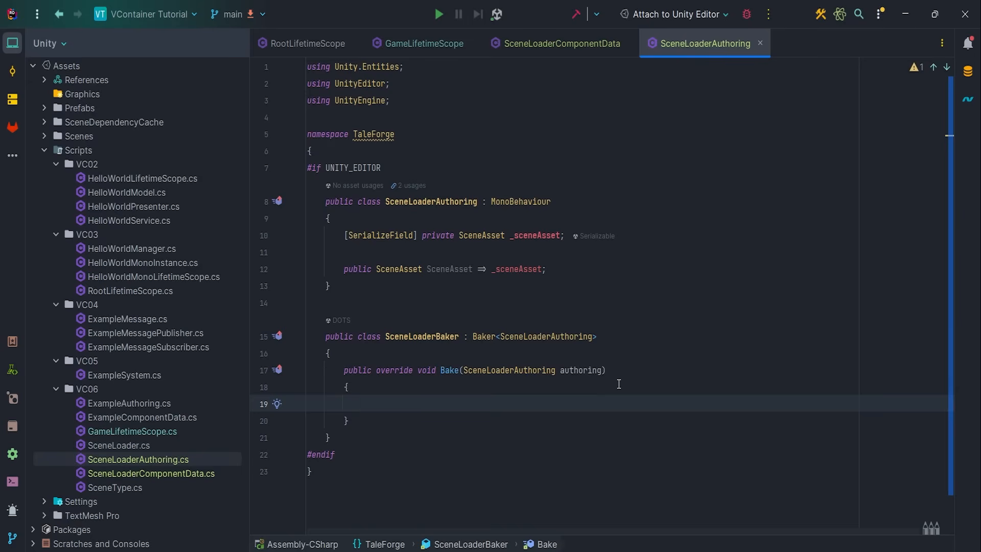
pyautogui.write('var entity = GetEntity(TransformUsageFlags.None);')
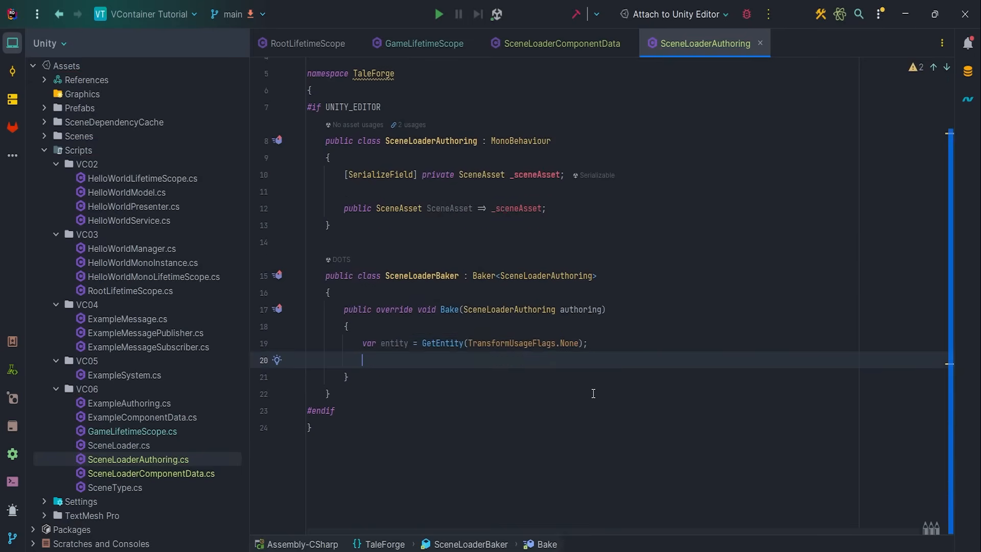
pyautogui.write('AddComponent(entity, new SceneLoaderComponentData')
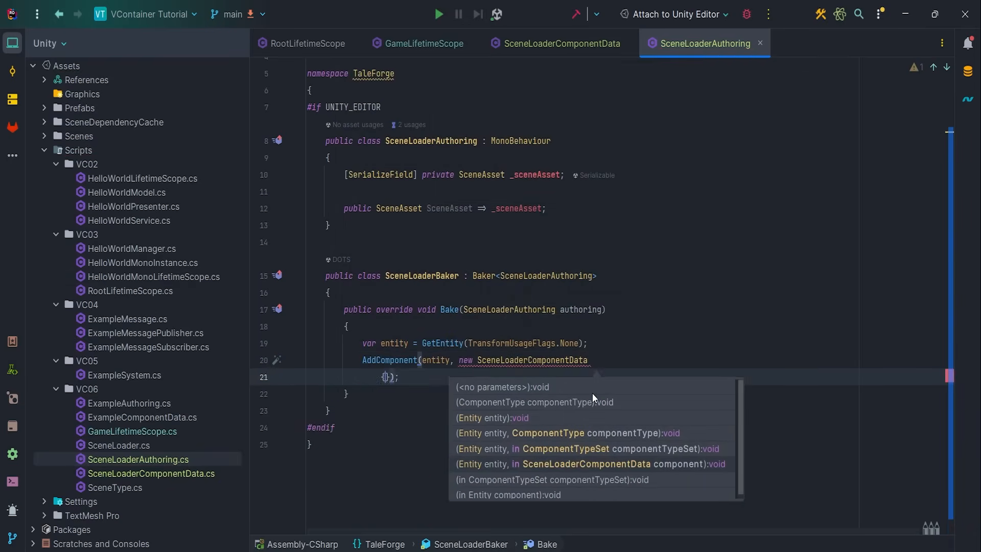
pyautogui.write('SceneReference = new EntitySceneReference(authoring.')
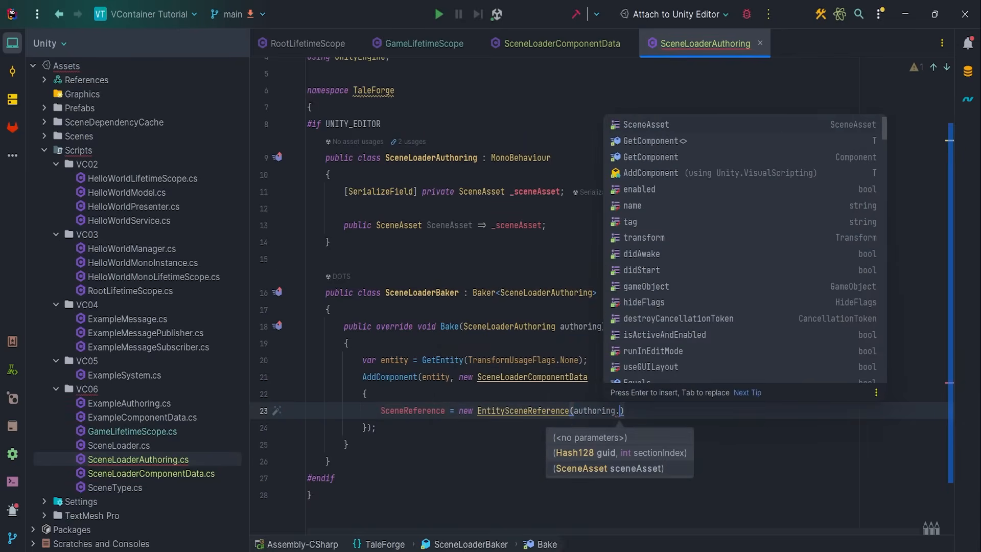
pyautogui.write('SceneAsset')
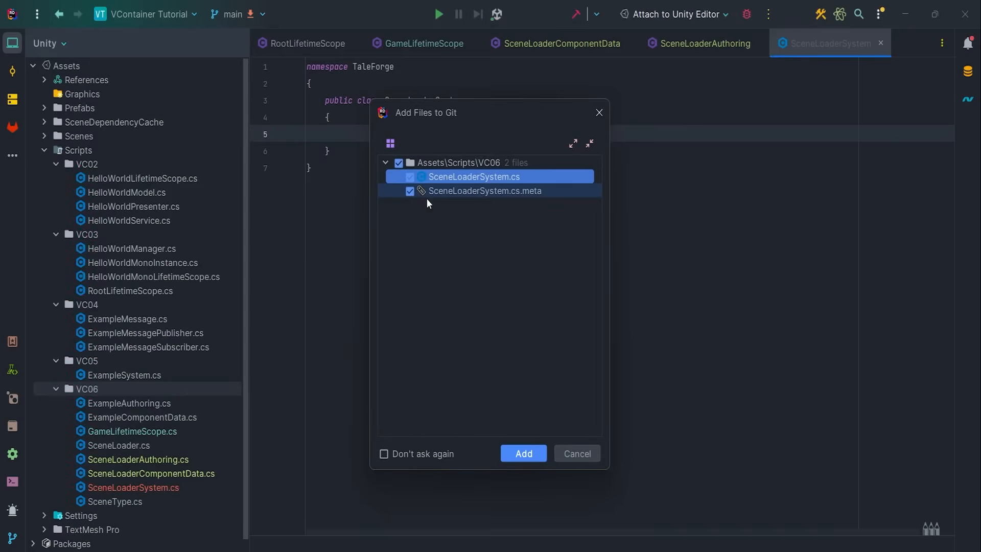
# Add SceneLoaderSystem to Git and write GetGameScene returning the SceneLoaderComponentData singleton's SceneReference.
pyautogui.click(523, 453)
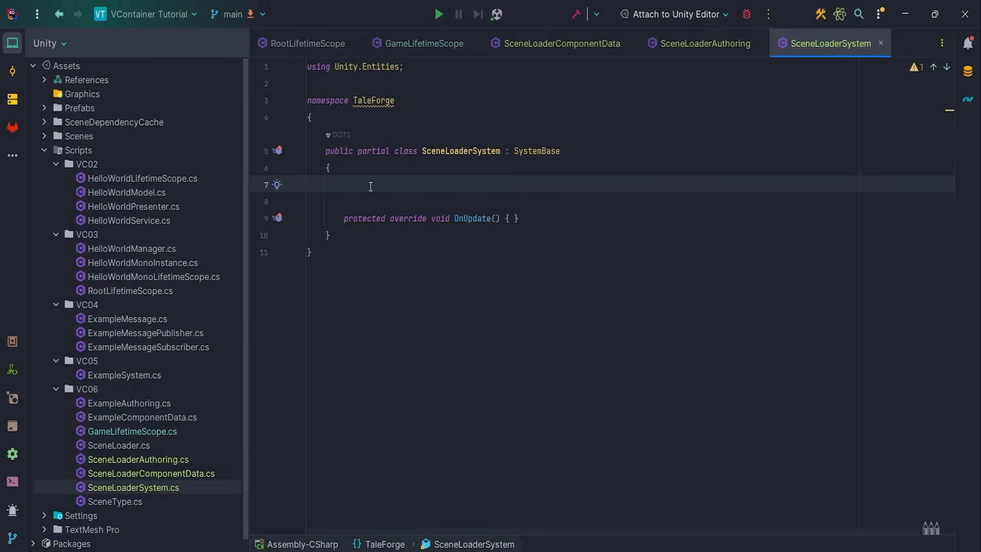
pyautogui.write('public EntitySceneReference GetGameScene(')
pyautogui.write('var sceneLoaderComponentData')
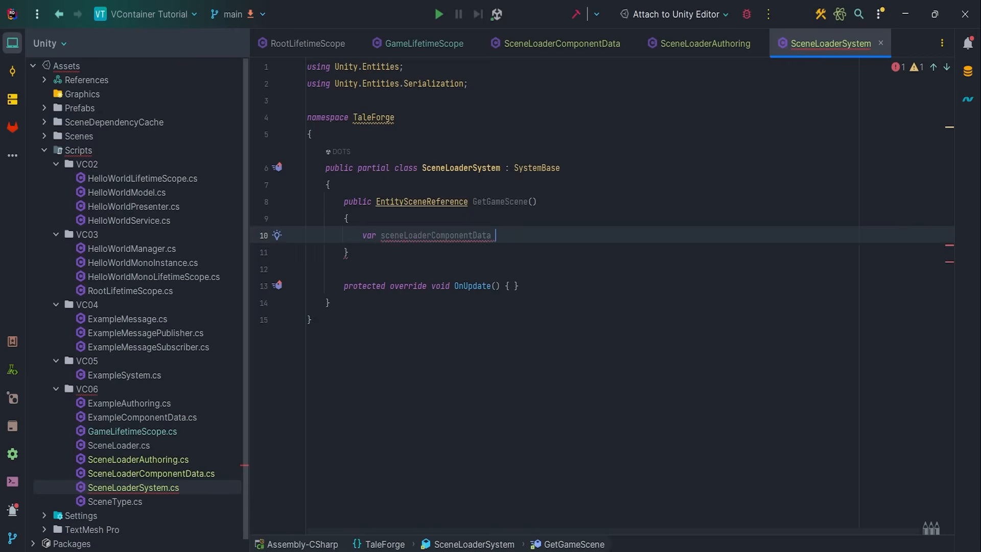
pyautogui.write('= SystemAPI.')
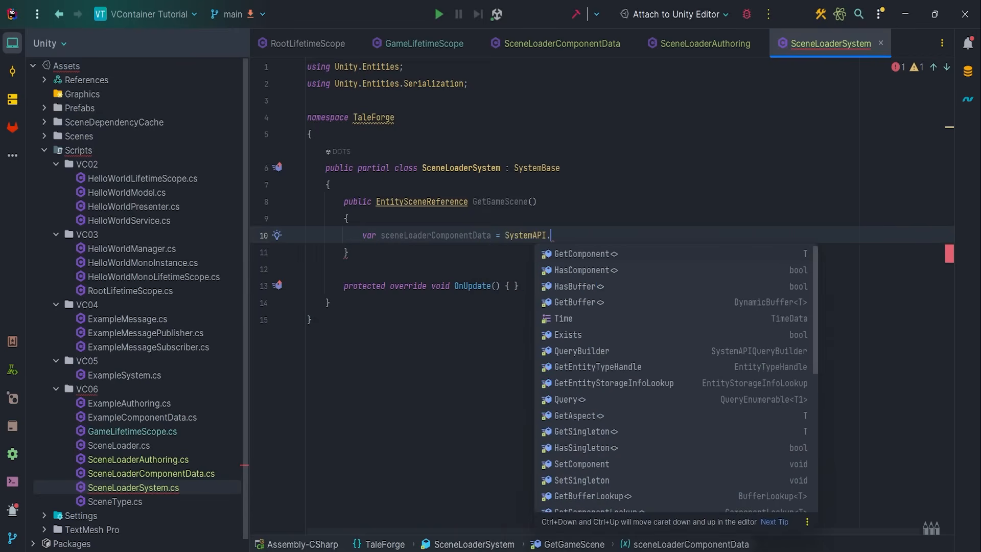
pyautogui.write('GetSingleton<SceneLoaderComponentData>(')
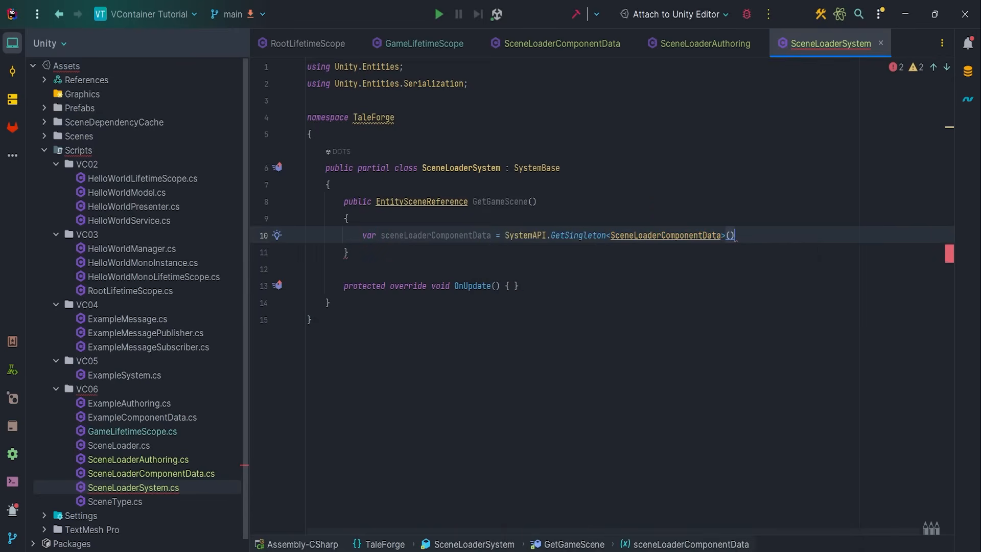
pyautogui.write('return s')
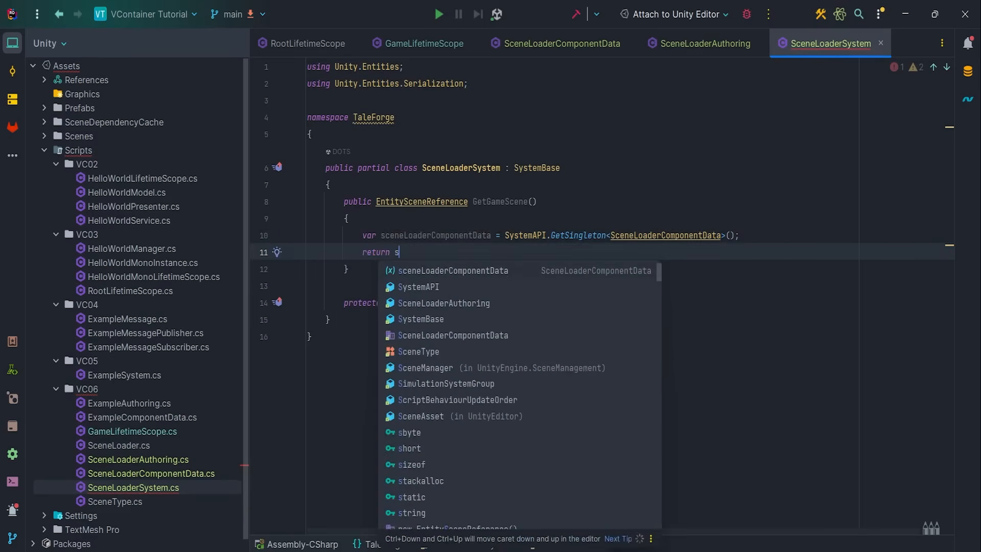
pyautogui.write('ceneLoaderComponentData.SceneReference;')
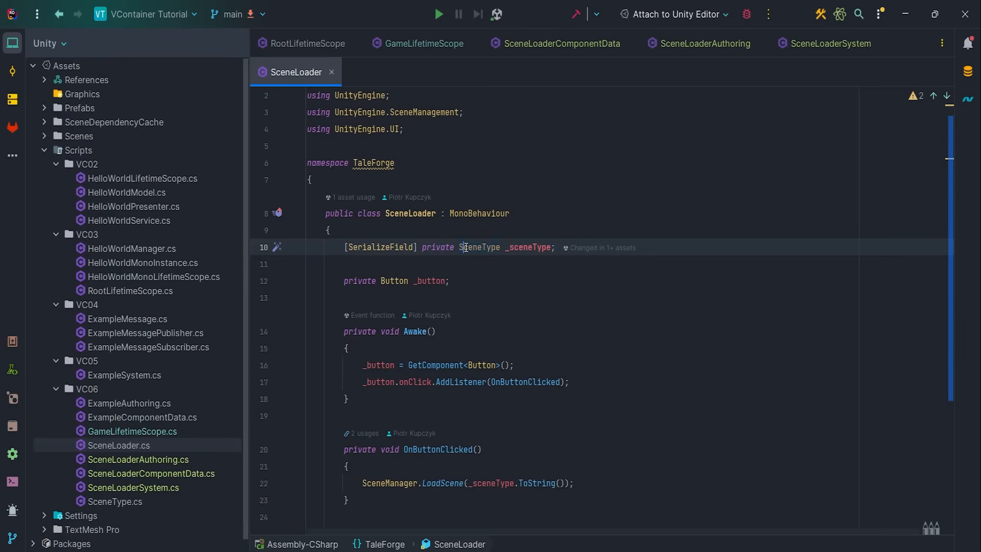
# Add a _subSceneEntity field and branch OnButtonClicked between UnloadScenes and LoadScenes.
pyautogui.write('bool _')
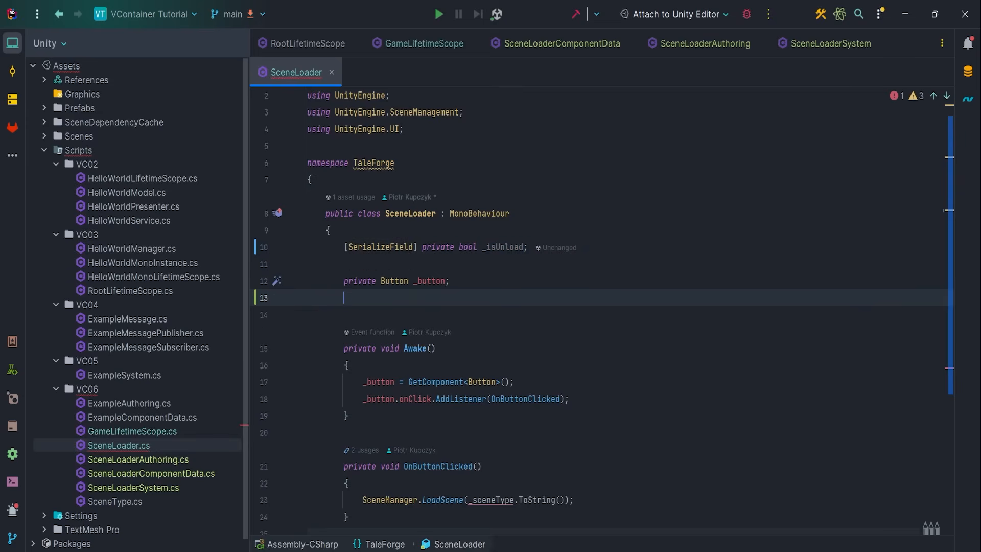
pyautogui.write('private')
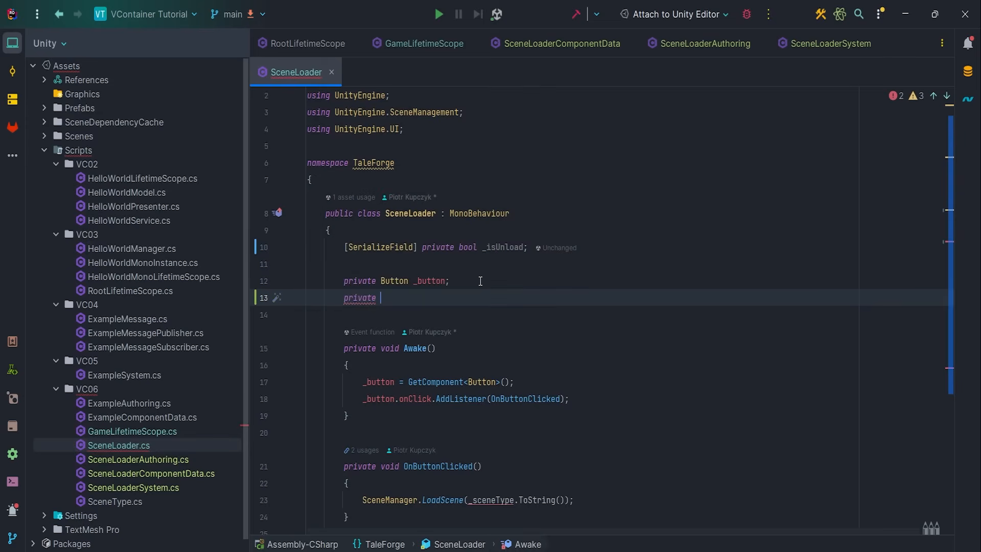
pyautogui.write('Entity')
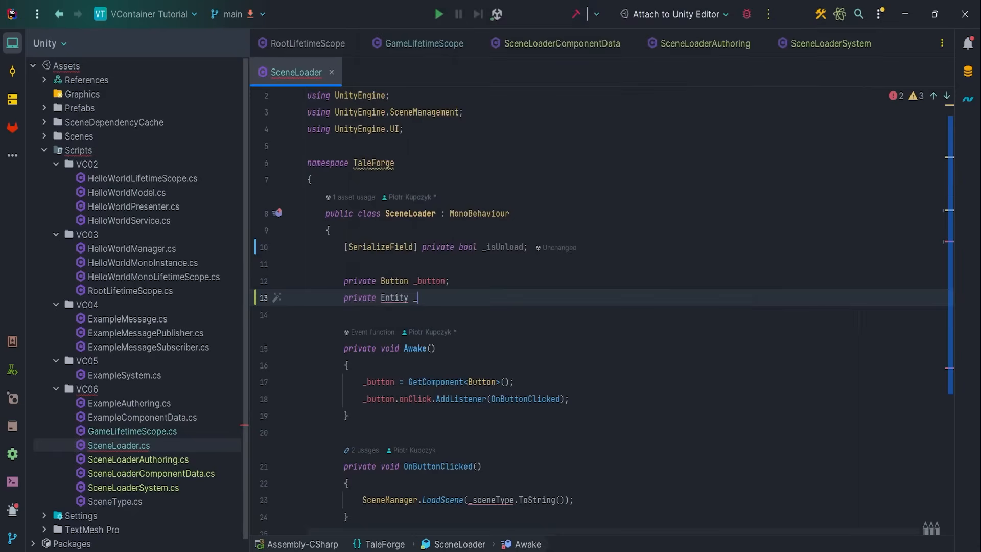
pyautogui.write('_subSceneEntity;')
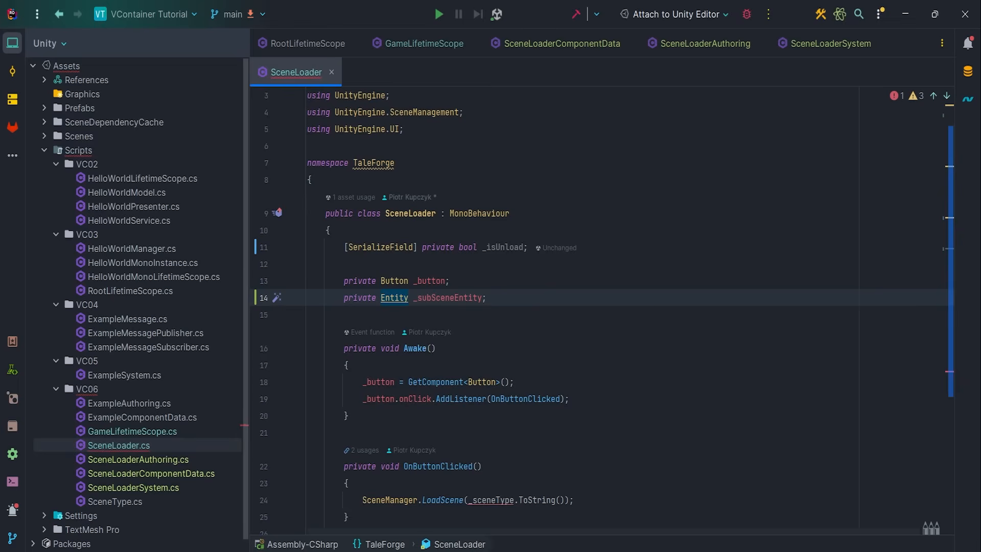
pyautogui.scroll(-3)
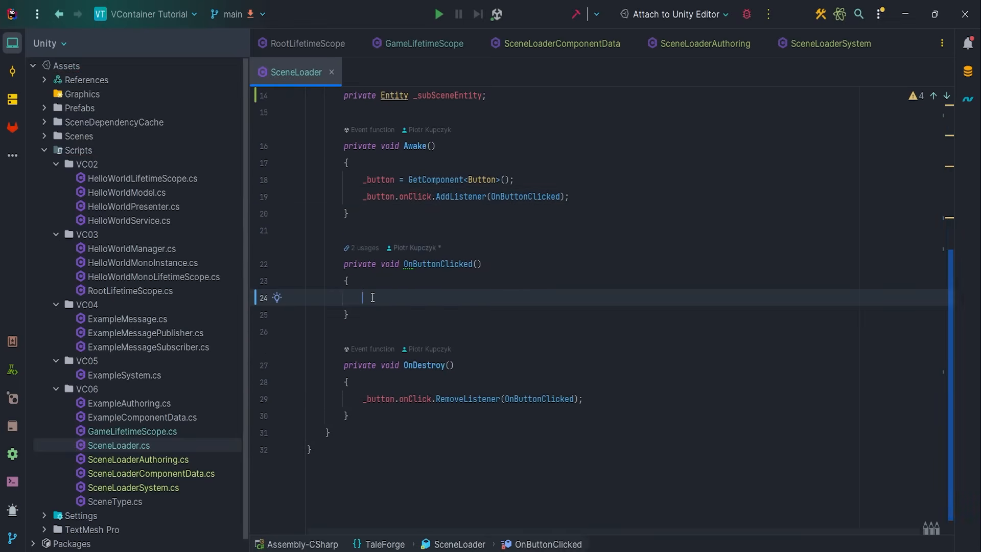
pyautogui.write('if (_is')
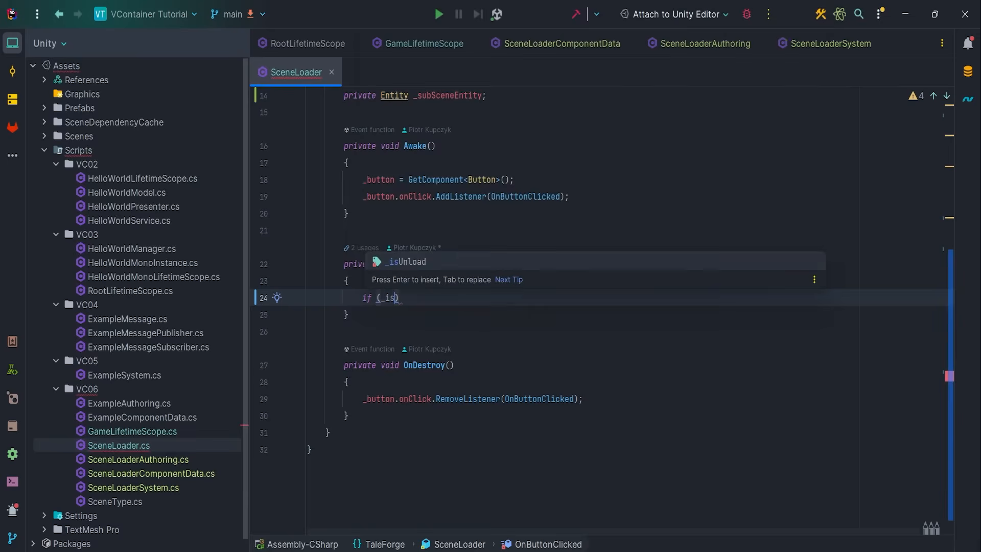
pyautogui.write('U')
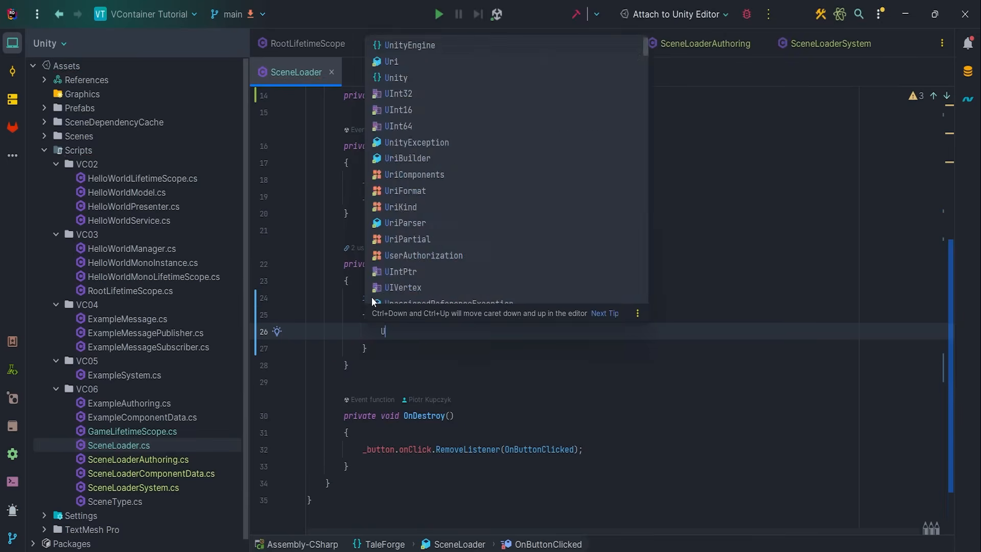
pyautogui.write('nloadScenes();')
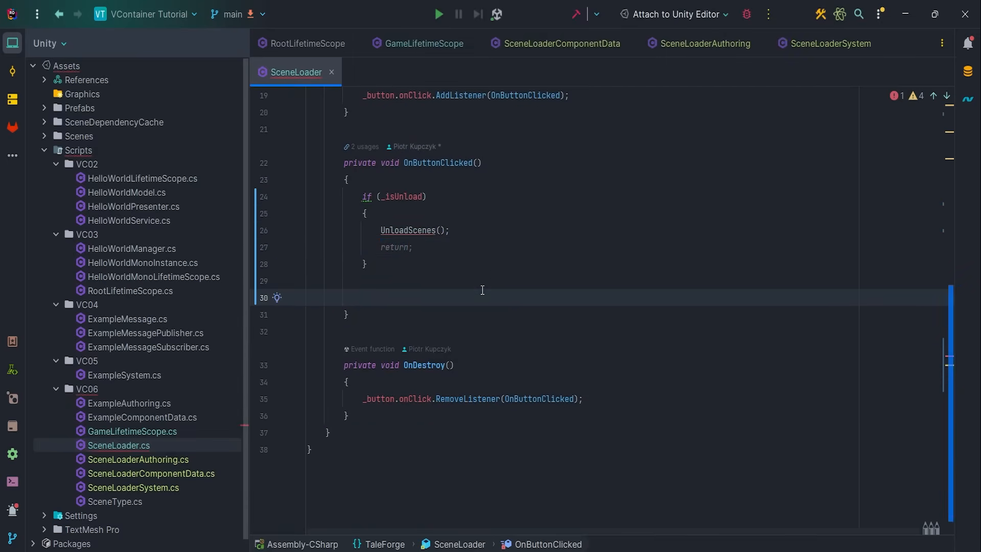
pyautogui.write('LoadScenes()')
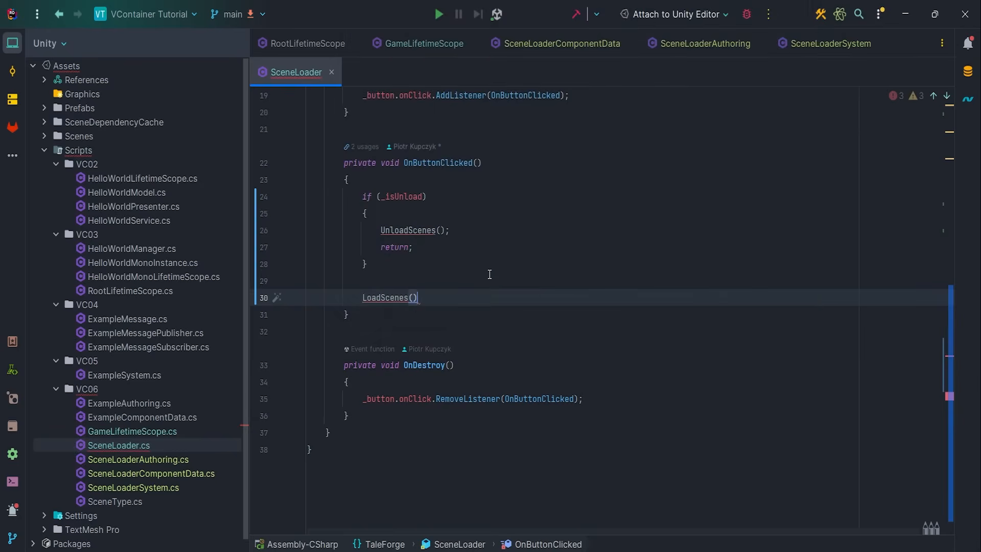
# Write LoadScenes to additively load "VC06" and await a UniTask delay for the world.
pyautogui.write('private async void LoadScenes(')
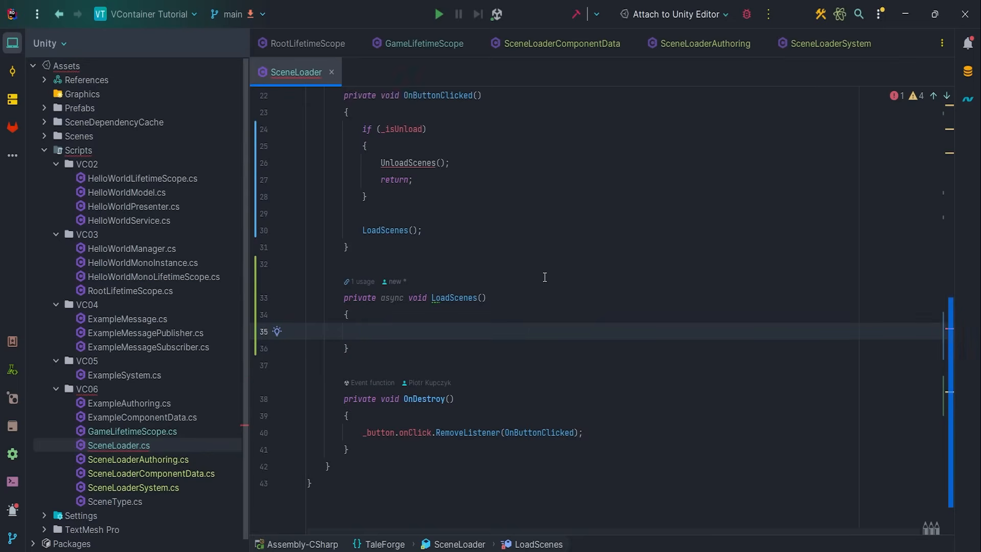
pyautogui.write('SceneManager.LoadScene(')
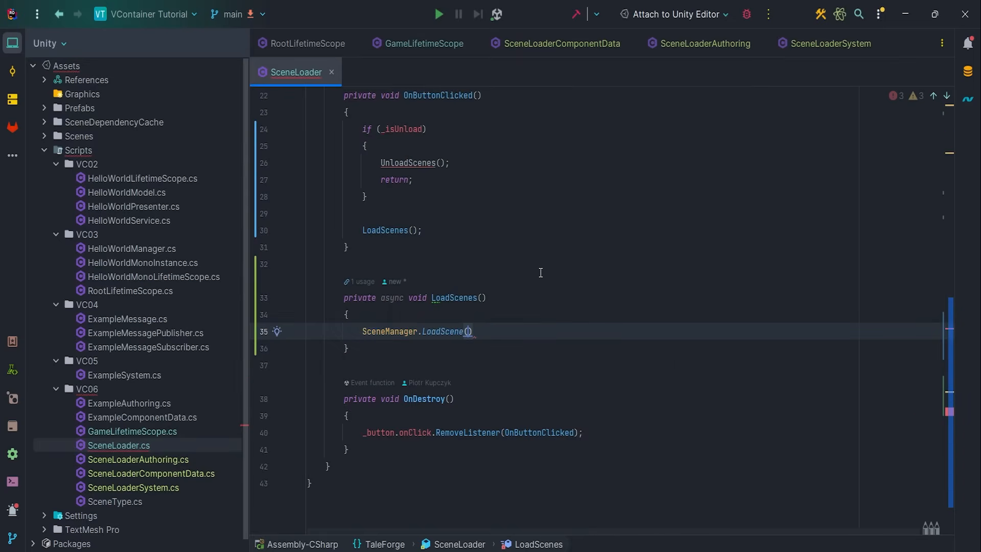
pyautogui.write('"VC06"')
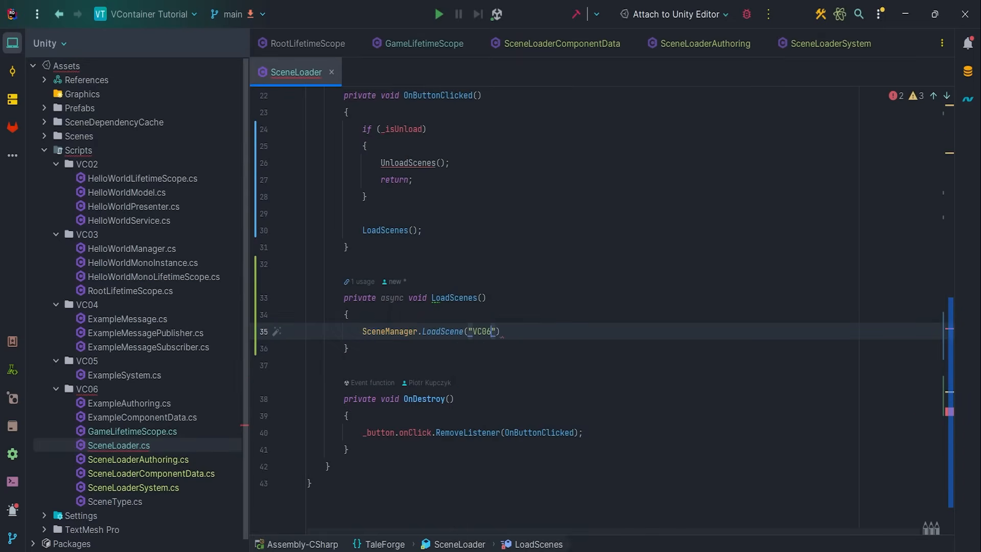
pyautogui.write(', LoadSceneMode.Additive')
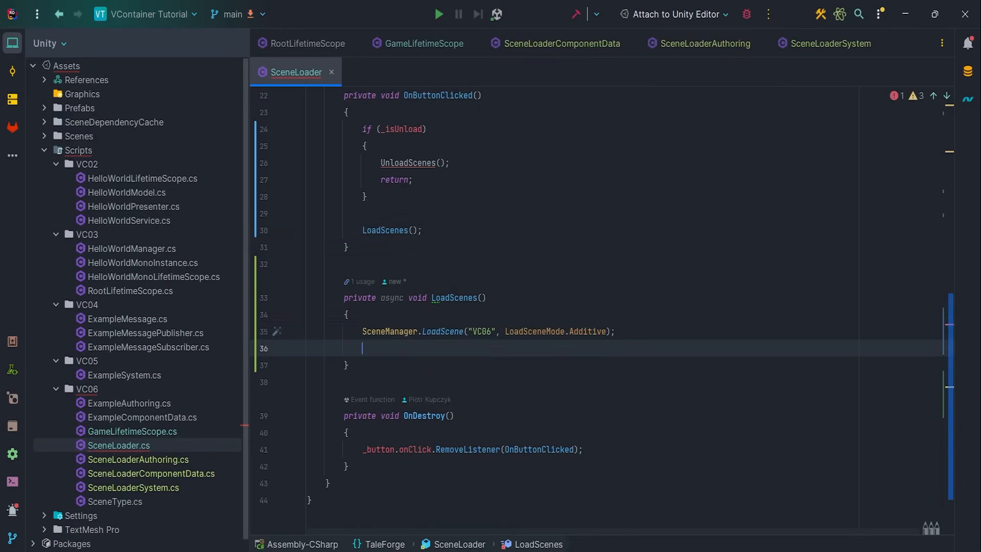
pyautogui.write('//fake c')
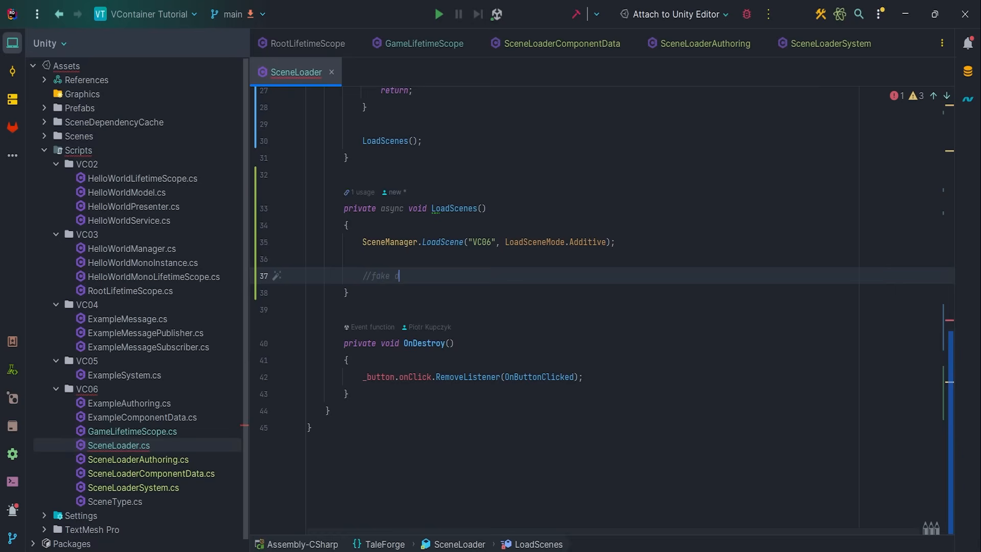
pyautogui.write('delay (wait for World to')
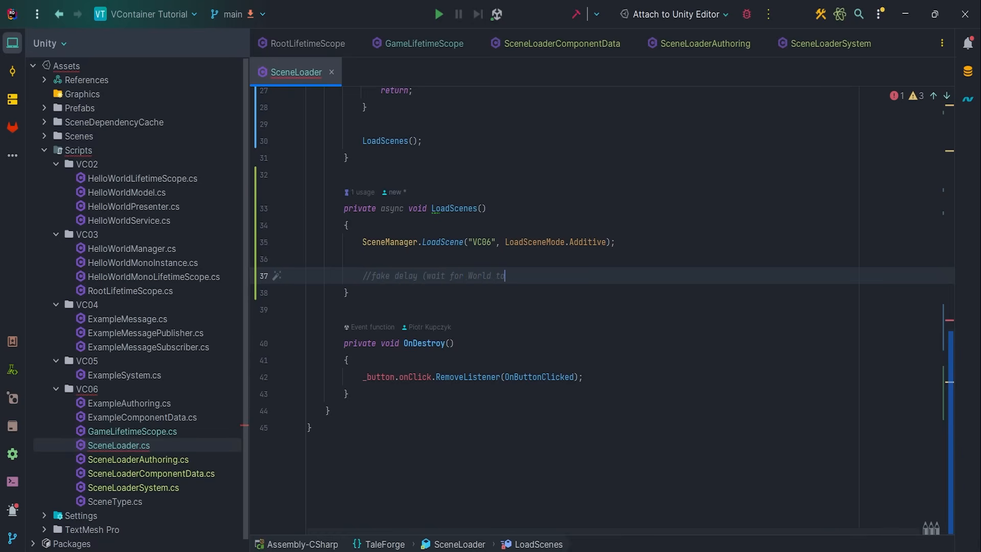
pyautogui.write('await UniTask.WaitForSeconds(1);')
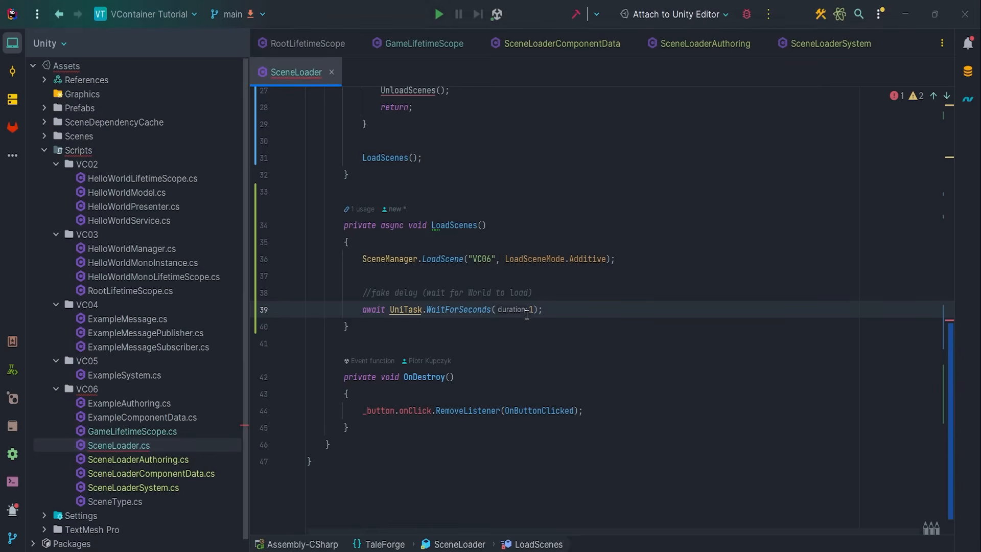
# Fetch SceneLoaderSystem from the default world and get subSceneToLoad via GetGameScene.
pyautogui.write('SceneLoaderSystem sceneLoaderSystem')
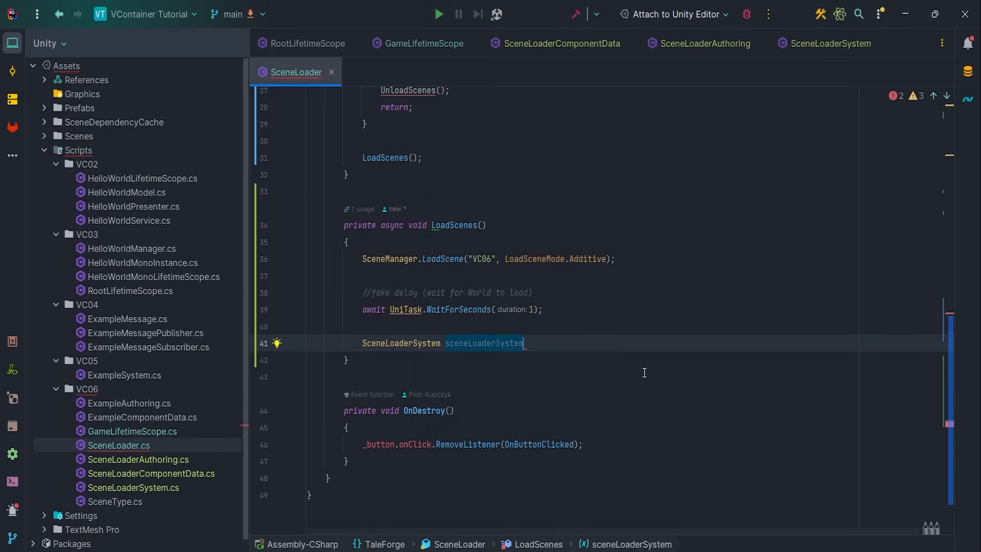
pyautogui.write('= World.D')
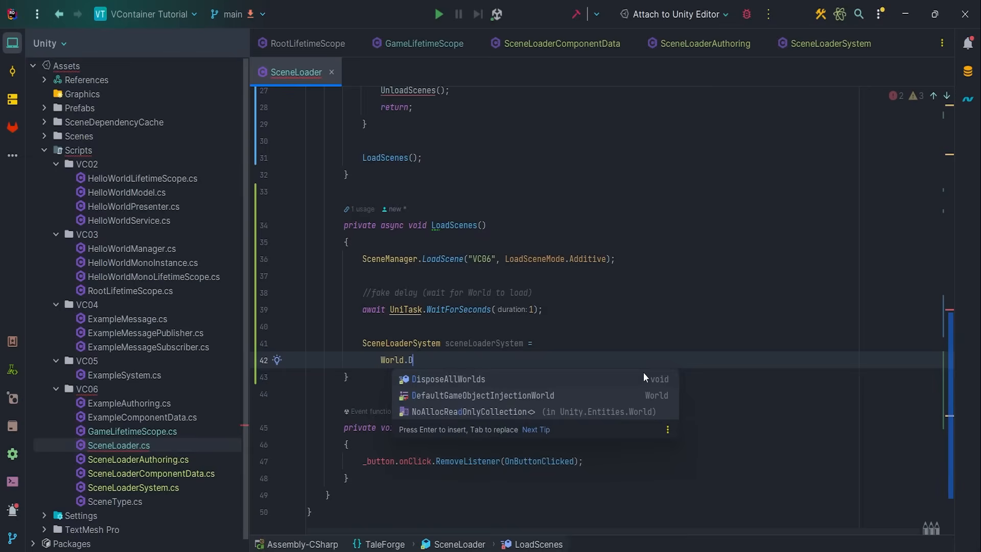
pyautogui.write('efaultGameObjectInjectionWorld.GetExistingSystemManaged<SceneLoaderSystem>();')
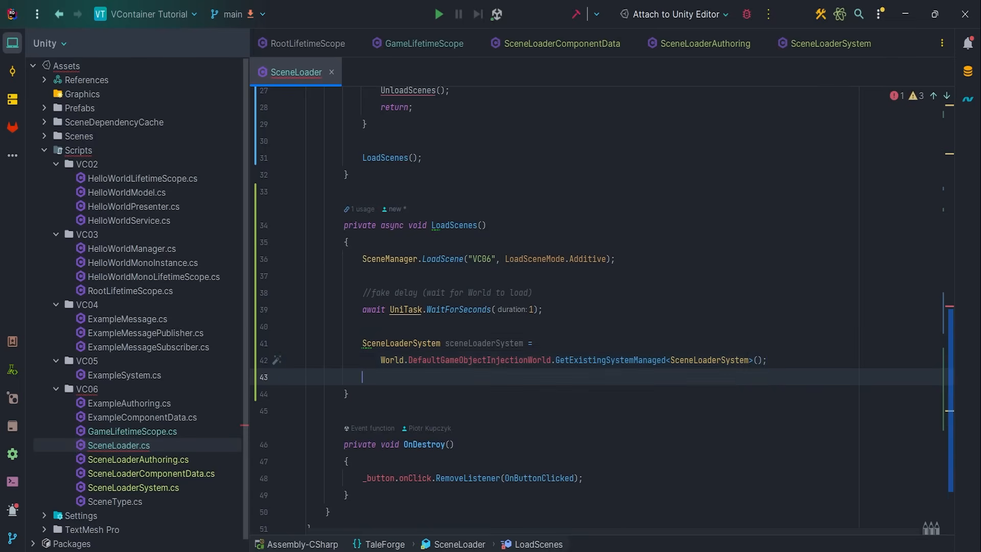
pyautogui.write('EntitySceneReference')
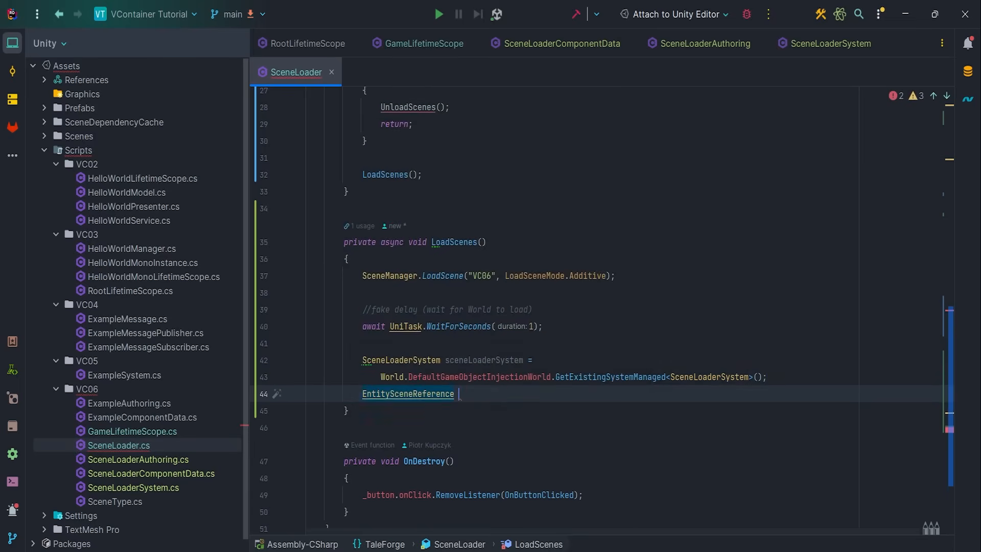
pyautogui.write('subSceneToLoad')
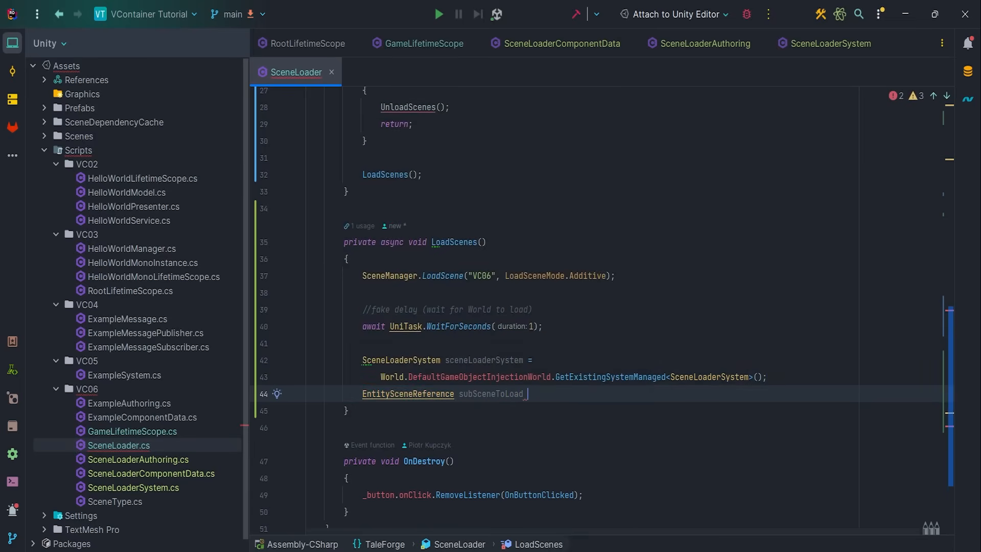
pyautogui.write('sceneLoaderSystem.')
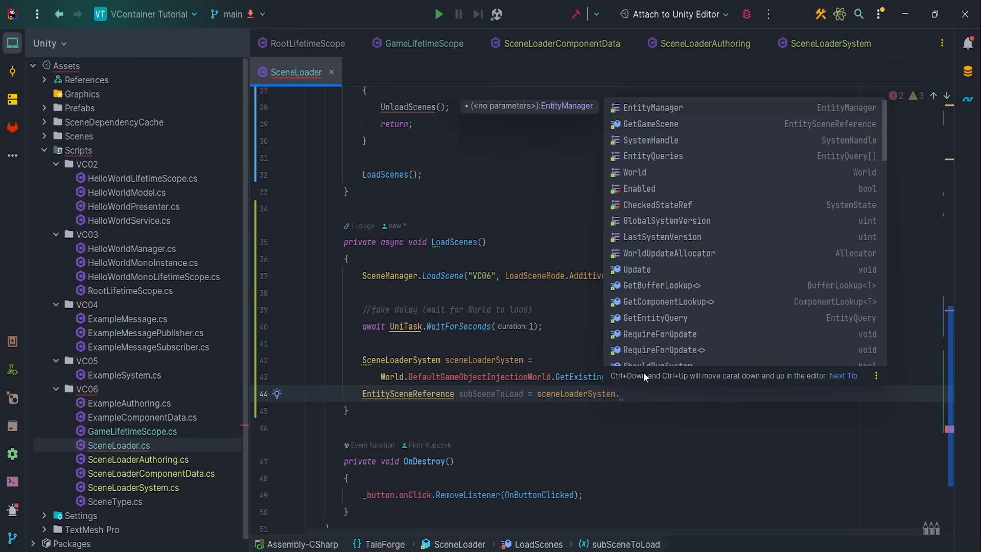
pyautogui.click(649, 123)
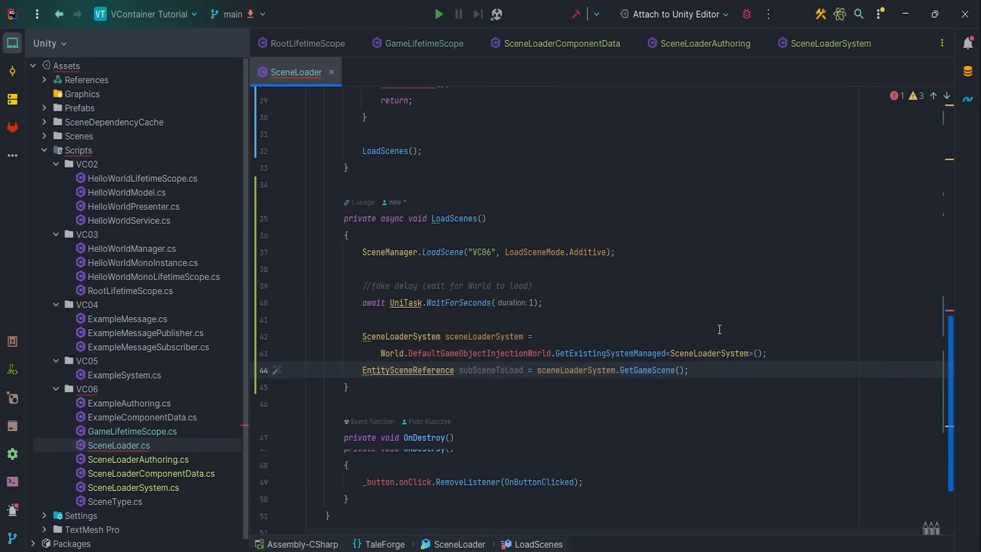
# Loop over worlds, skip all but GameWorld, and load the subscene into it as _subSceneEntity.
pyautogui.write('foreach (var VARIABLE in va')
pyautogui.write('if (')
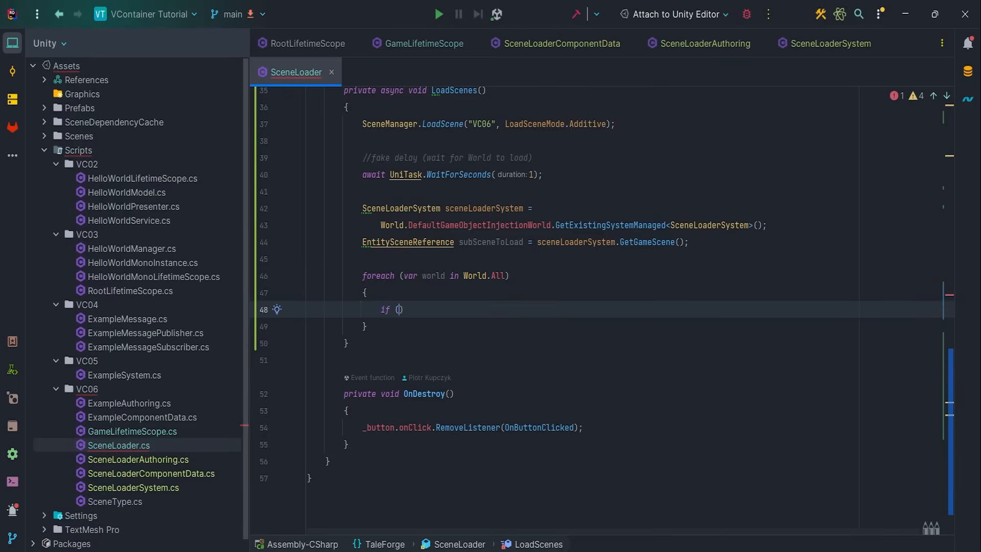
pyautogui.write('world.Name != GameLifetimeScope.GameWorldName')
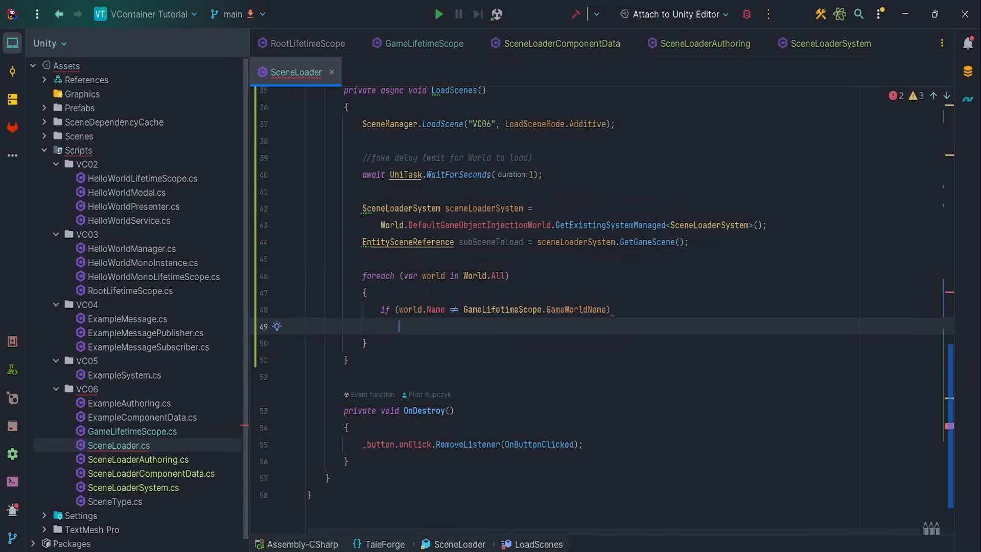
pyautogui.write('continue;')
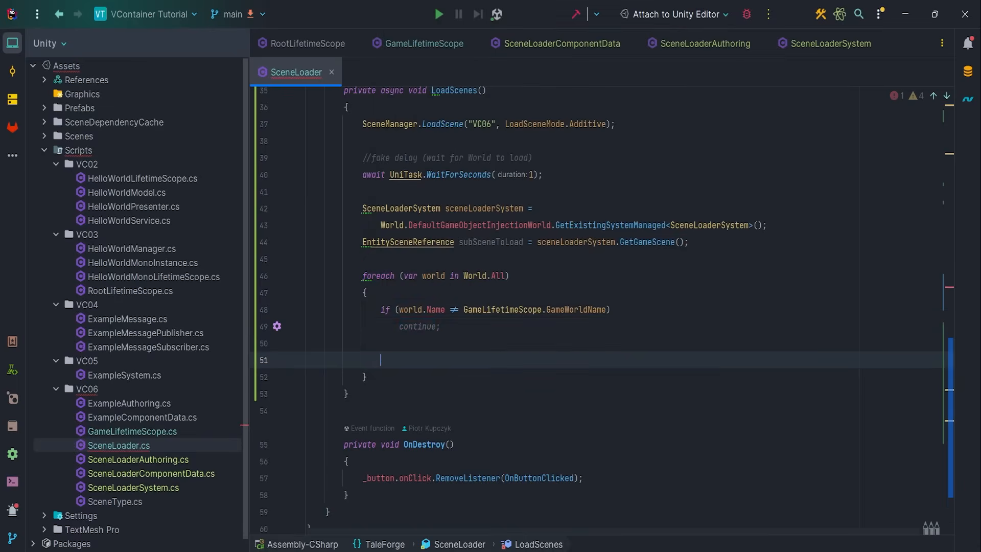
pyautogui.write('_subSceneEntity =')
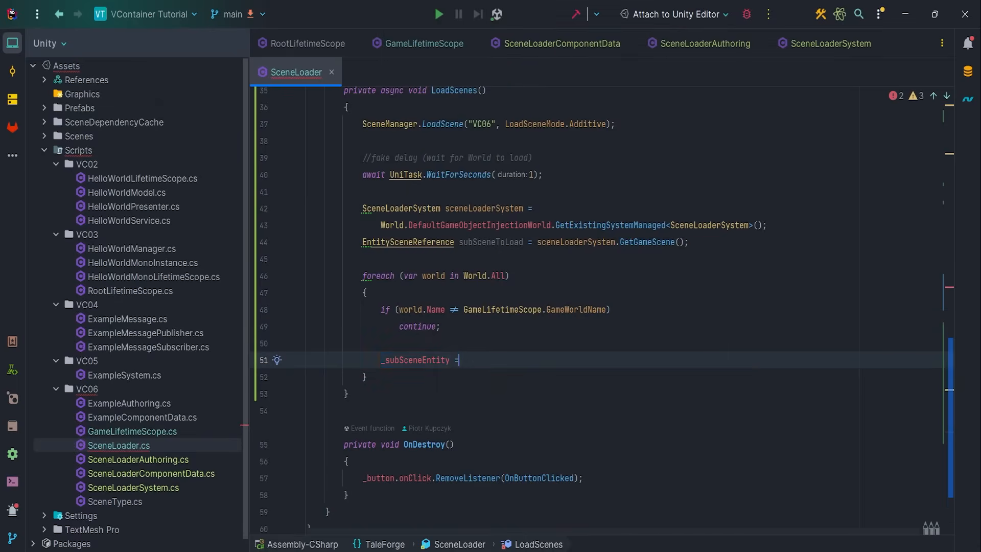
pyautogui.write('SceneSystem.LoadSceneAsync(w')
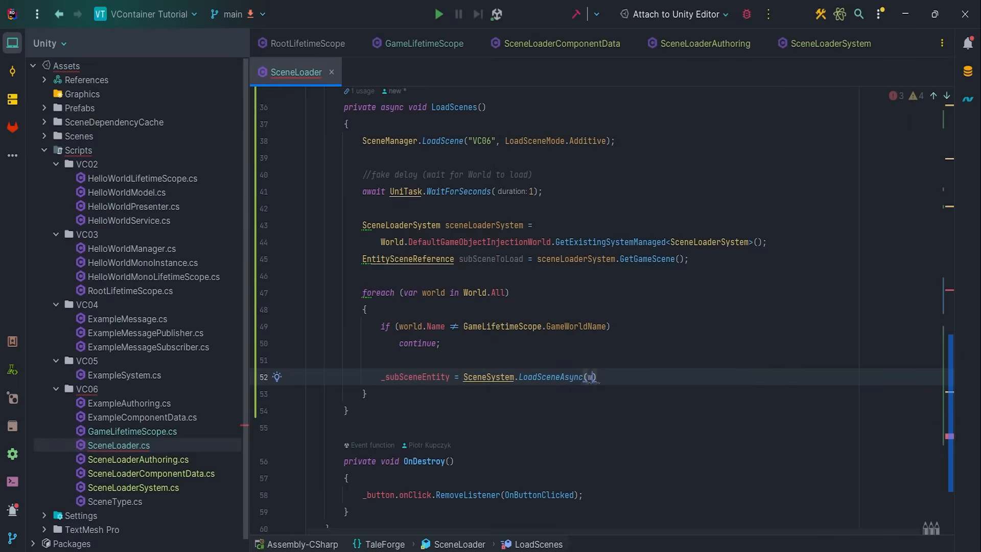
pyautogui.write('orld.Unmanaged, subSceneToLoad')
pyautogui.write('foreach (var world in World.All')
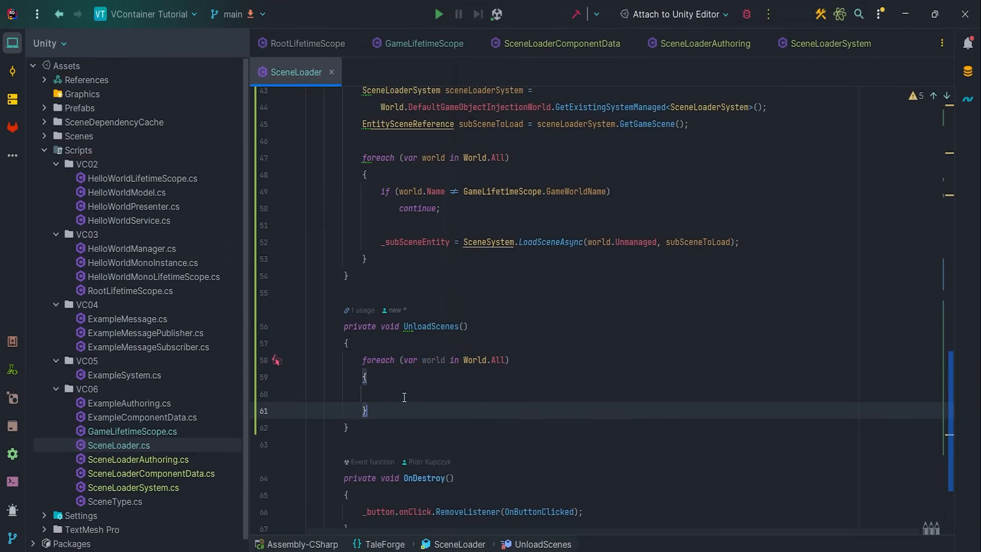
# In GameWorld, call UnloadSceneAsync("VC06"), unload _subSceneEntity, and reset the field.
pyautogui.write('if (world.Name != GameLifetimeScope.GameWorldName')
pyautogui.write('continue;')
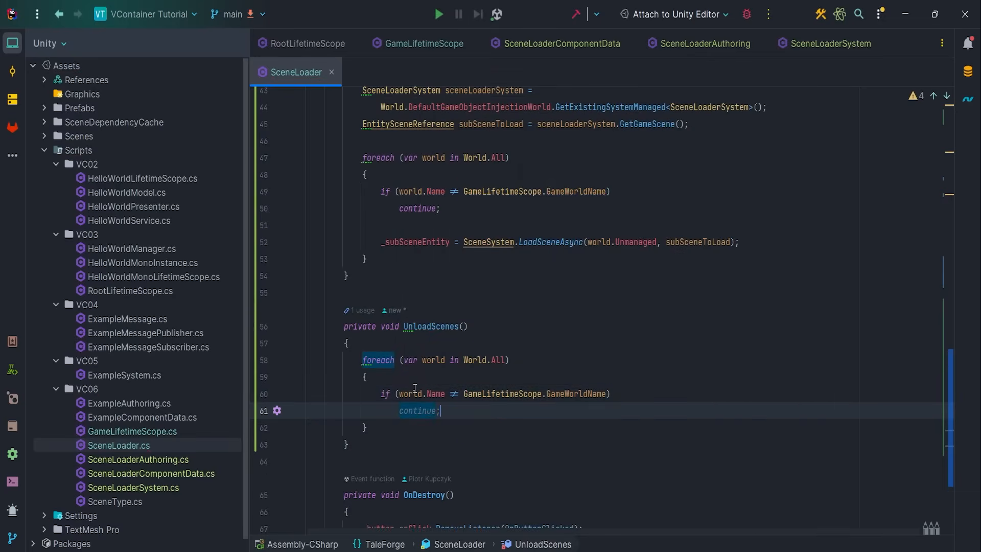
pyautogui.write('SceneManager.')
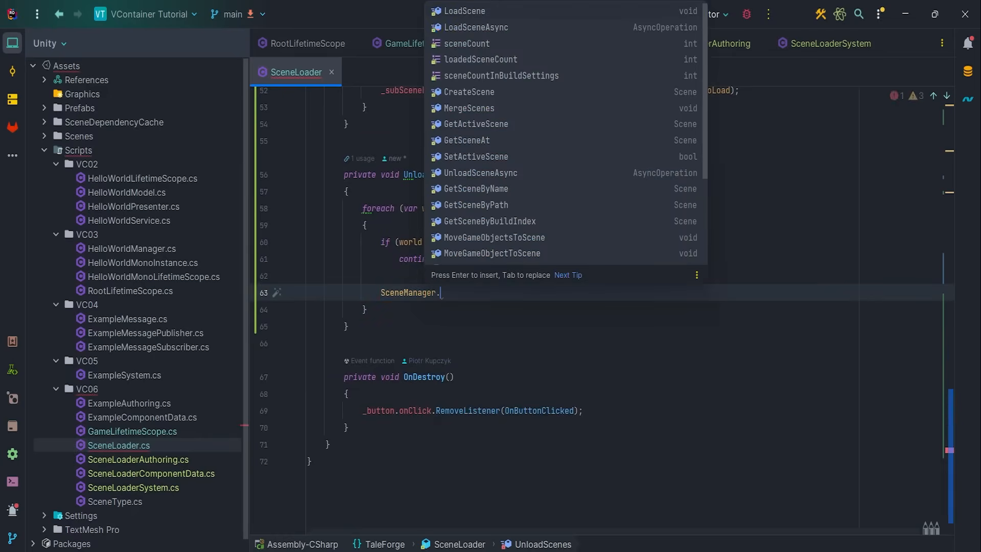
pyautogui.write('UnloadSceneAsync("VC06");')
pyautogui.write('SceneSystem.UnloadScene();')
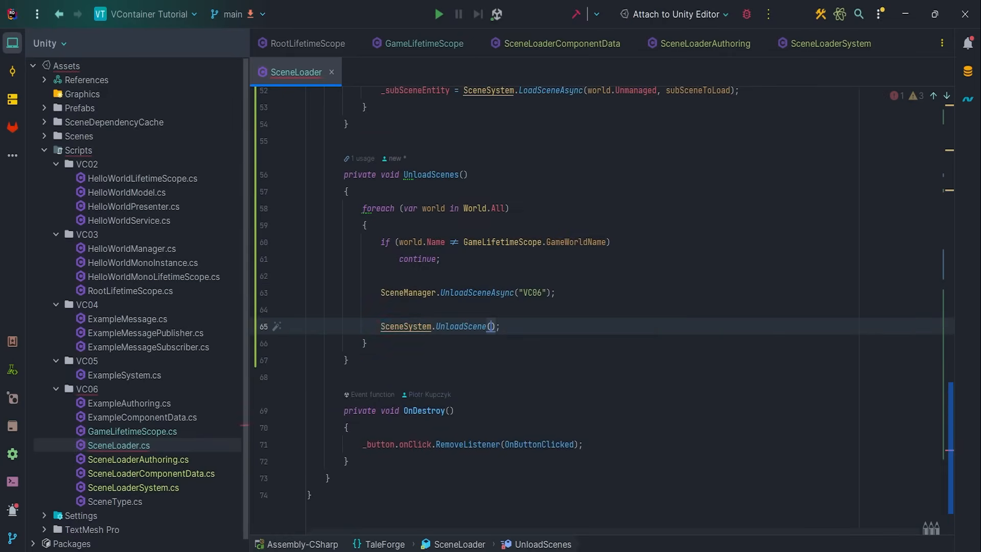
pyautogui.write('world.Unmanaged, _subSceneEntity,')
pyautogui.write('SceneSystem.UnloadParameters.DestroyMetaEntities);')
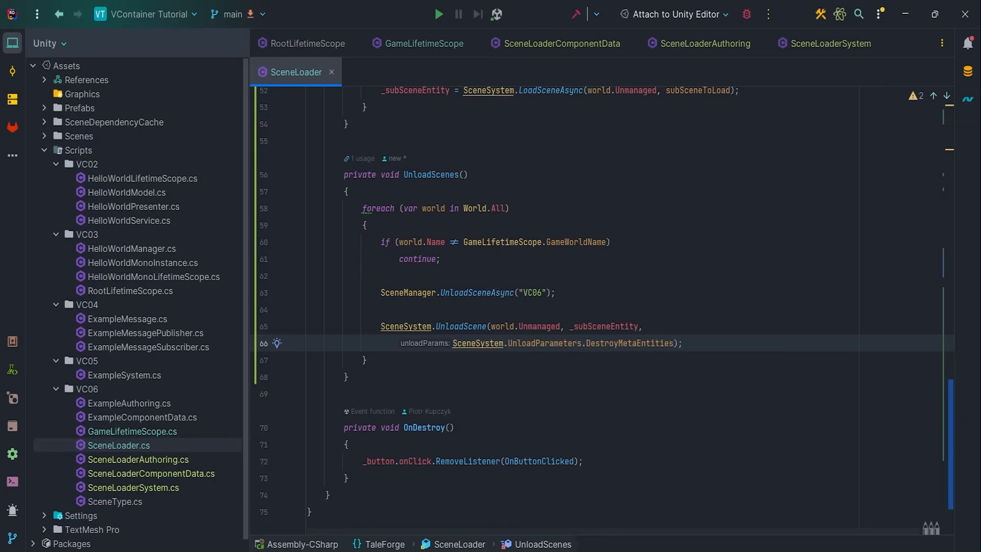
pyautogui.write('_s')
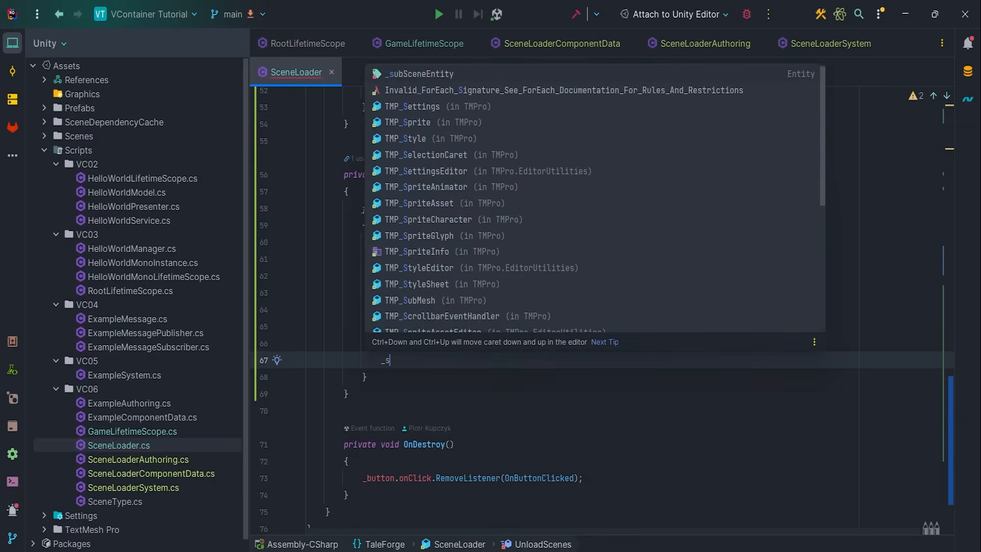
pyautogui.write('ubSceneEntity =')
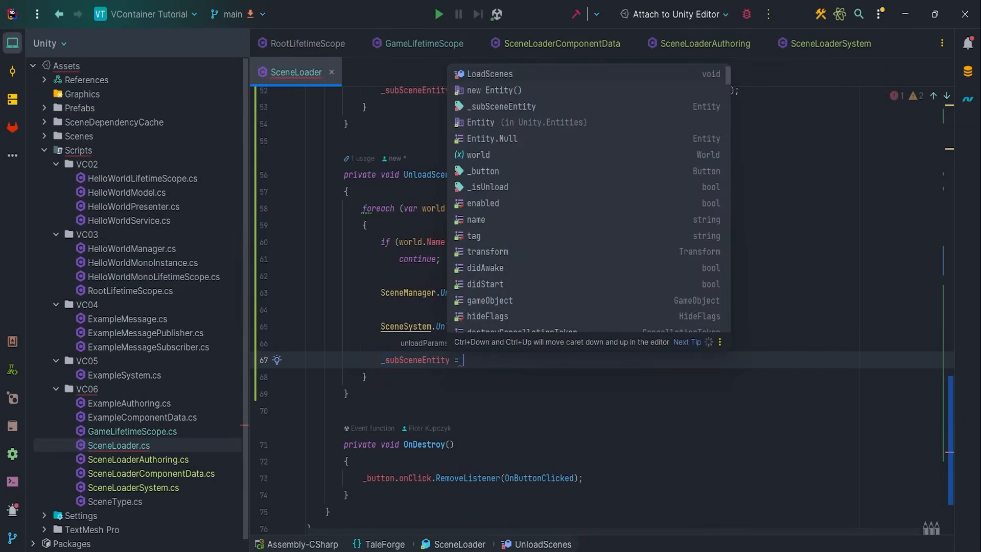
pyautogui.write('Entity')
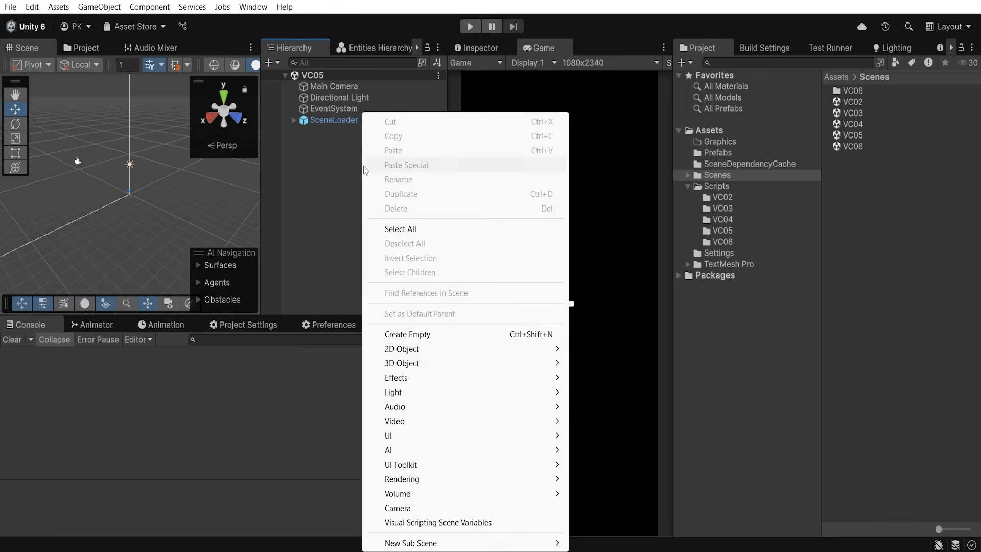
# Add an empty SceneLoader subscene to VC05 with a Scene Loader Authoring component.
pyautogui.click(410, 543)
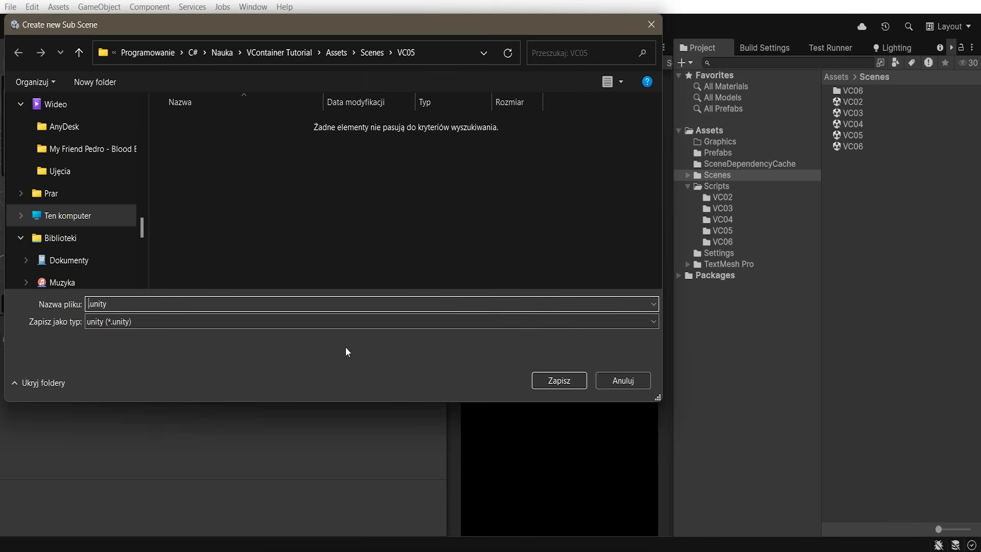
pyautogui.write('SceneLoader')
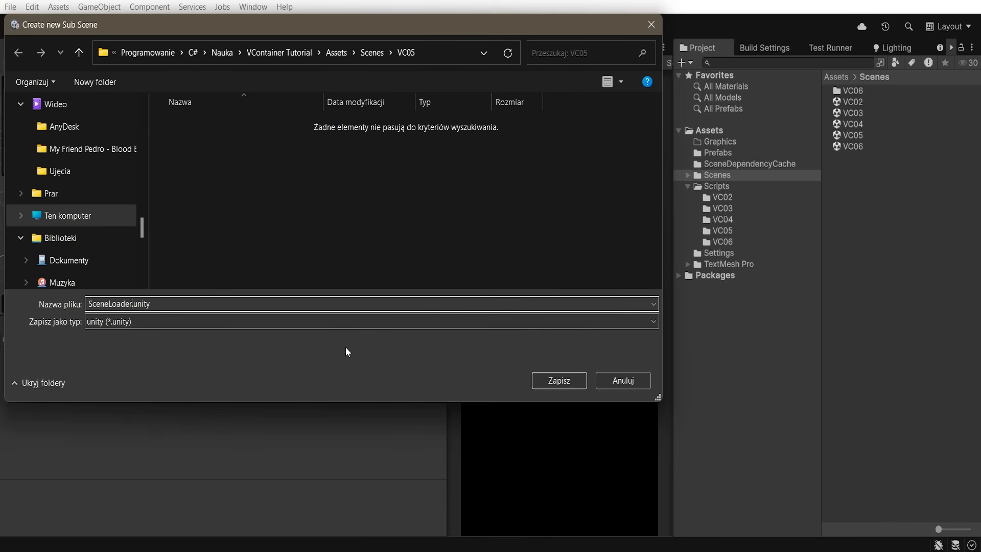
pyautogui.click(557, 380)
pyautogui.write('SceneL')
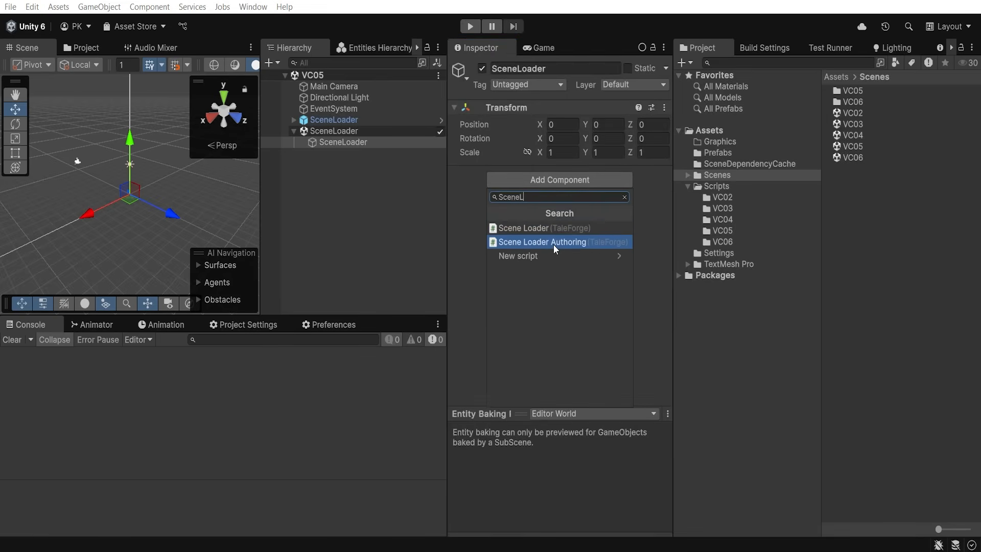
pyautogui.click(543, 242)
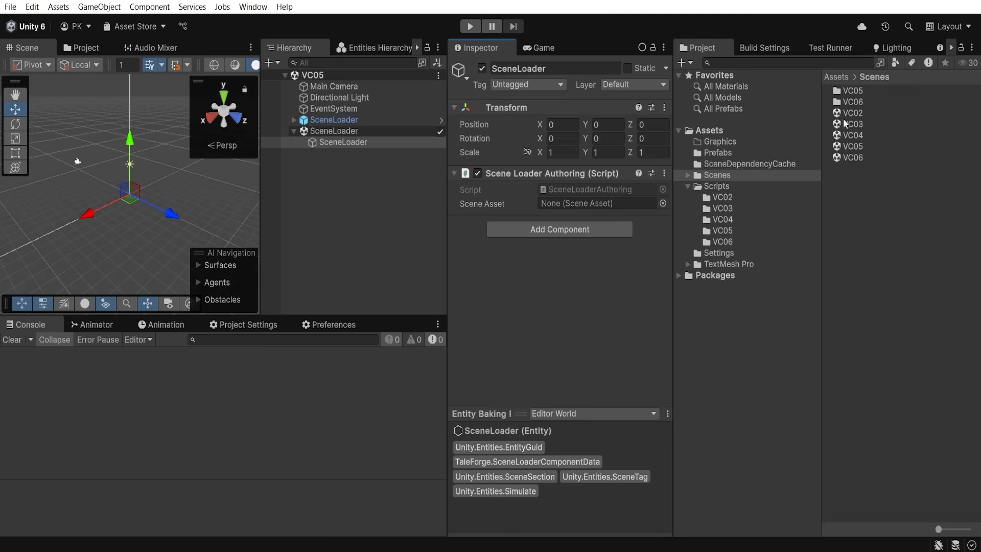
pyautogui.click(716, 175)
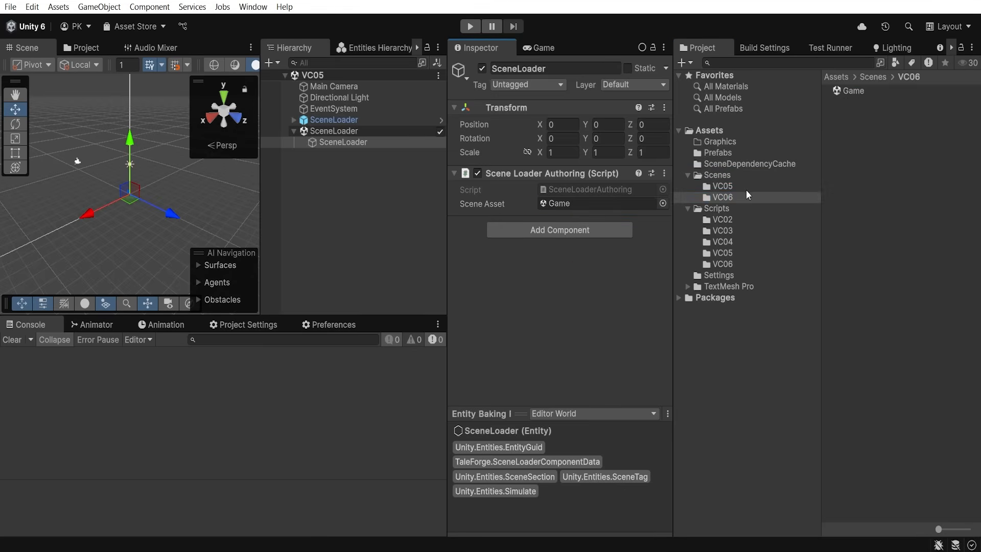
# Enable Is Unload on VC06's SceneLoaderButton, then reopen the VC05 scene.
pyautogui.click(850, 158)
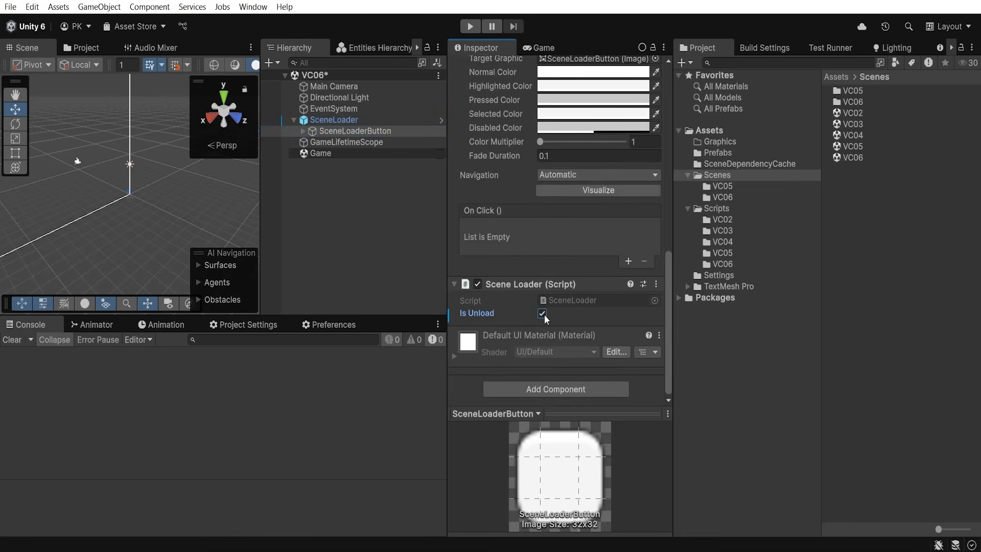
pyautogui.click(321, 153)
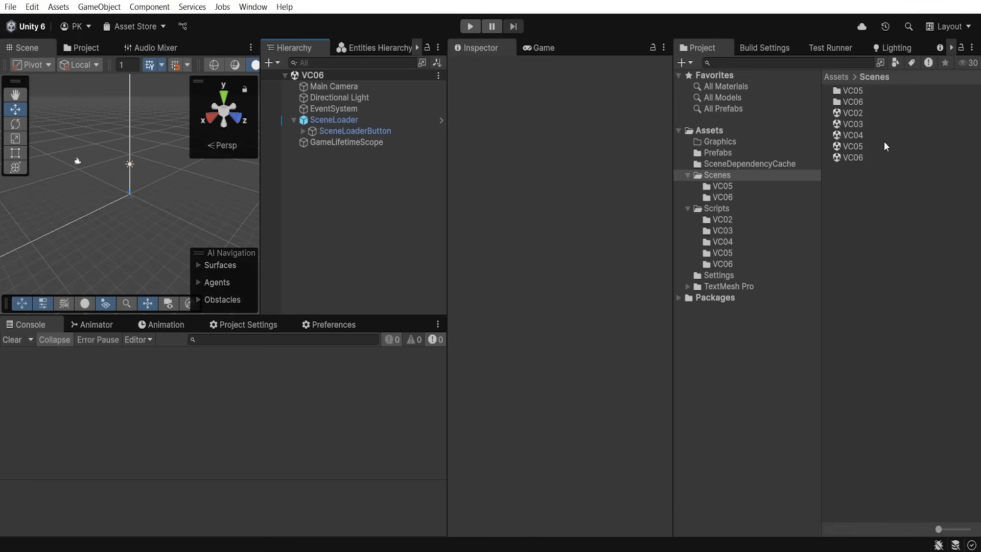
pyautogui.click(851, 145)
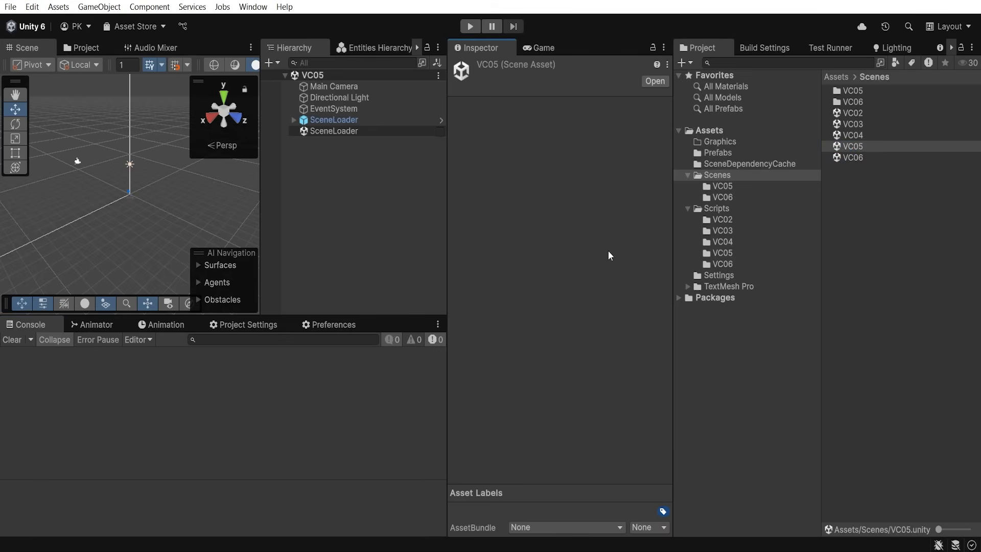
# Play VC05, load VC06 via the in-game button, and inspect GameWorld in Entities Hierarchy.
pyautogui.click(468, 26)
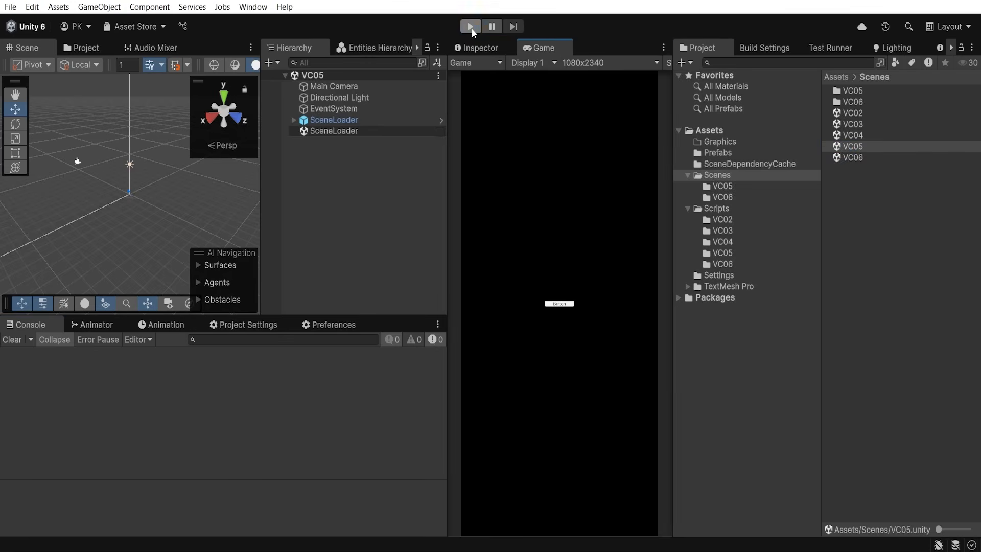
pyautogui.click(468, 25)
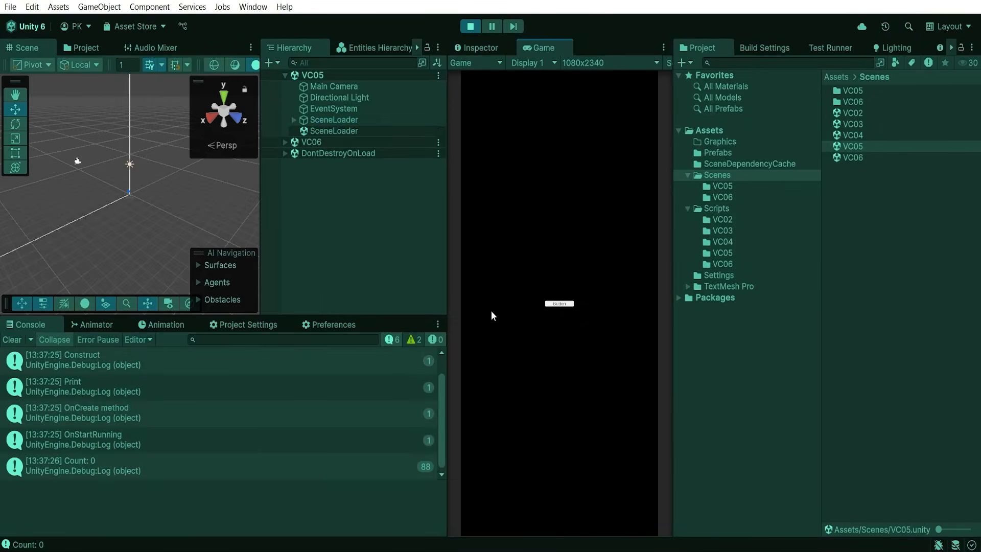
pyautogui.click(376, 48)
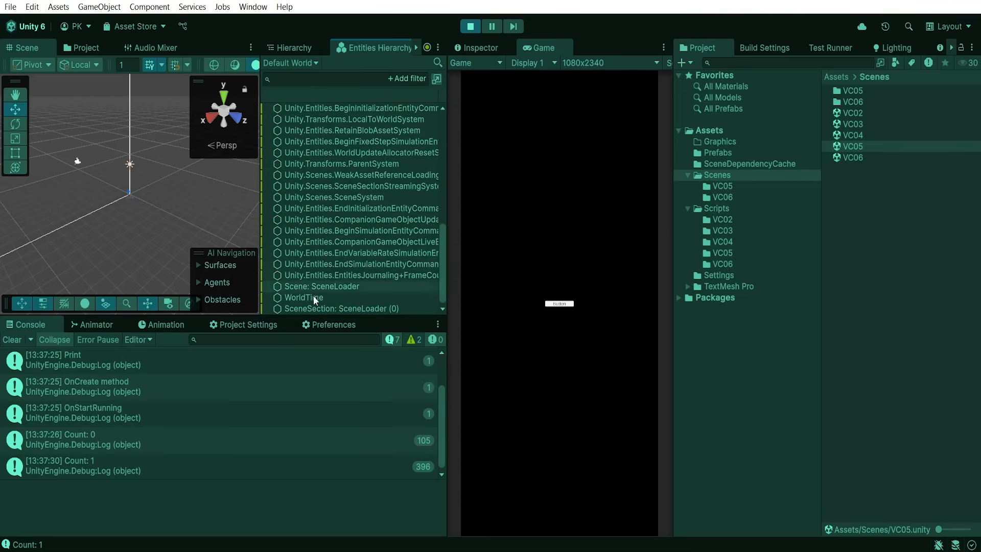
pyautogui.click(289, 62)
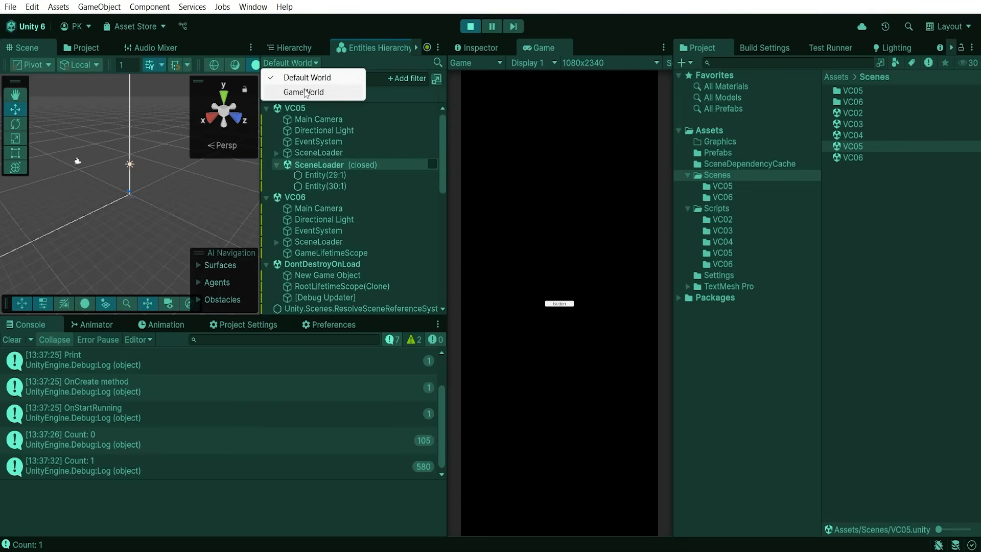
pyautogui.click(303, 92)
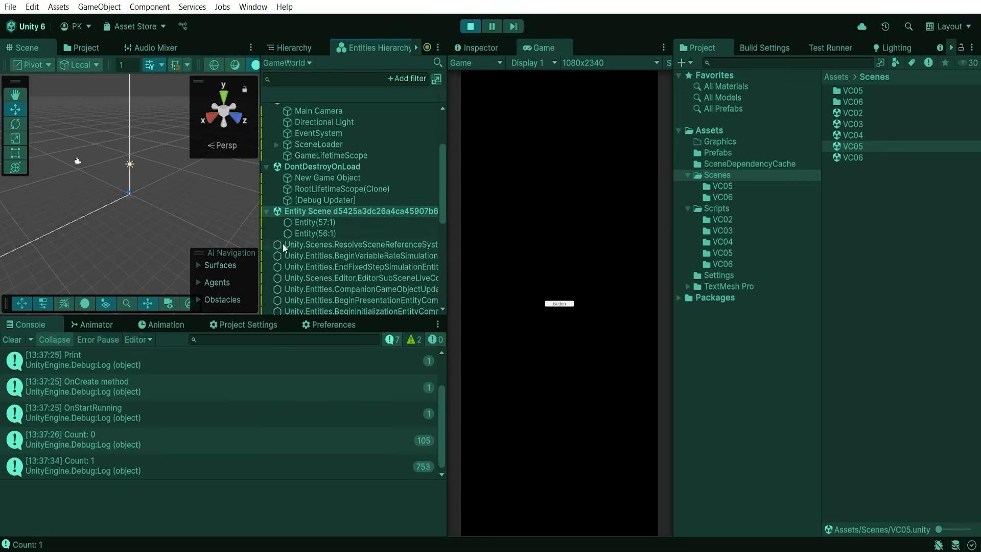
pyautogui.scroll(-3)
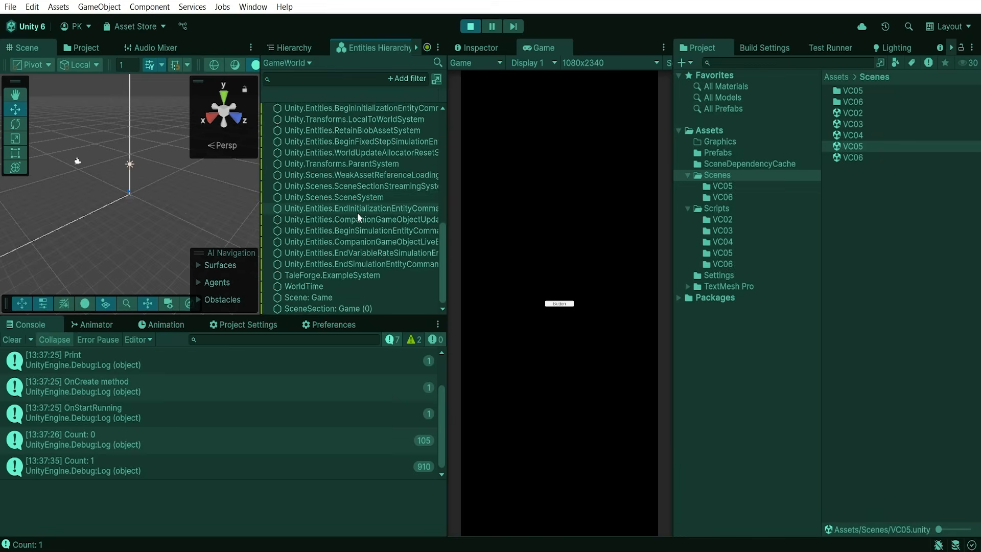
pyautogui.moveTo(354, 287)
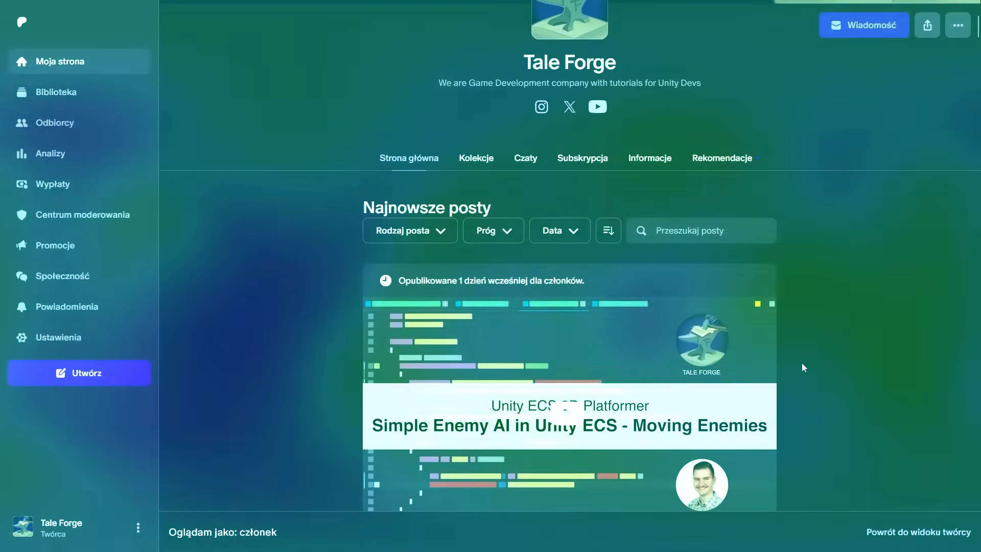
# Scroll the Tale Forge Patreon page and show its Kolekcje (Collections) tab.
pyautogui.scroll(-3)
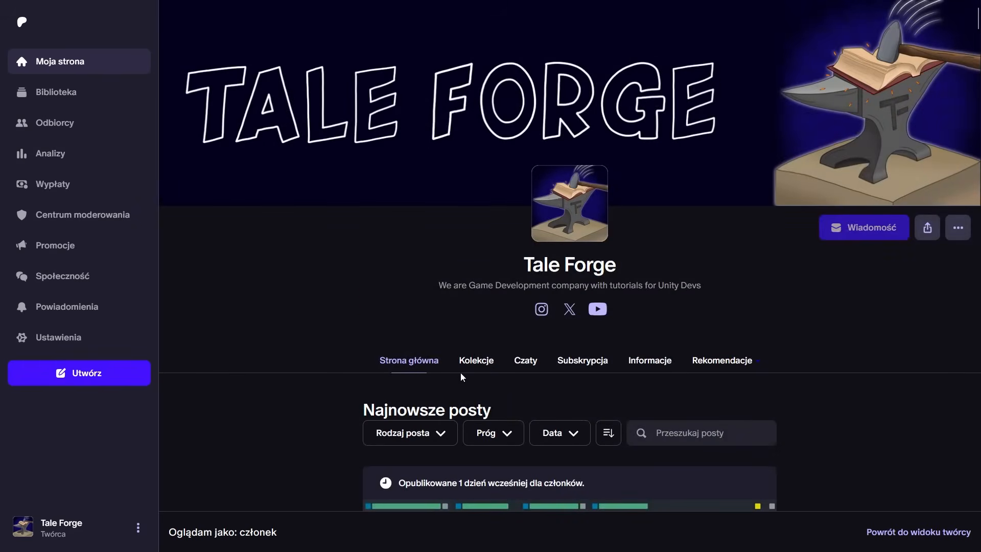
pyautogui.click(476, 359)
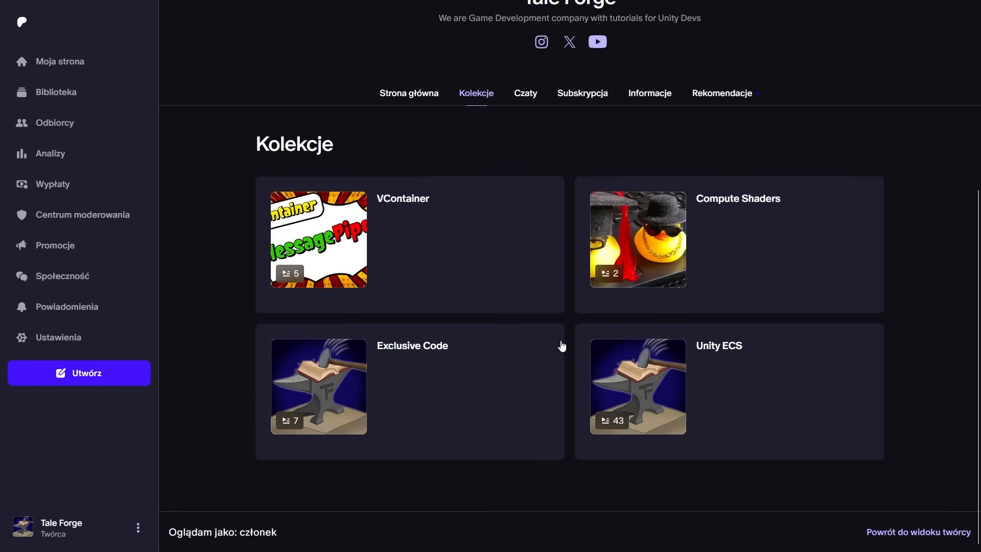